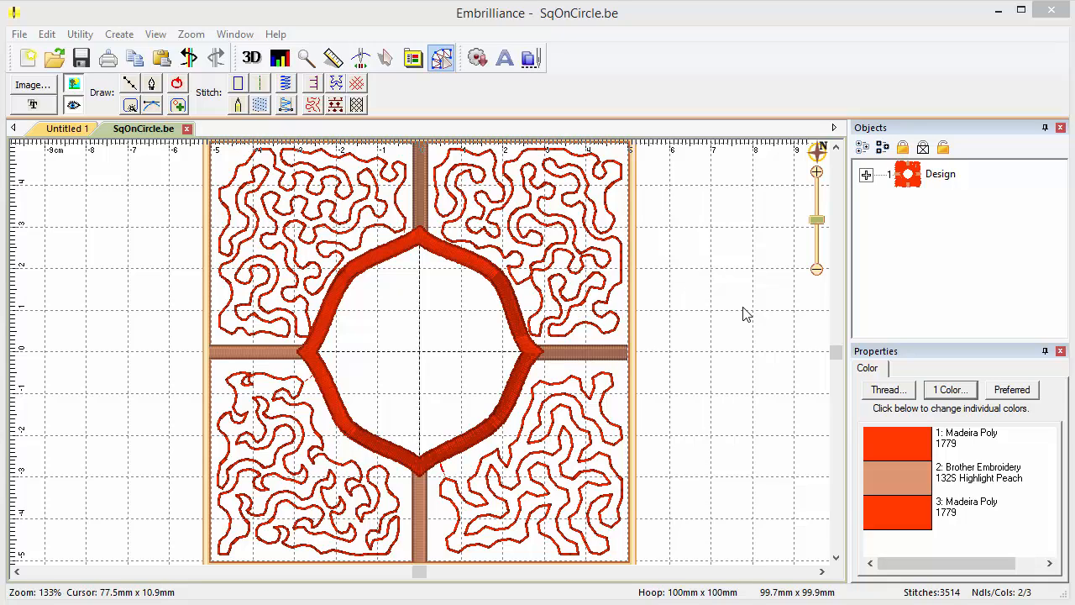
{"action": "mouse_move", "coordinate": [737, 312]}
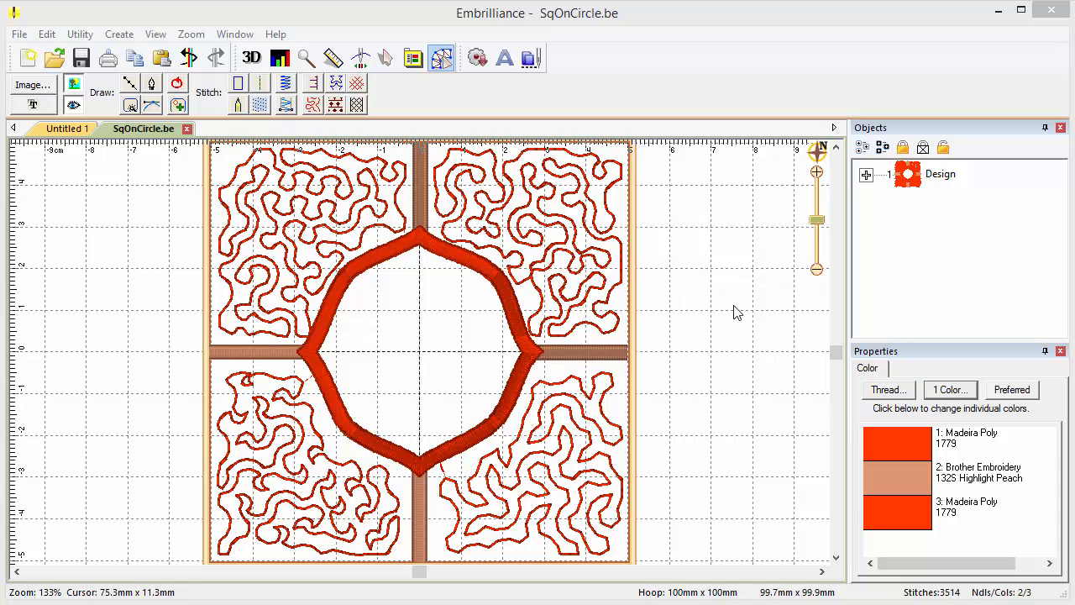
{"action": "mouse_move", "coordinate": [363, 227]}
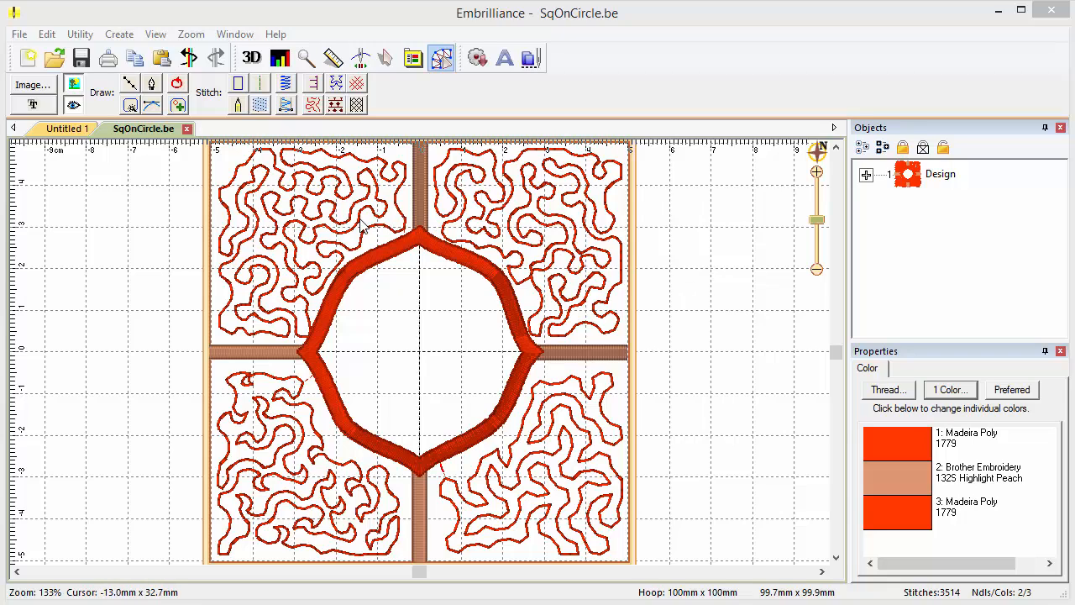
{"action": "mouse_move", "coordinate": [359, 227]}
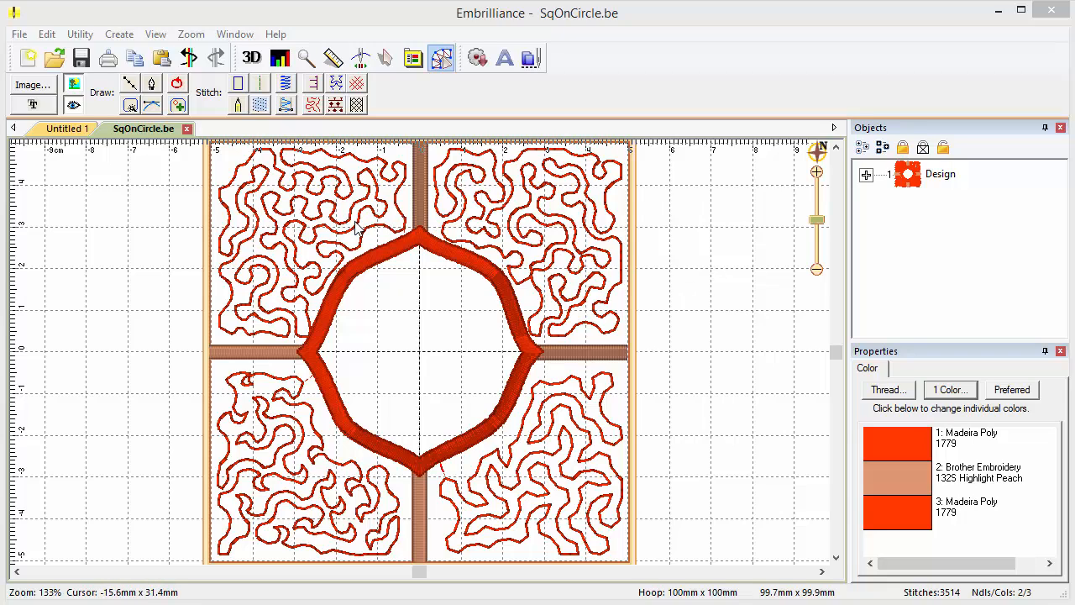
{"action": "mouse_move", "coordinate": [479, 255]}
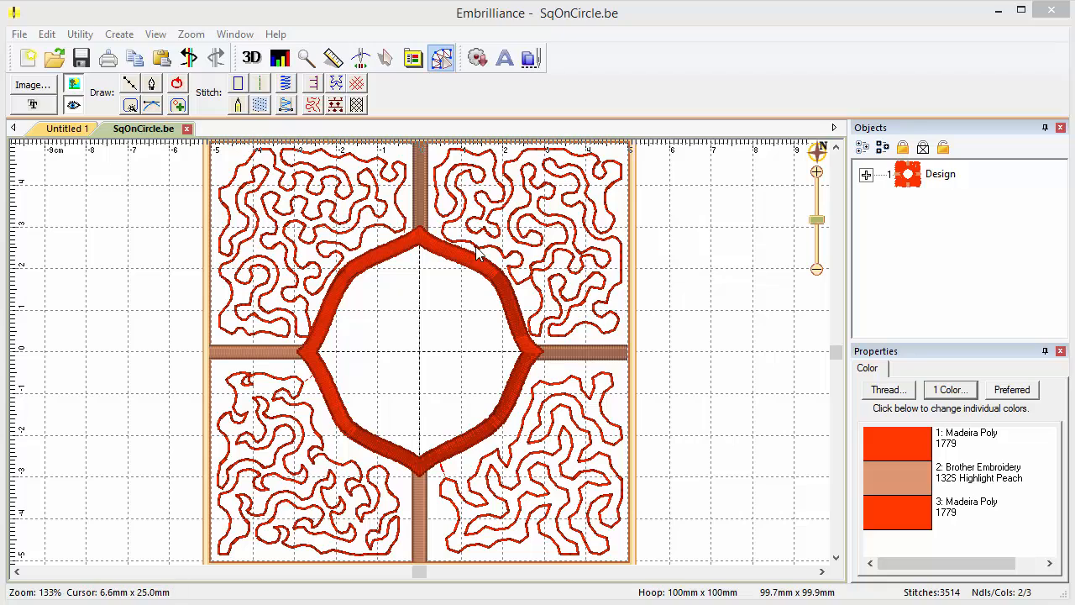
{"action": "mouse_move", "coordinate": [557, 233]}
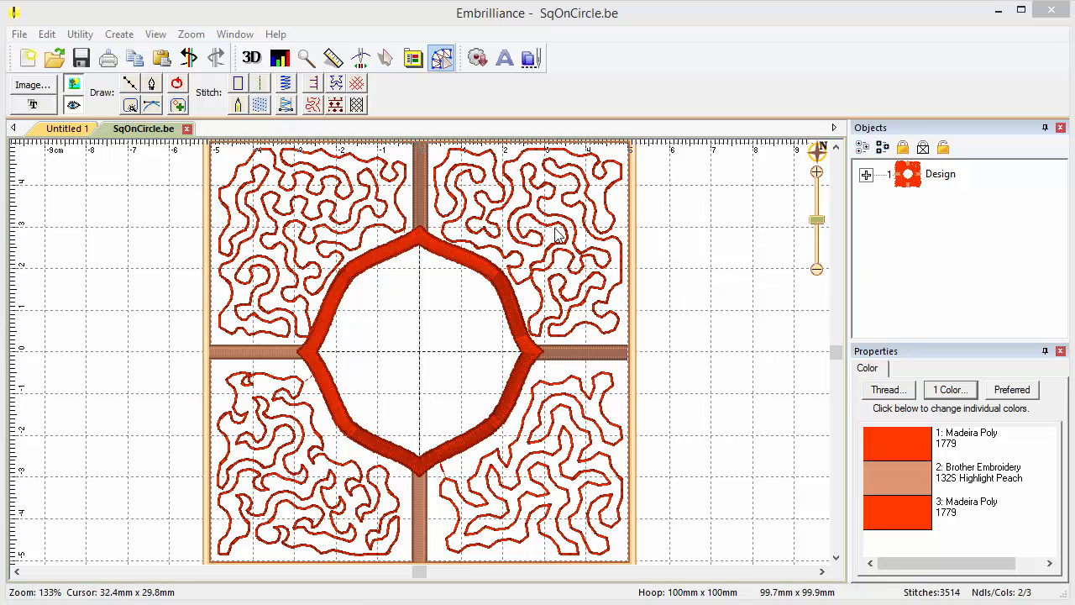
{"action": "mouse_move", "coordinate": [551, 234]}
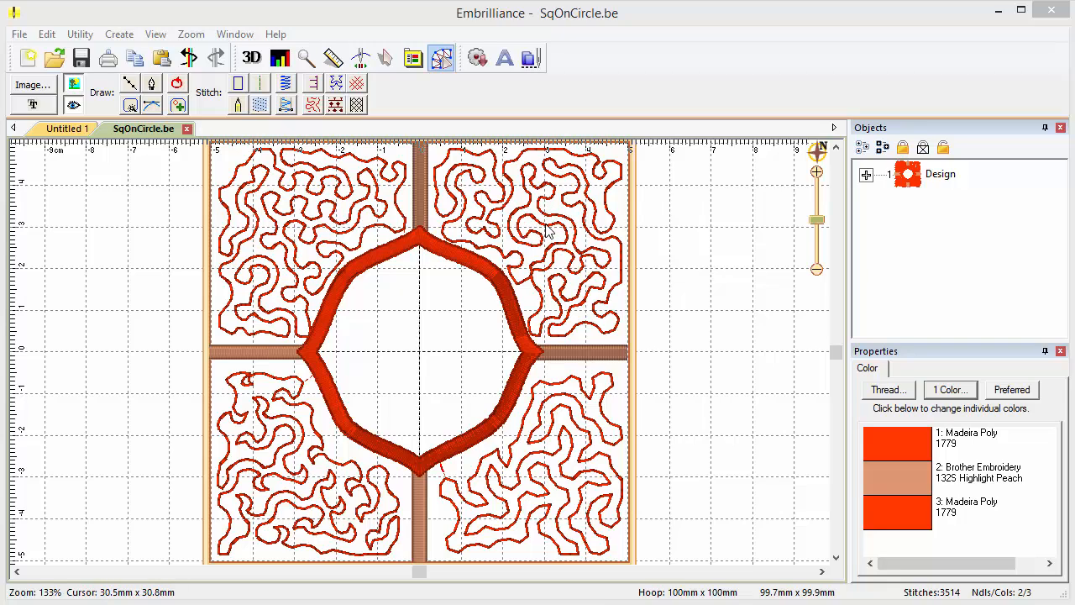
{"action": "mouse_move", "coordinate": [565, 196]}
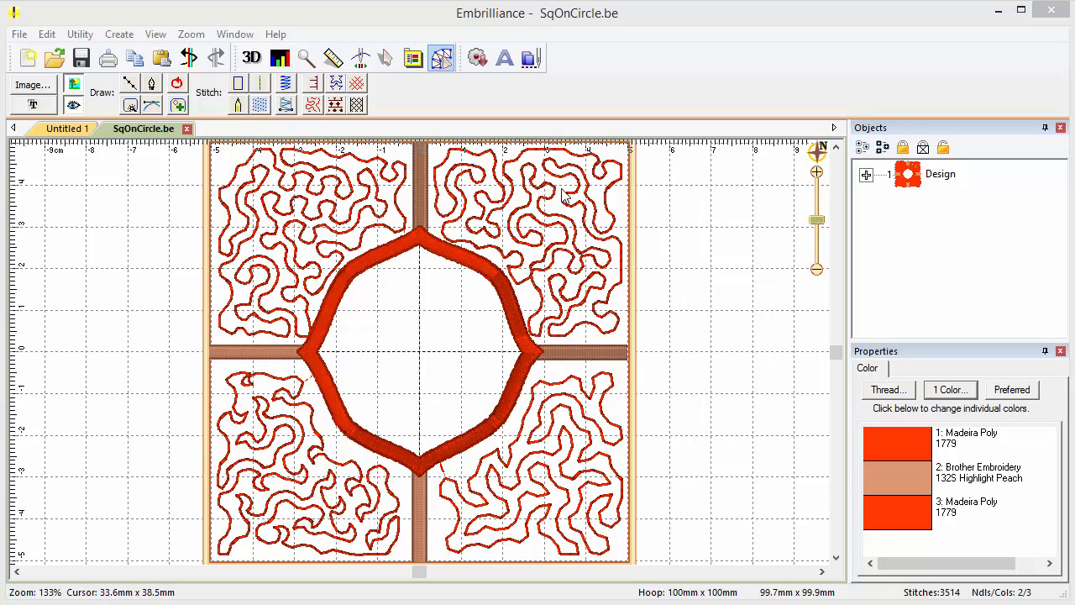
{"action": "mouse_move", "coordinate": [562, 236]}
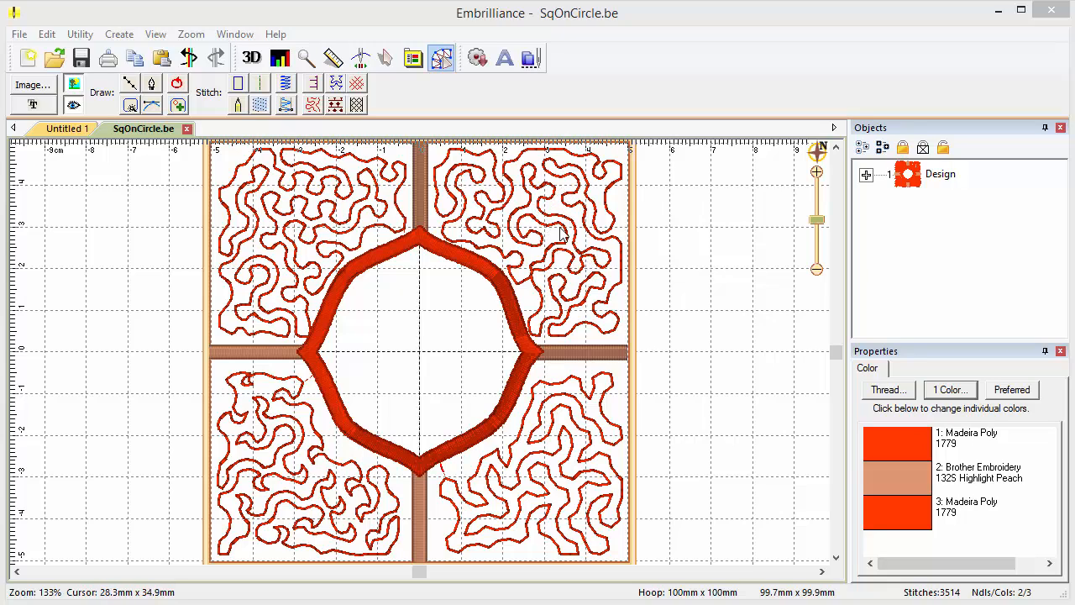
{"action": "mouse_move", "coordinate": [551, 469]}
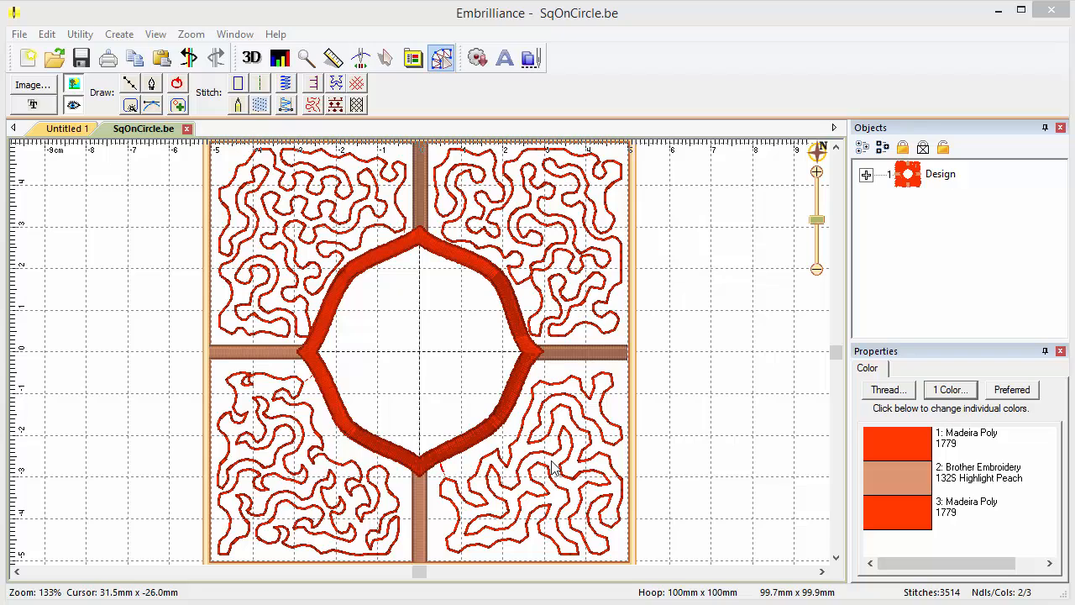
{"action": "mouse_move", "coordinate": [349, 470]}
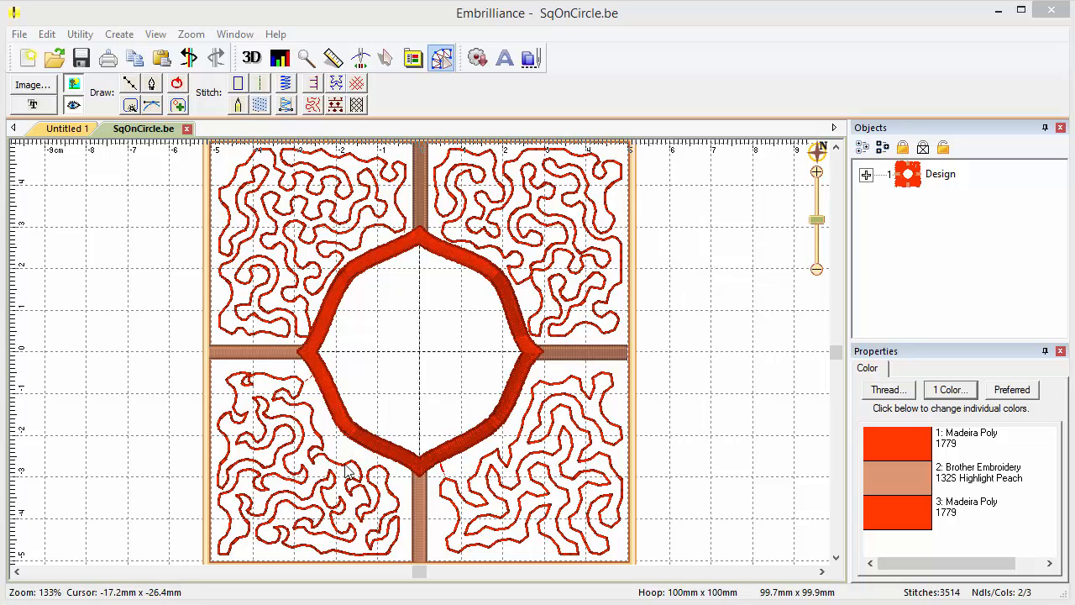
{"action": "mouse_move", "coordinate": [345, 477]}
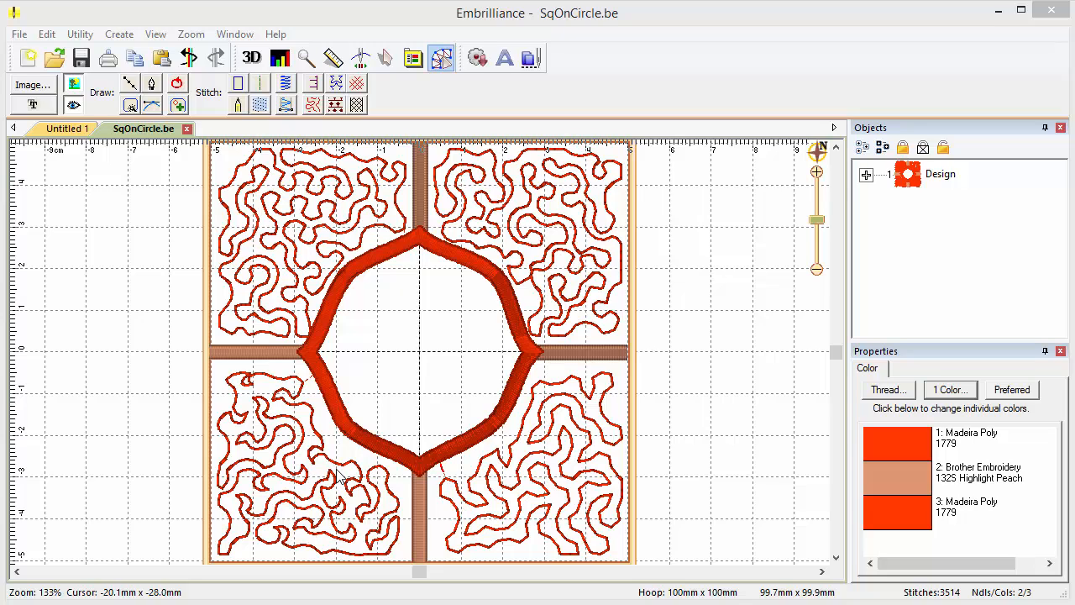
Compare Drunkard and Geometric stipple patterns on the top-left quarter before settling on Leafy at 3.5 mm spacing.
{"action": "left_click", "coordinate": [302, 470]}
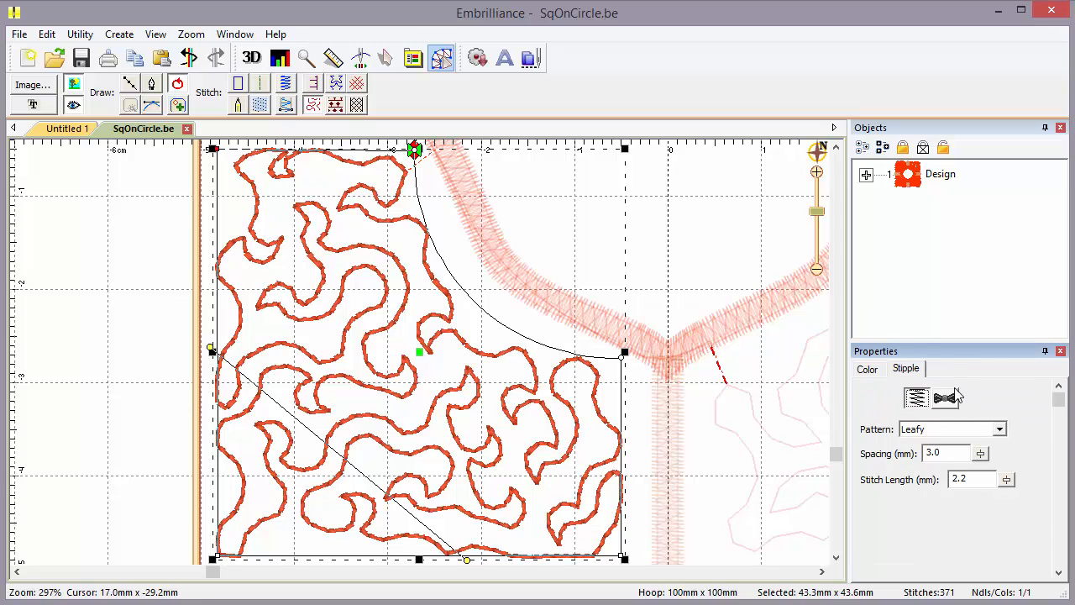
{"action": "mouse_move", "coordinate": [917, 397]}
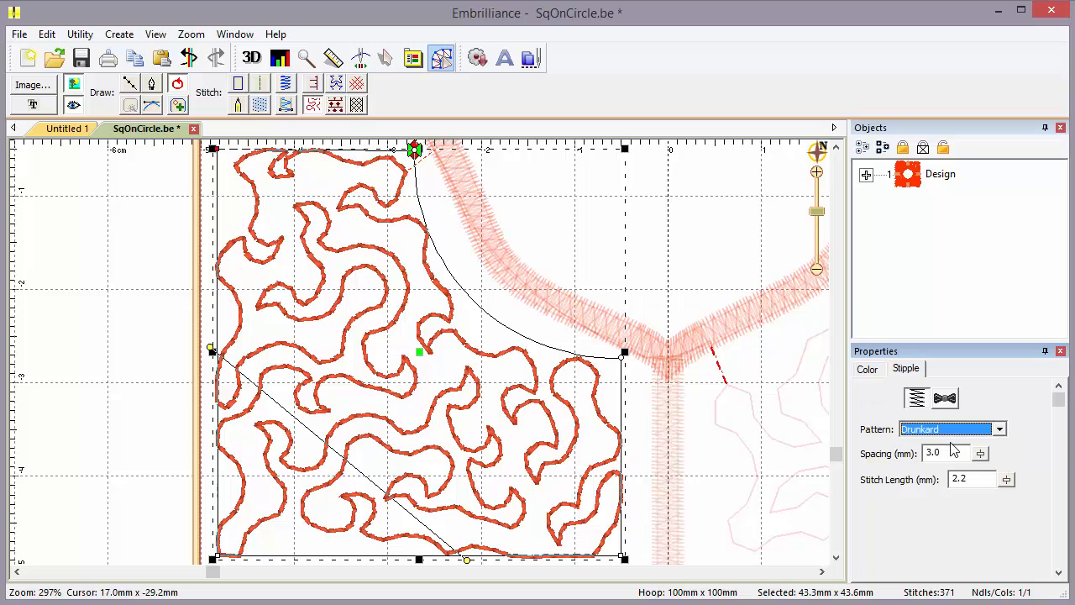
{"action": "left_click", "coordinate": [999, 428]}
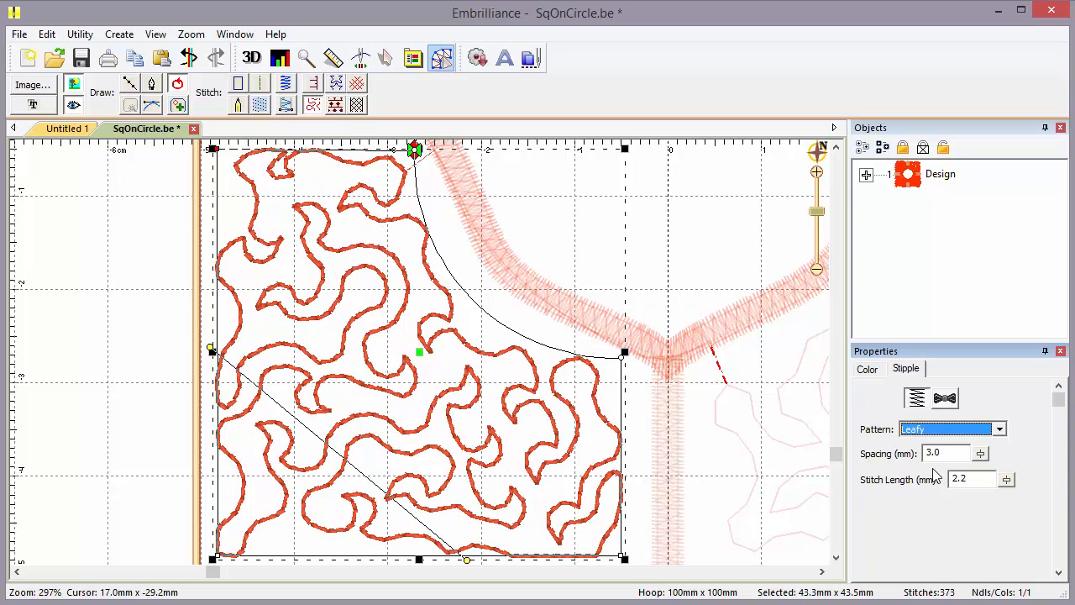
{"action": "left_click", "coordinate": [997, 429]}
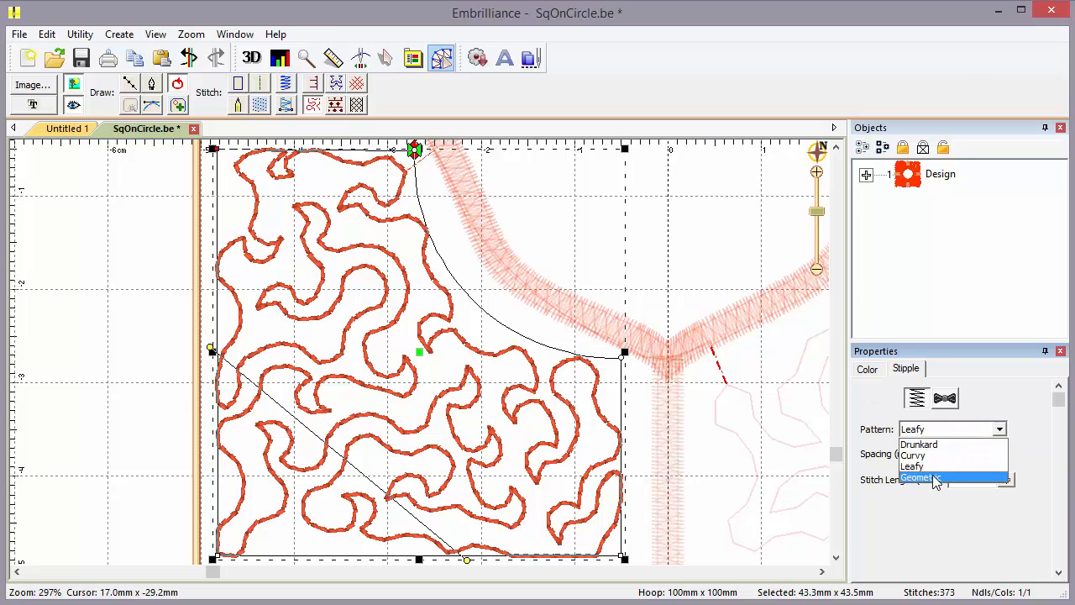
{"action": "left_click", "coordinate": [921, 477]}
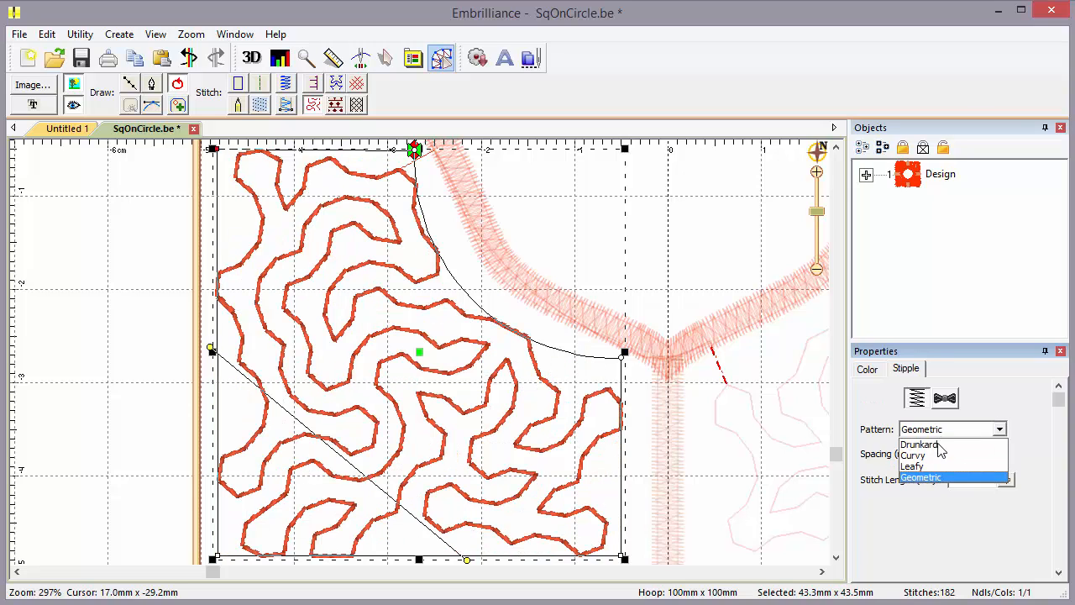
{"action": "left_click", "coordinate": [912, 467]}
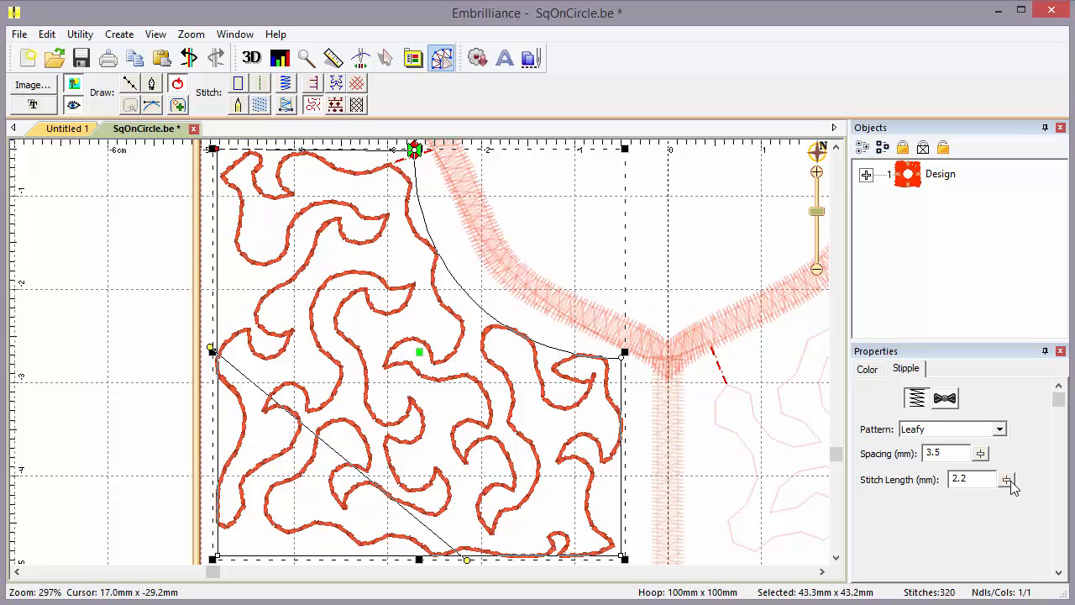
{"action": "mouse_move", "coordinate": [416, 154]}
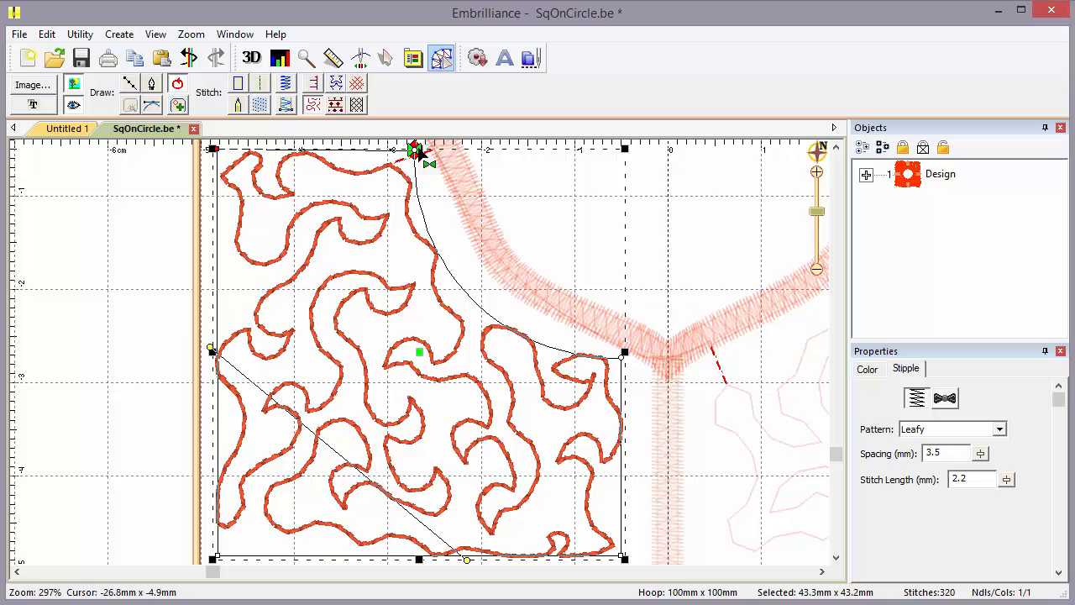
{"action": "mouse_move", "coordinate": [233, 213]}
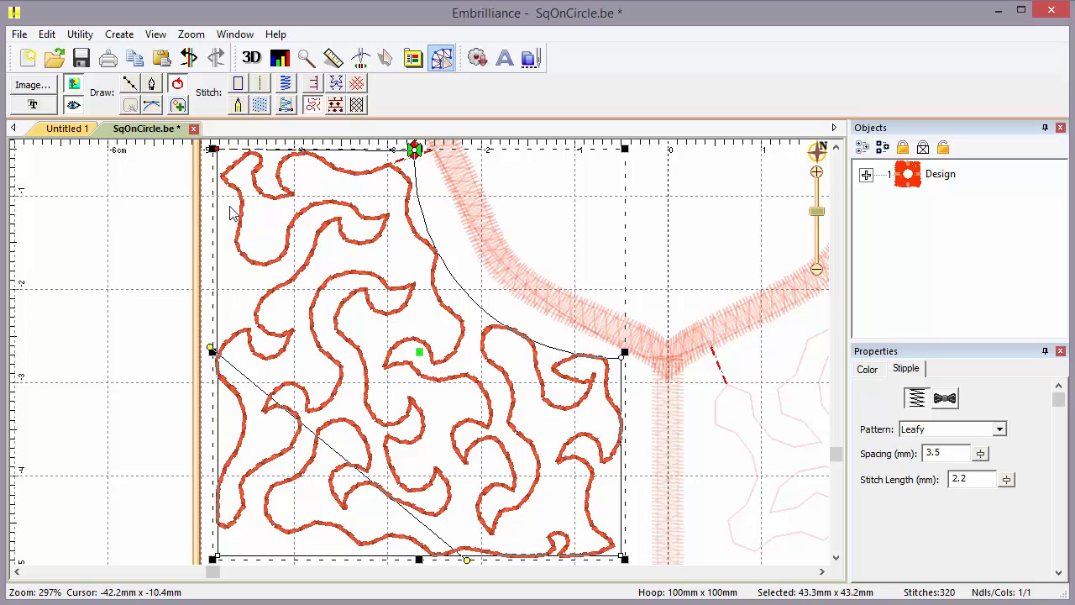
{"action": "mouse_move", "coordinate": [410, 205]}
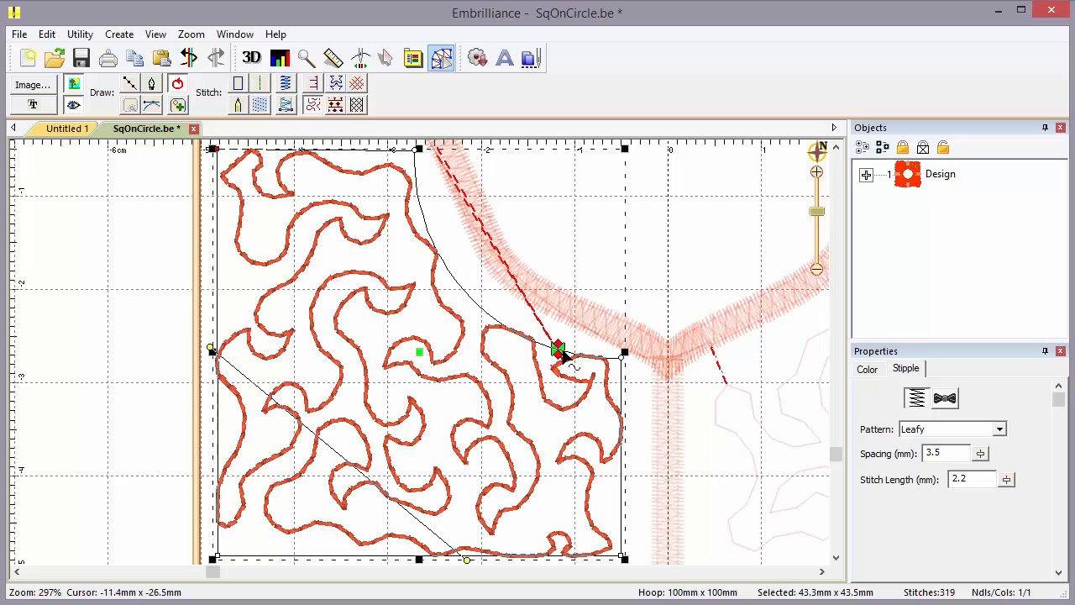
{"action": "mouse_move", "coordinate": [563, 354]}
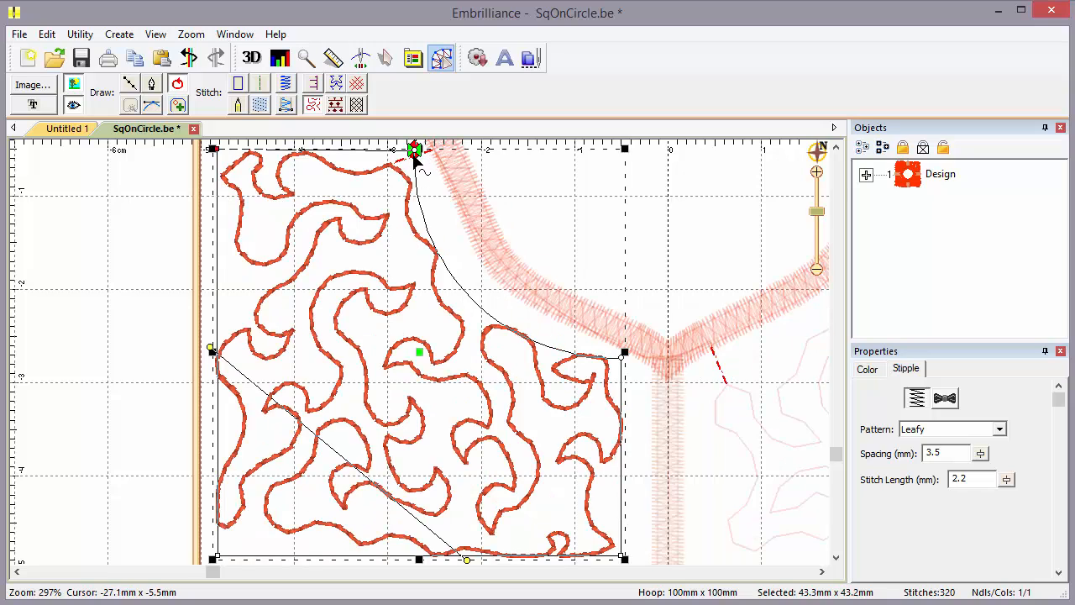
{"action": "mouse_move", "coordinate": [279, 267]}
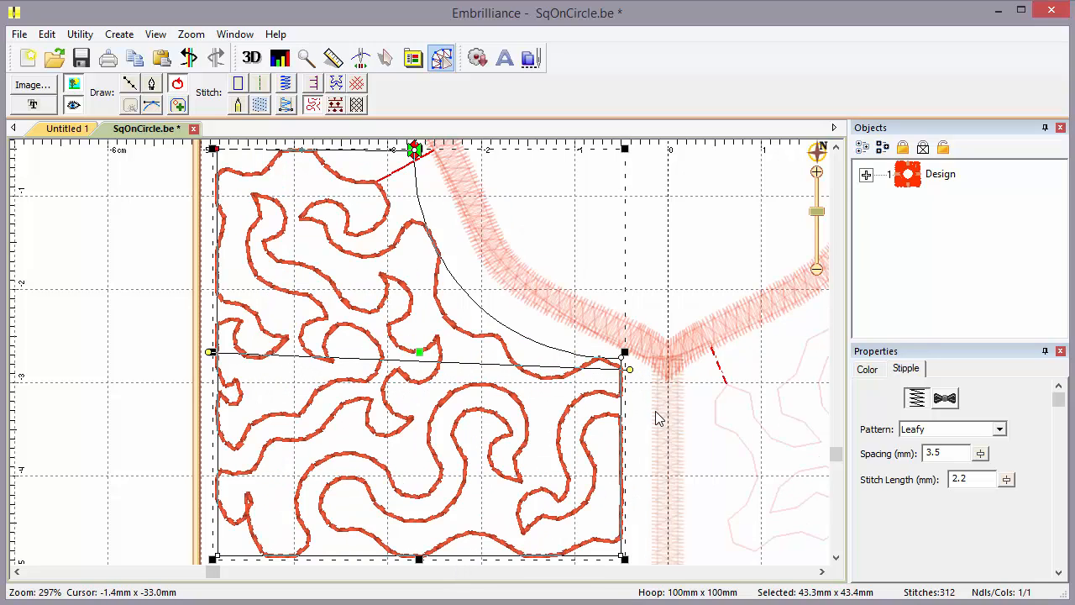
{"action": "mouse_move", "coordinate": [220, 259]}
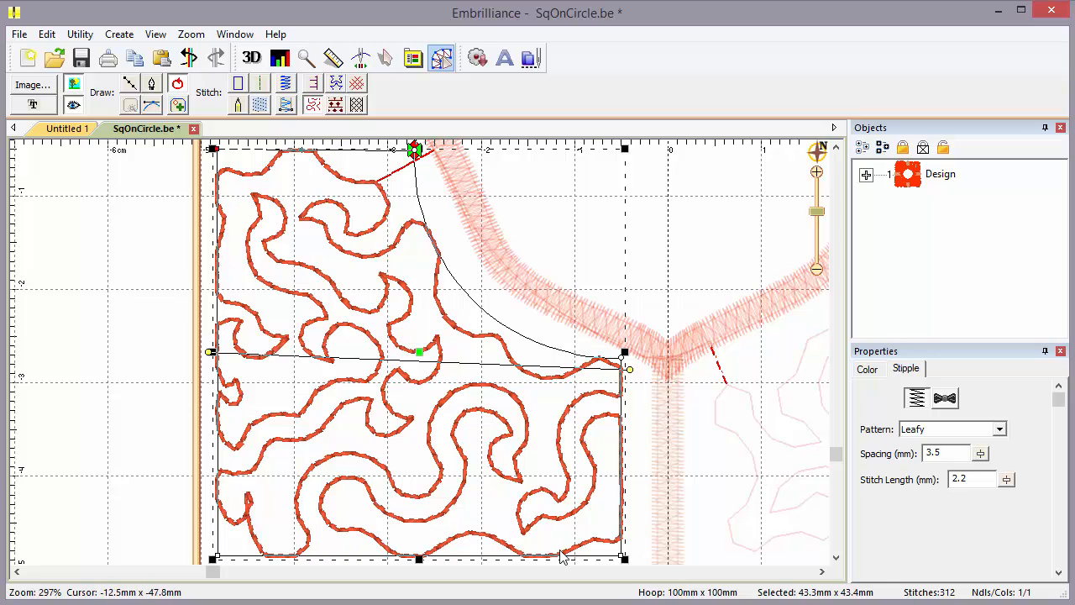
{"action": "mouse_move", "coordinate": [563, 558]}
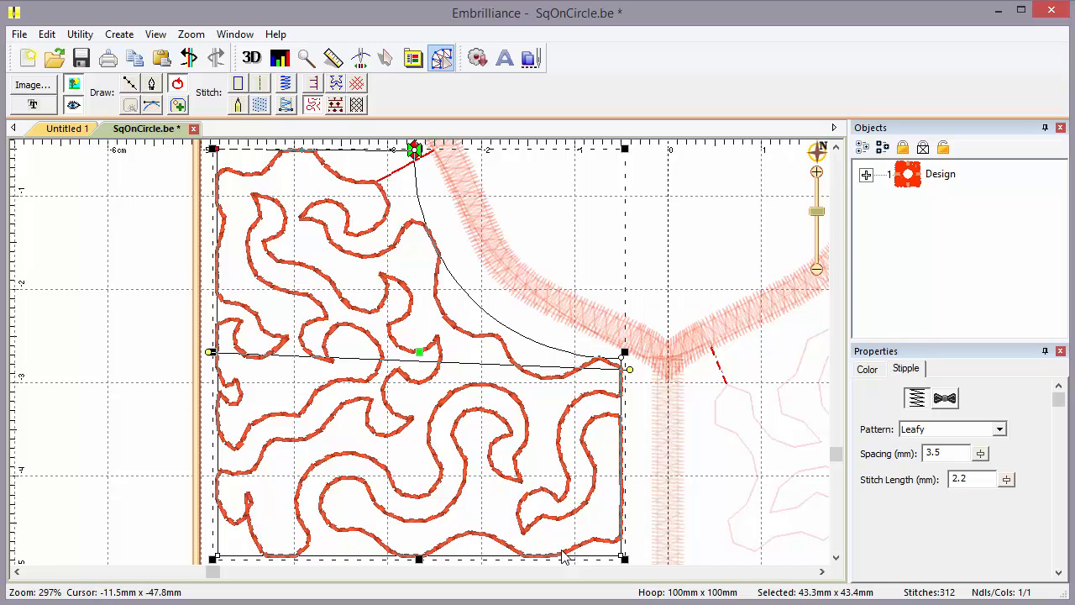
{"action": "mouse_move", "coordinate": [238, 370]}
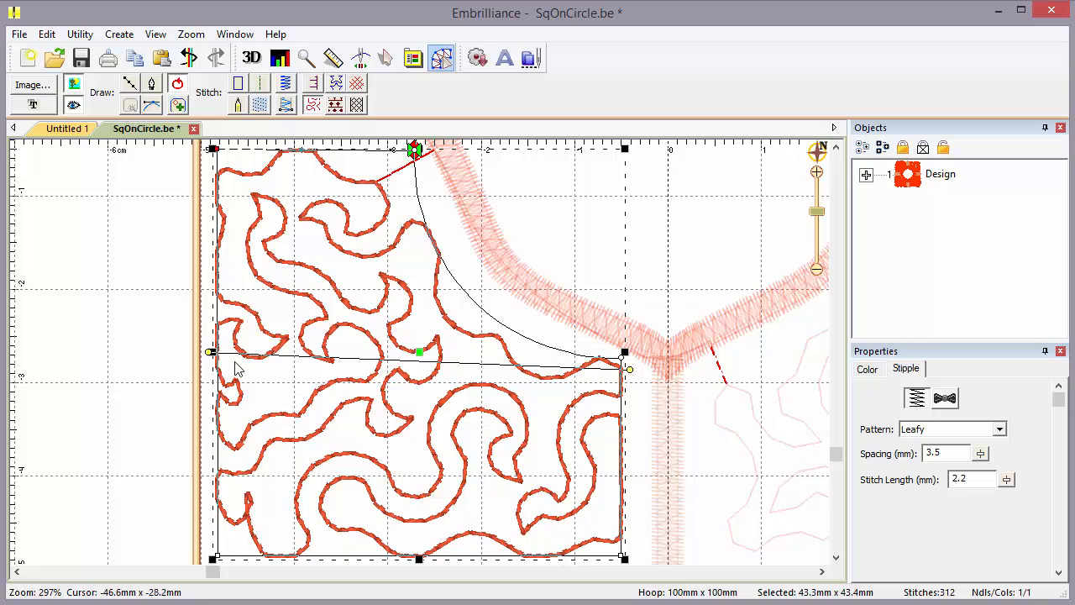
{"action": "mouse_move", "coordinate": [632, 383]}
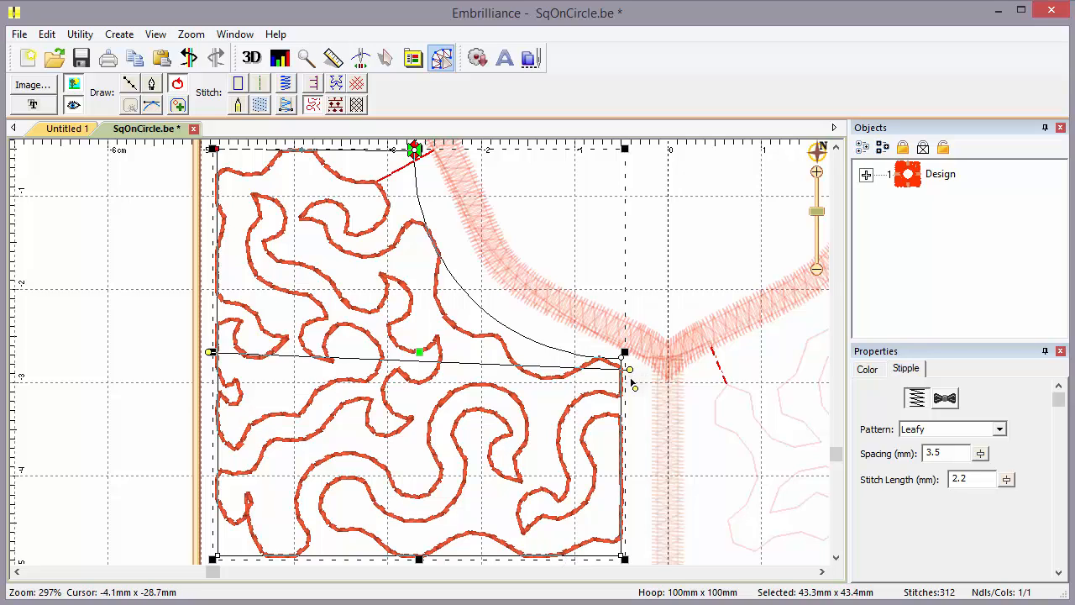
Move an outline point of the Leafy-stippled square downward so the fill regenerates in the new boundary.
{"action": "left_click_drag", "start_coordinate": [628, 369], "coordinate": [628, 433]}
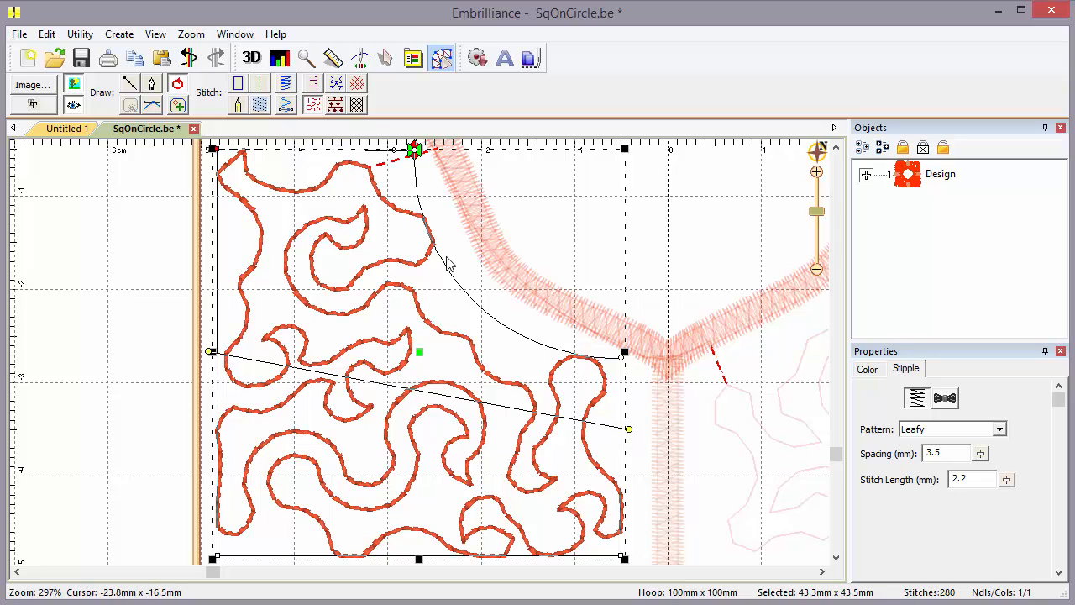
{"action": "mouse_move", "coordinate": [349, 378]}
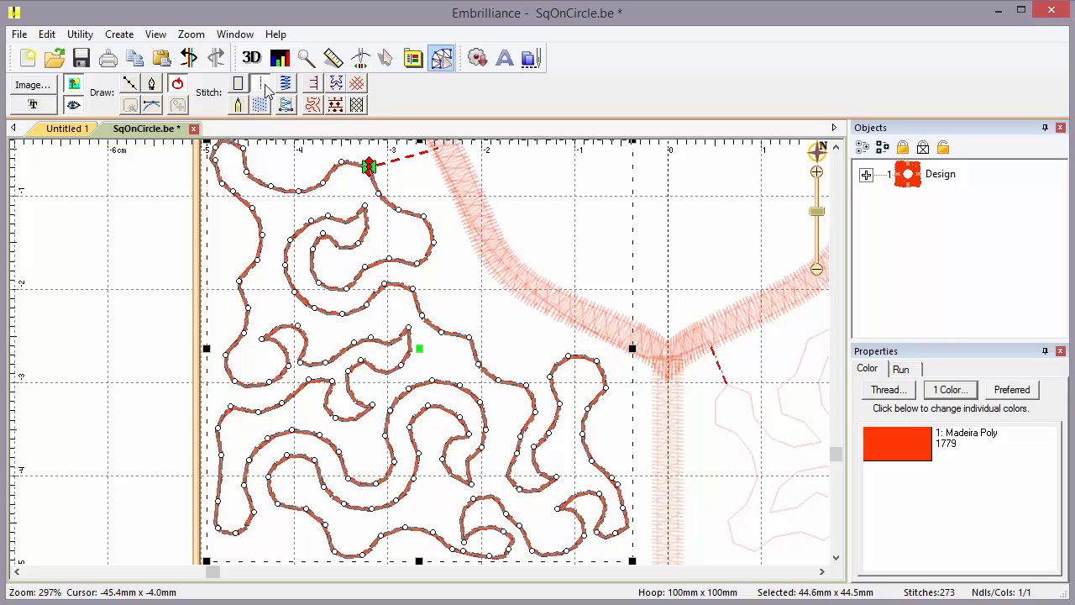
{"action": "mouse_move", "coordinate": [296, 172]}
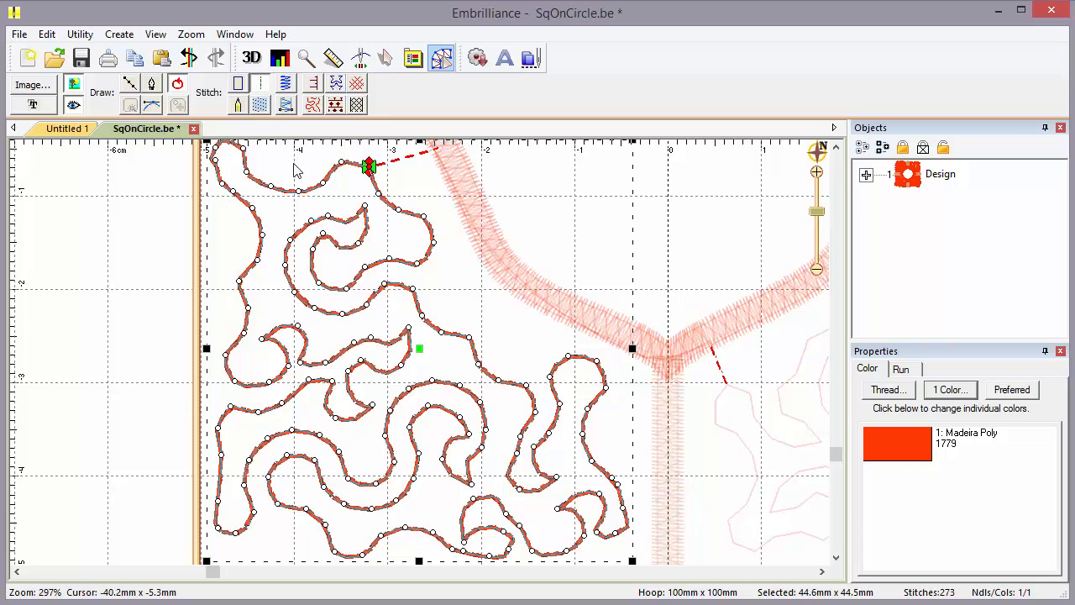
{"action": "mouse_move", "coordinate": [504, 336]}
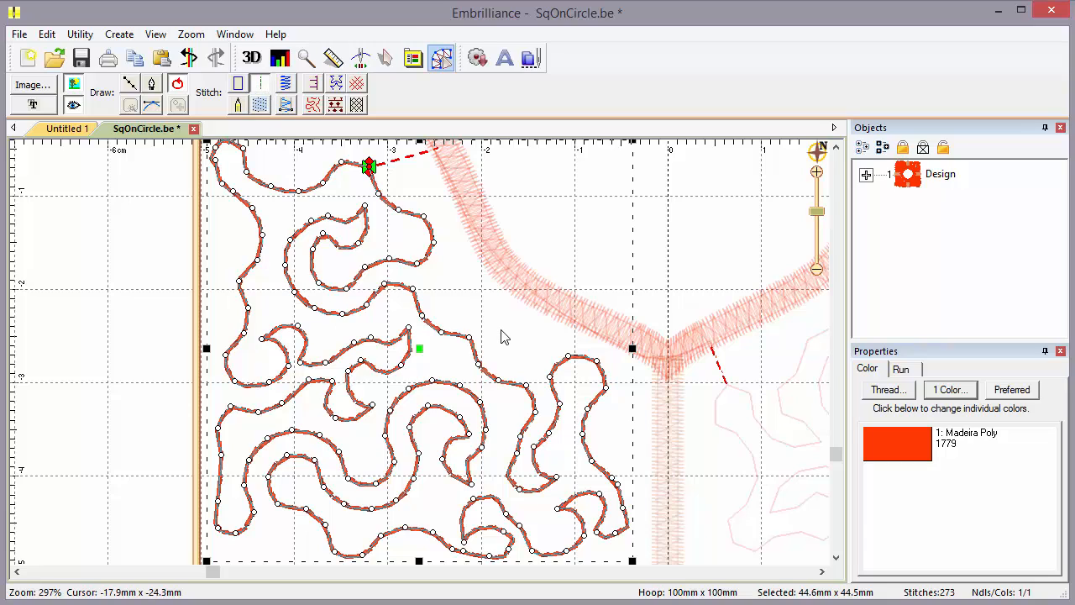
{"action": "mouse_move", "coordinate": [282, 292]}
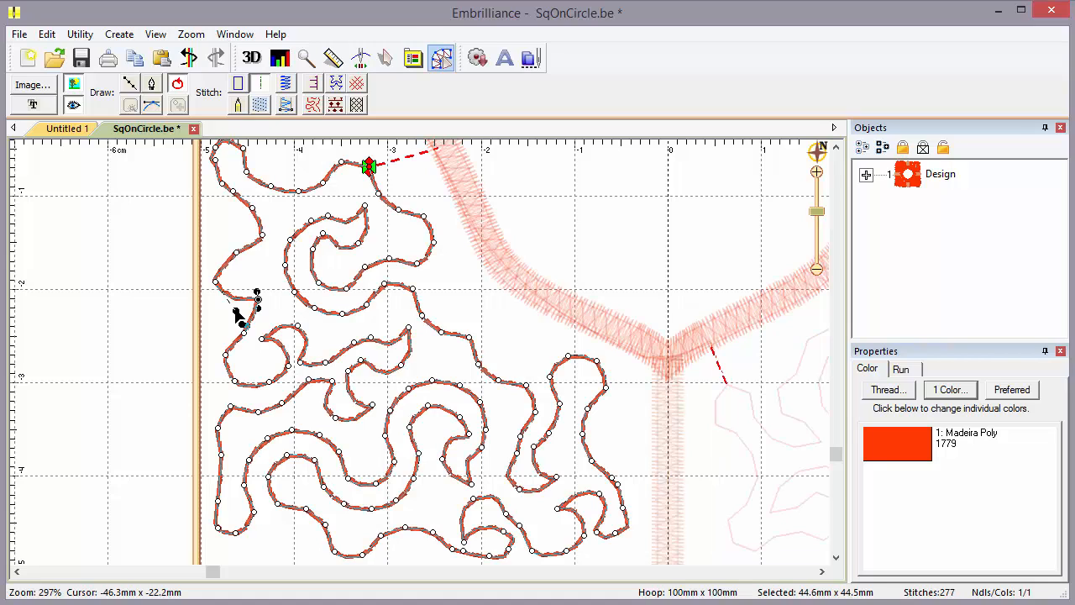
Reposition a point on the converted run-stitch line and bring up the Run Type choices.
{"action": "left_click", "coordinate": [900, 369]}
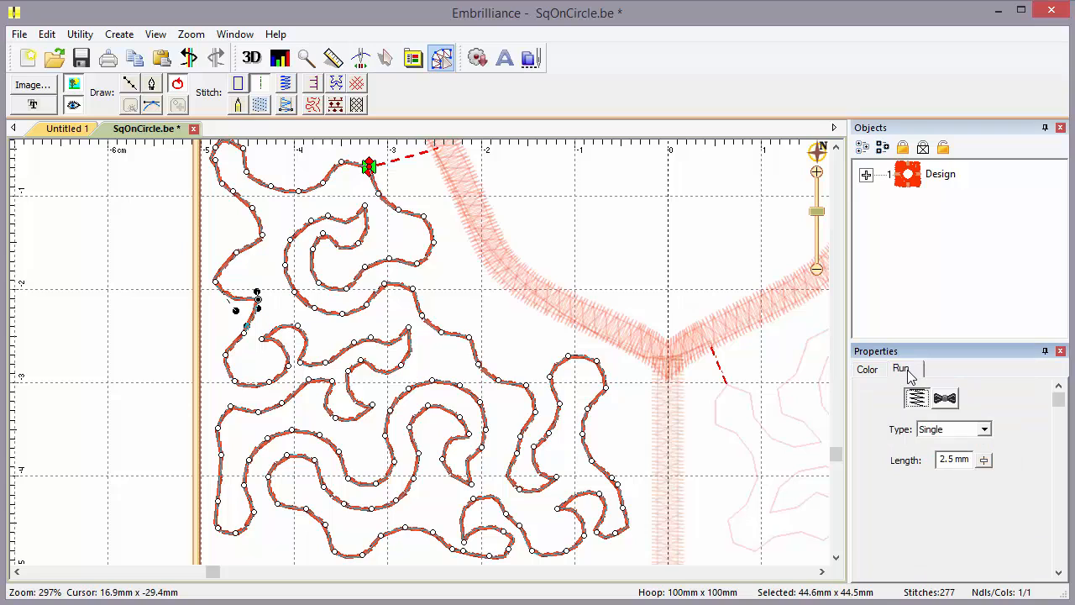
{"action": "mouse_move", "coordinate": [977, 433]}
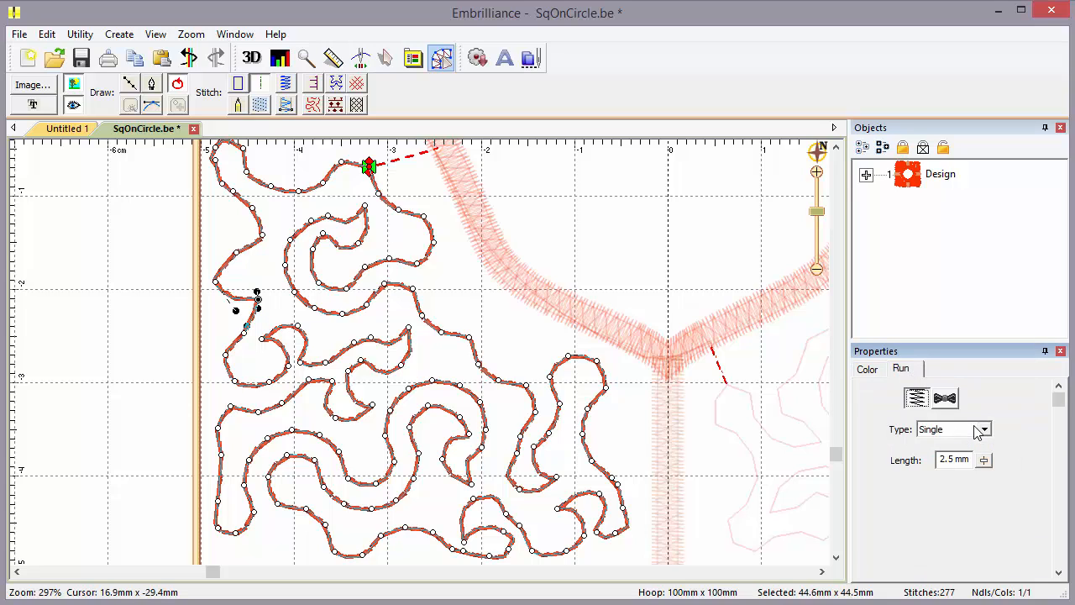
{"action": "left_click", "coordinate": [981, 428]}
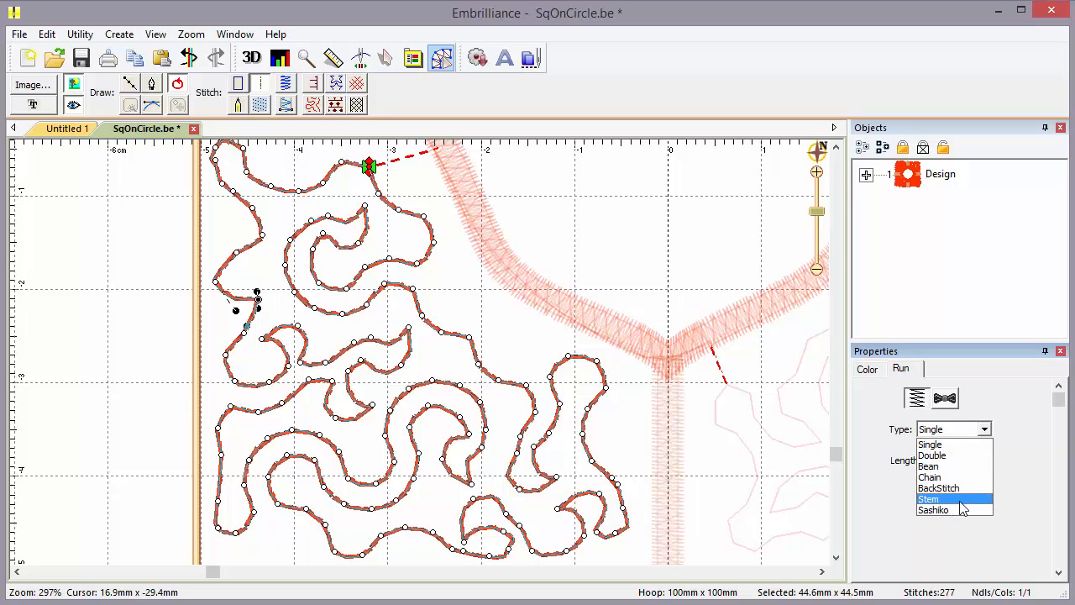
Make the squiggly run line a Stem stitch, then switch to the Untitled 1 design with the arc.
{"action": "left_click", "coordinate": [927, 497]}
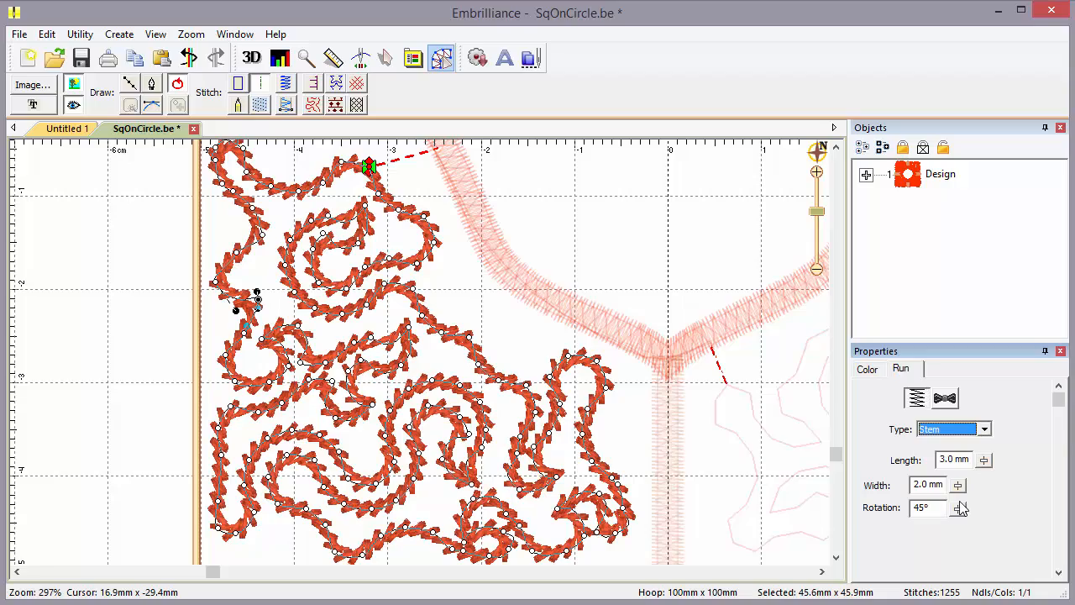
{"action": "left_click", "coordinate": [70, 128]}
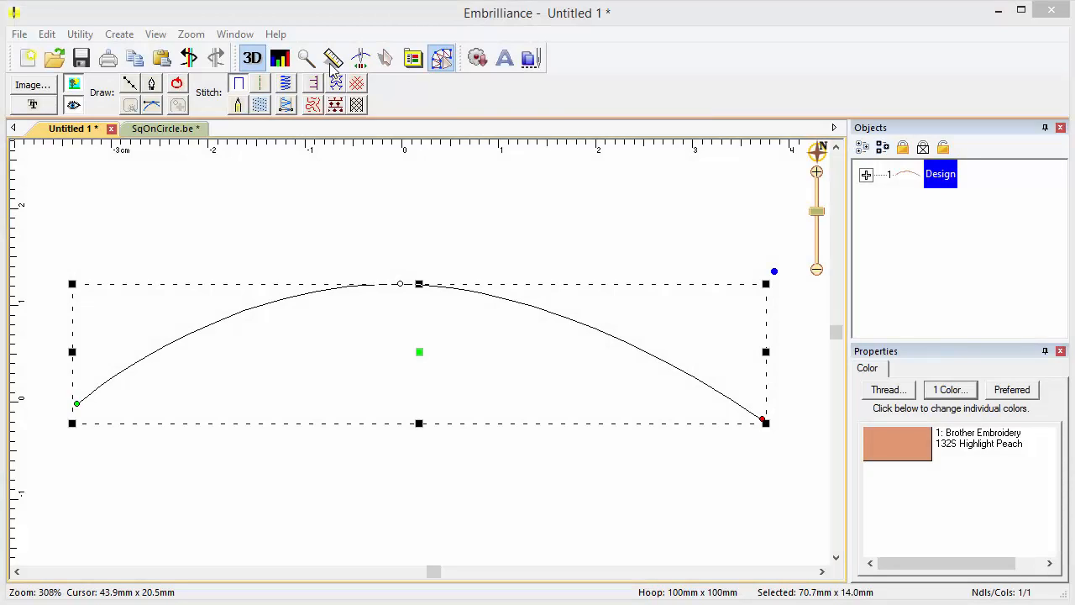
{"action": "mouse_move", "coordinate": [336, 84]}
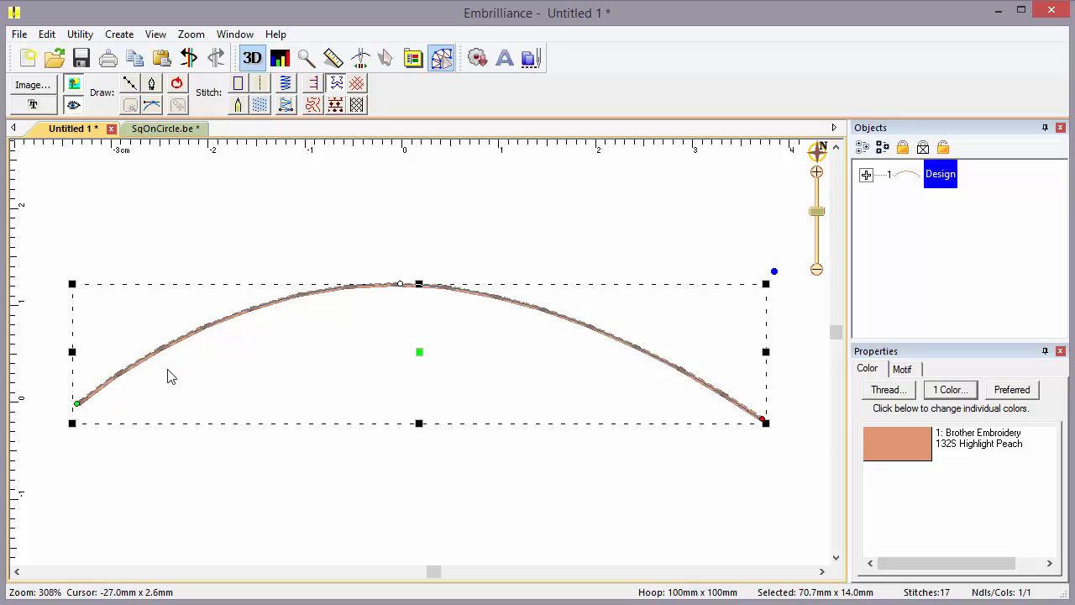
{"action": "mouse_move", "coordinate": [748, 420]}
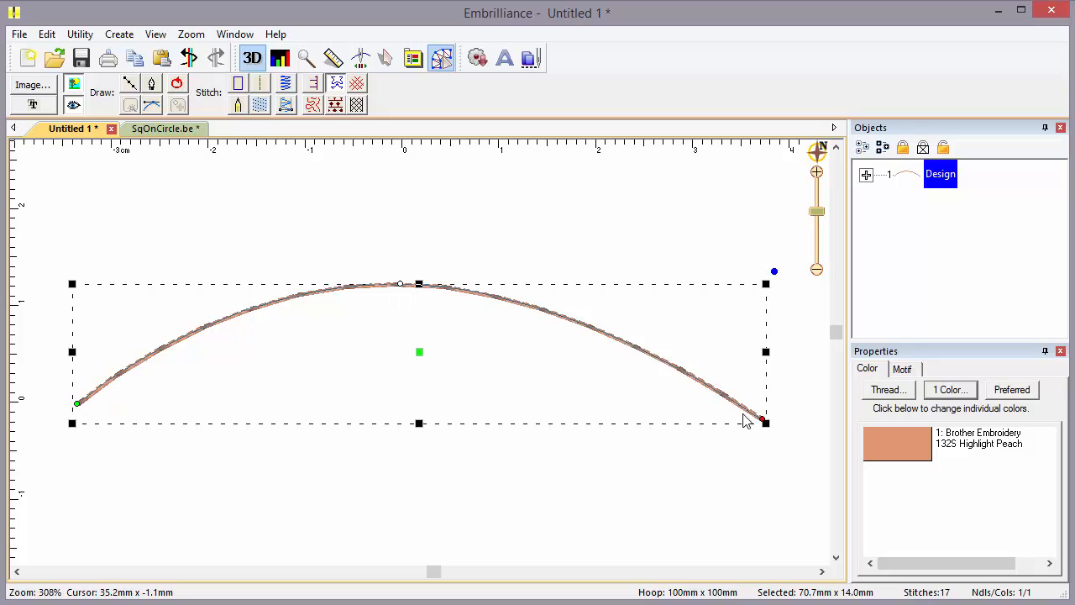
{"action": "mouse_move", "coordinate": [906, 376]}
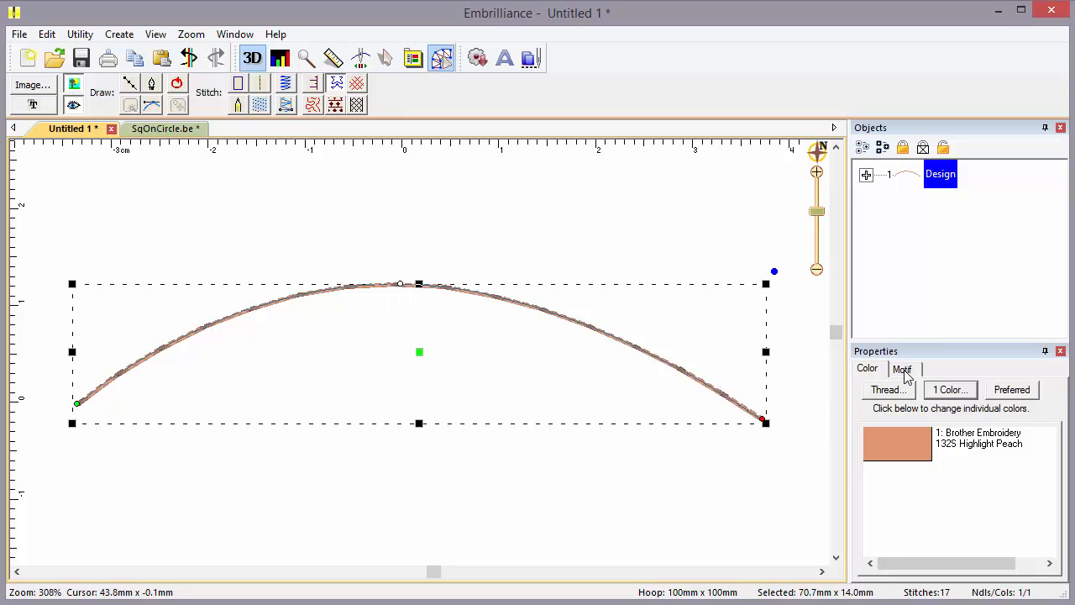
Show the Motif property settings for the arc's stitching.
{"action": "left_click", "coordinate": [901, 370]}
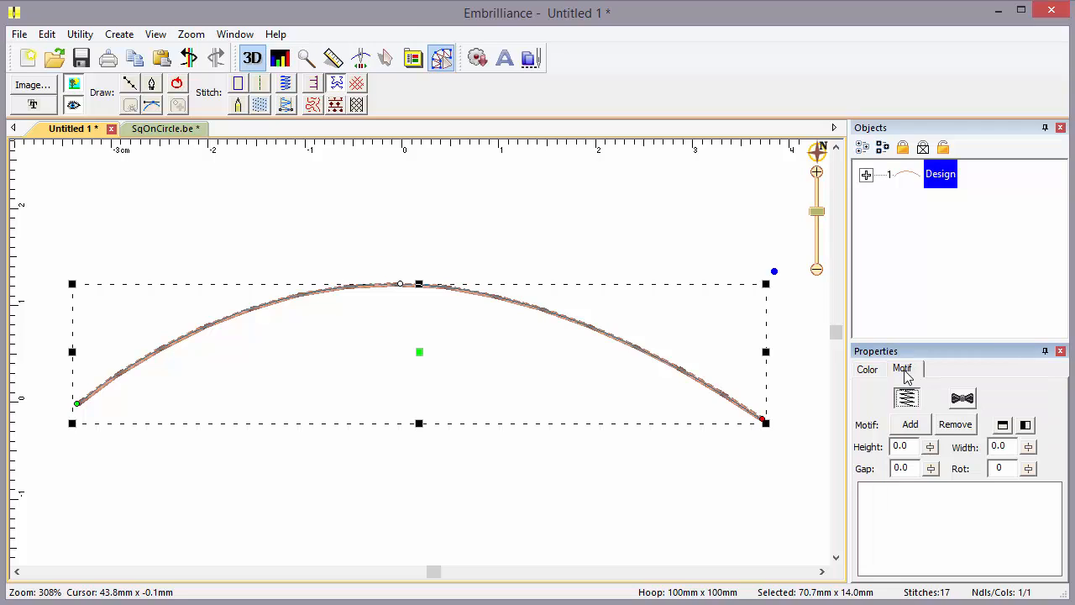
{"action": "mouse_move", "coordinate": [907, 400]}
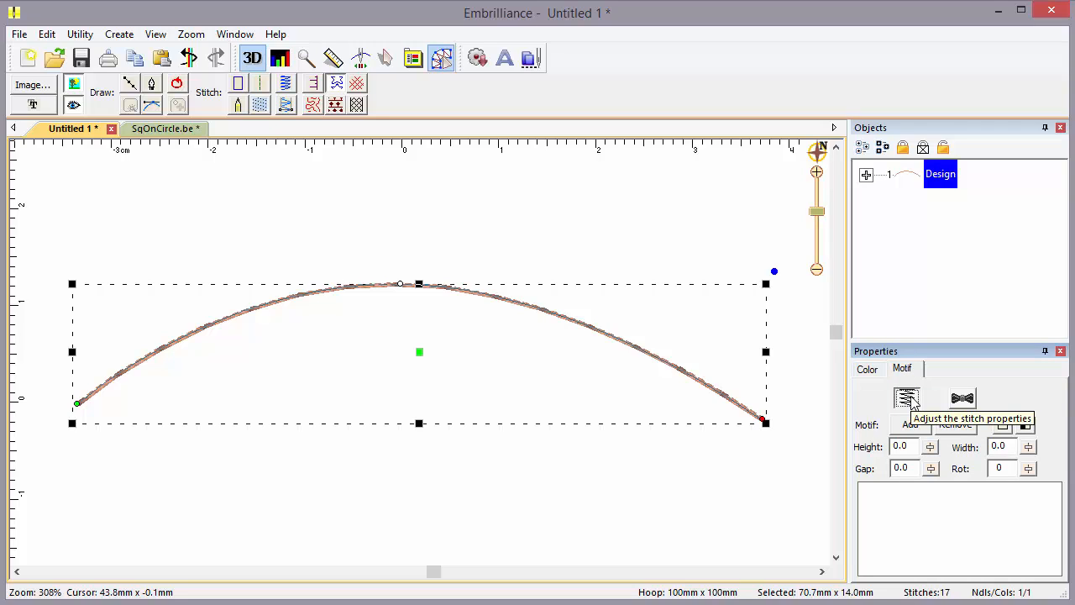
{"action": "mouse_move", "coordinate": [961, 399]}
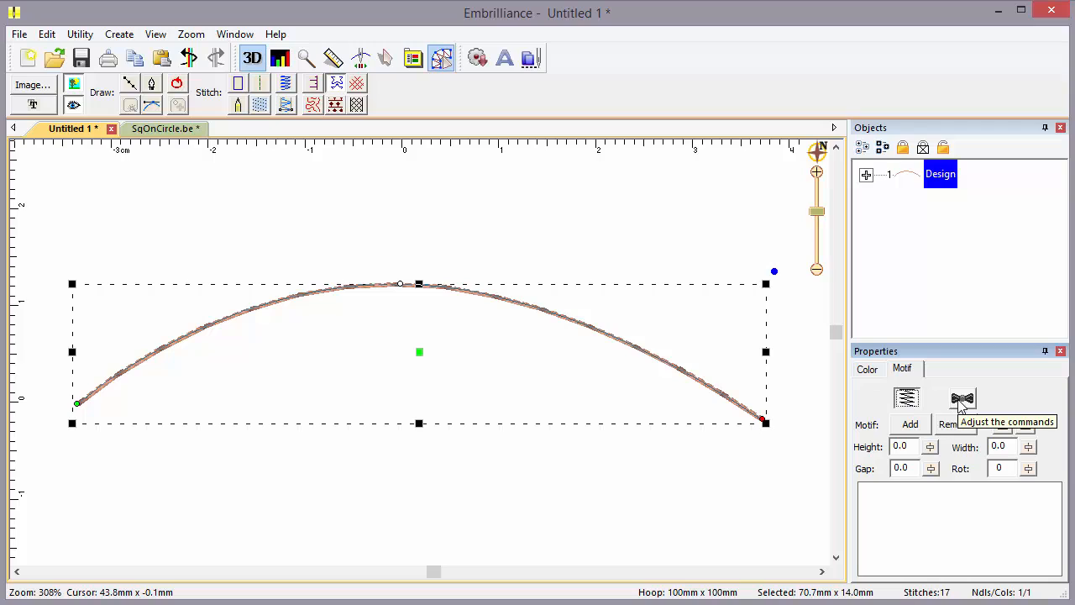
{"action": "mouse_move", "coordinate": [905, 413]}
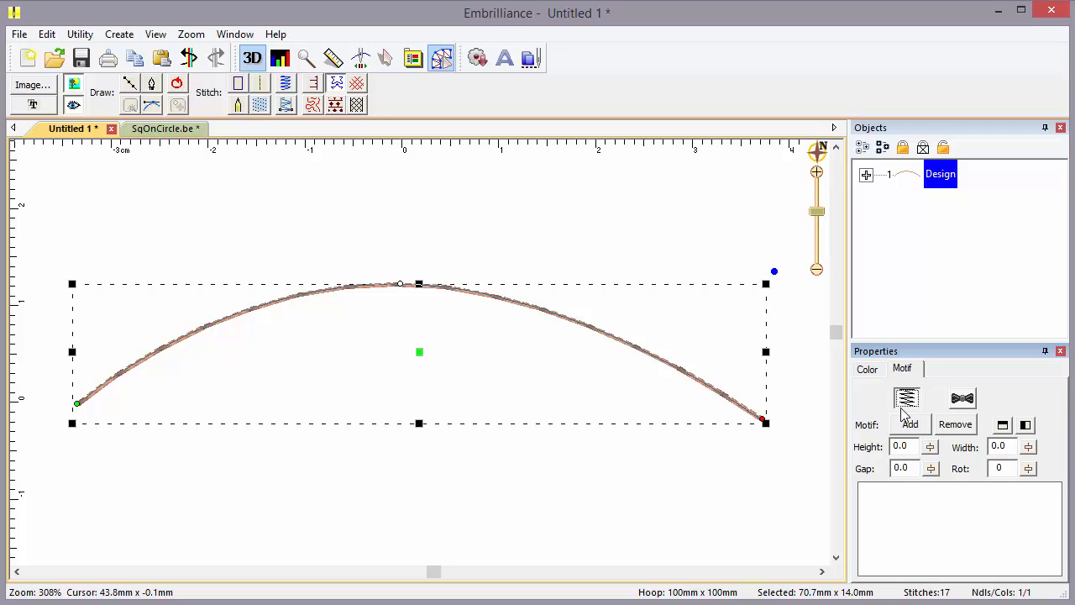
{"action": "mouse_move", "coordinate": [877, 408]}
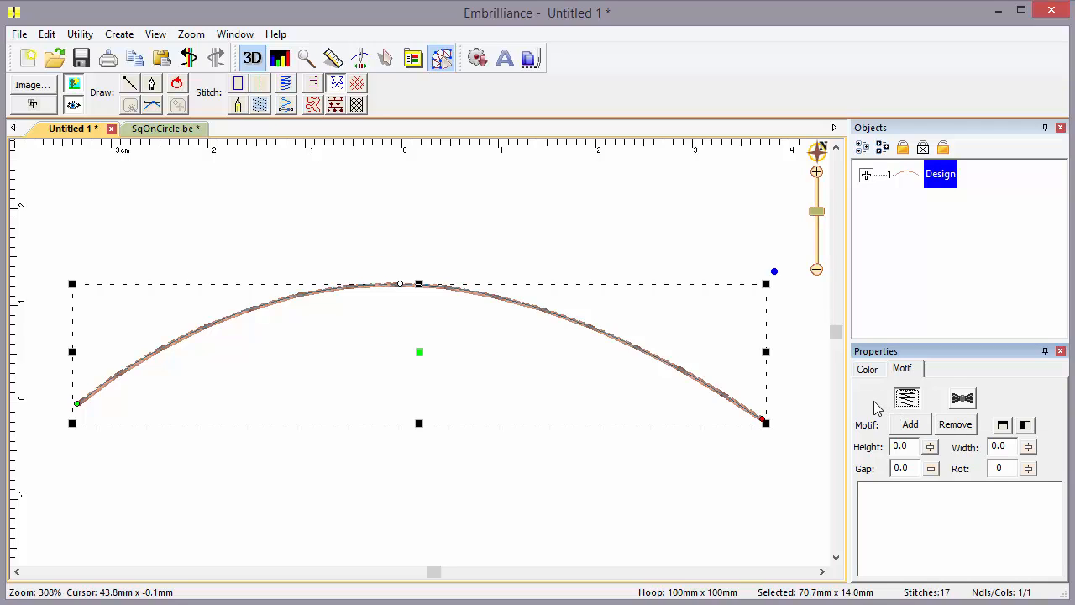
{"action": "mouse_move", "coordinate": [916, 428]}
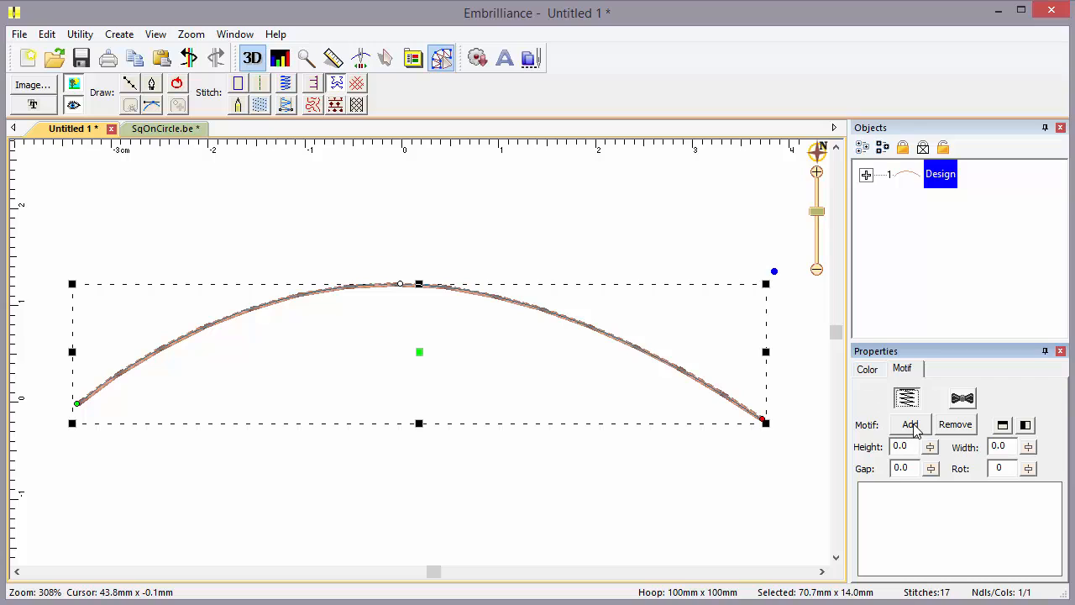
Add the Satin 1 motif from the Satin category so scallops repeat along the arc.
{"action": "left_click", "coordinate": [910, 423]}
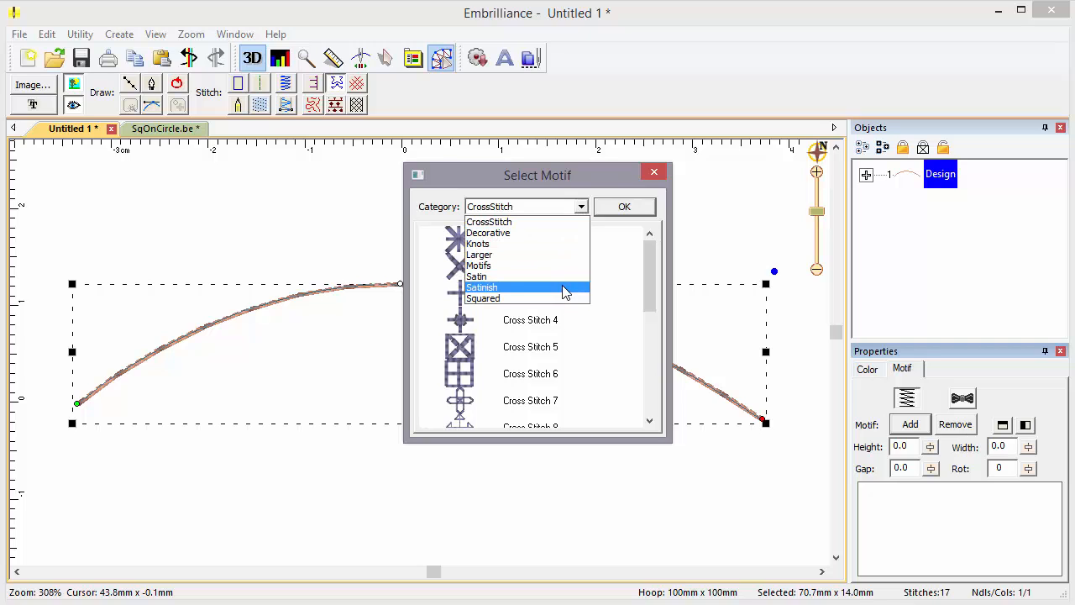
{"action": "left_click", "coordinate": [487, 232]}
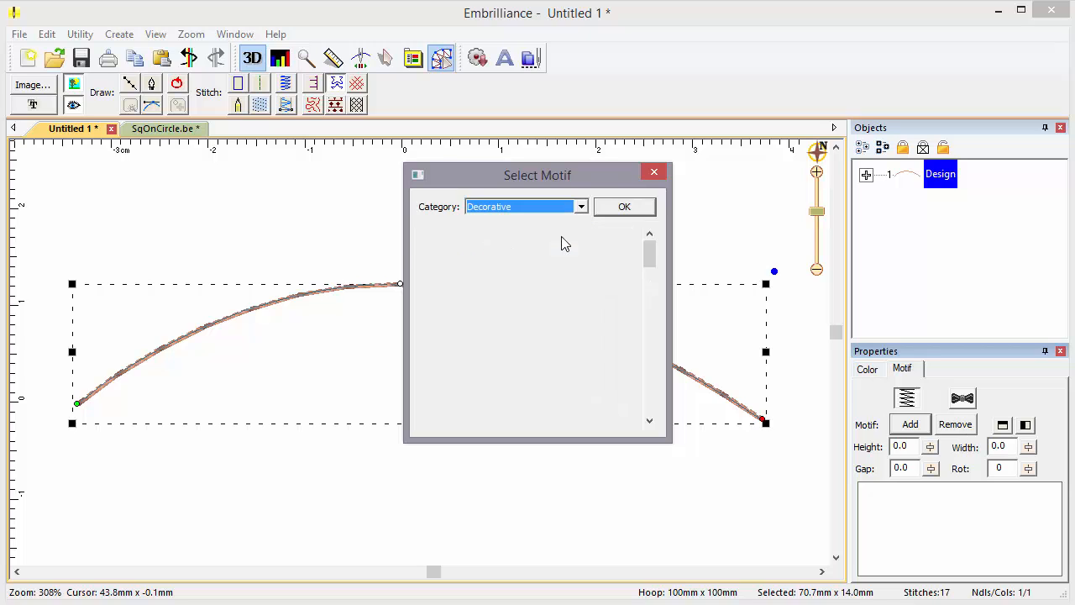
{"action": "left_click", "coordinate": [579, 205]}
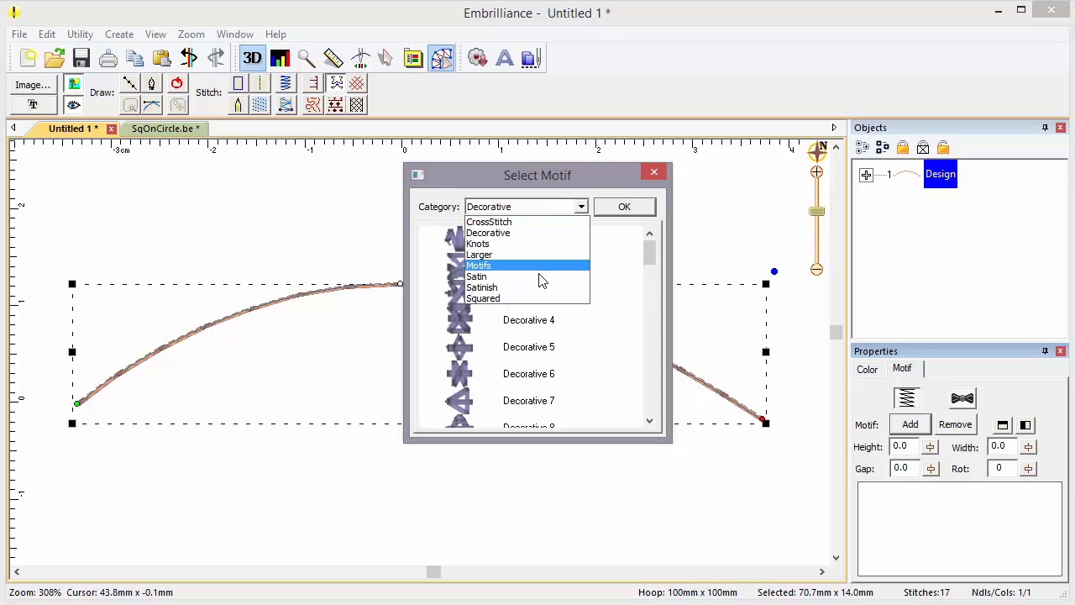
{"action": "left_click", "coordinate": [477, 276]}
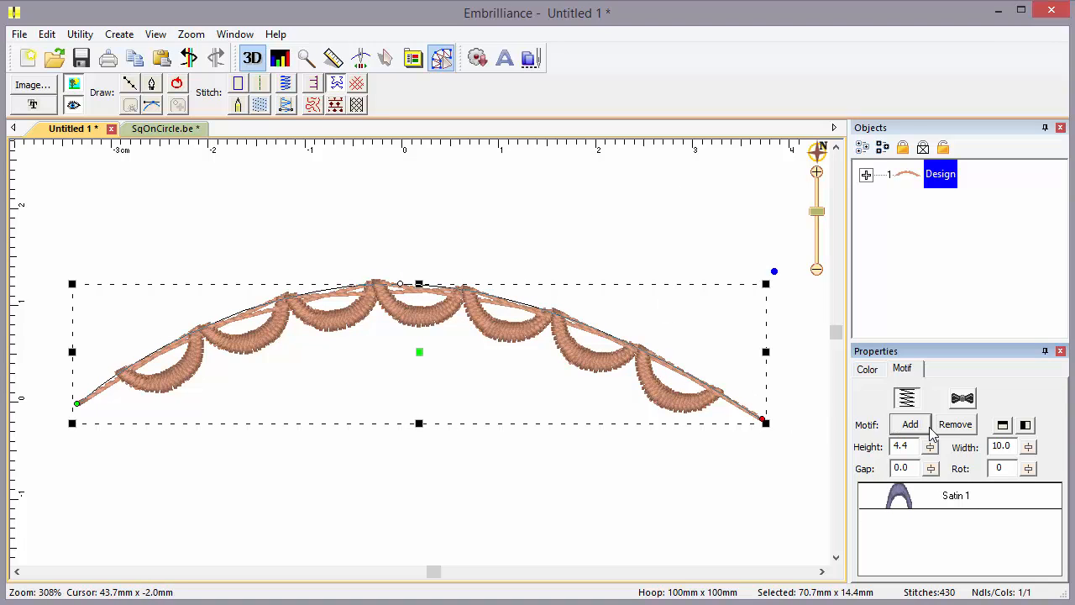
Start adding a second motif and browse the Knots category.
{"action": "left_click", "coordinate": [910, 424]}
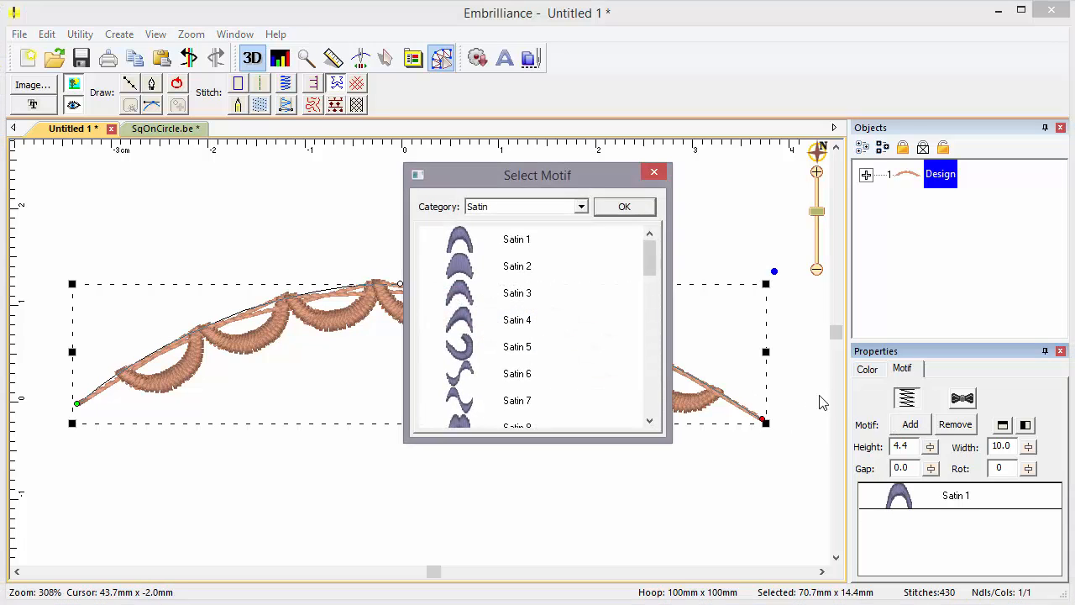
{"action": "left_click", "coordinate": [579, 205]}
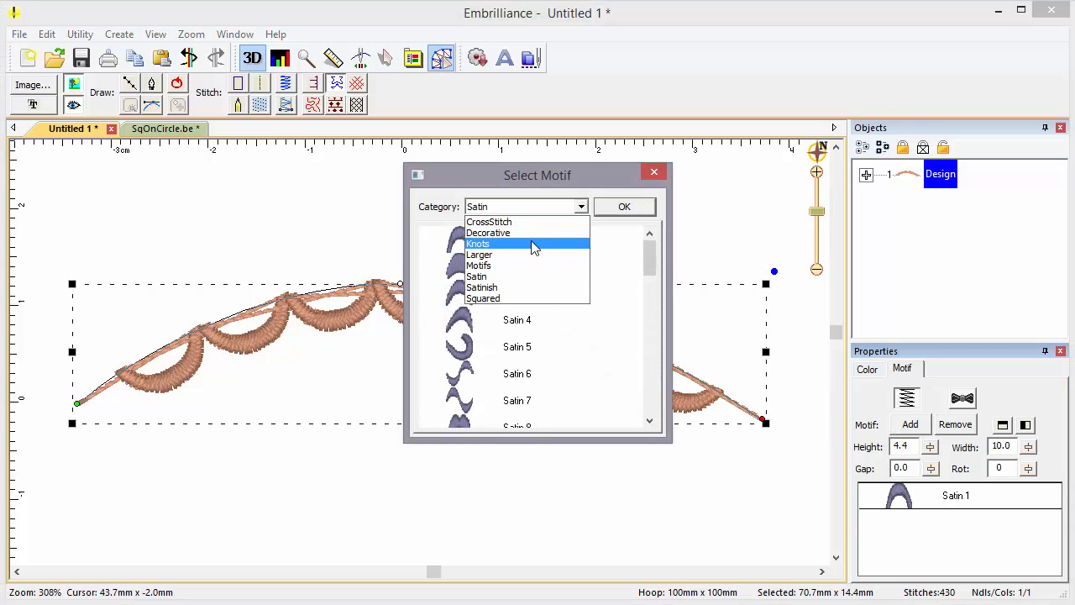
{"action": "left_click", "coordinate": [477, 244]}
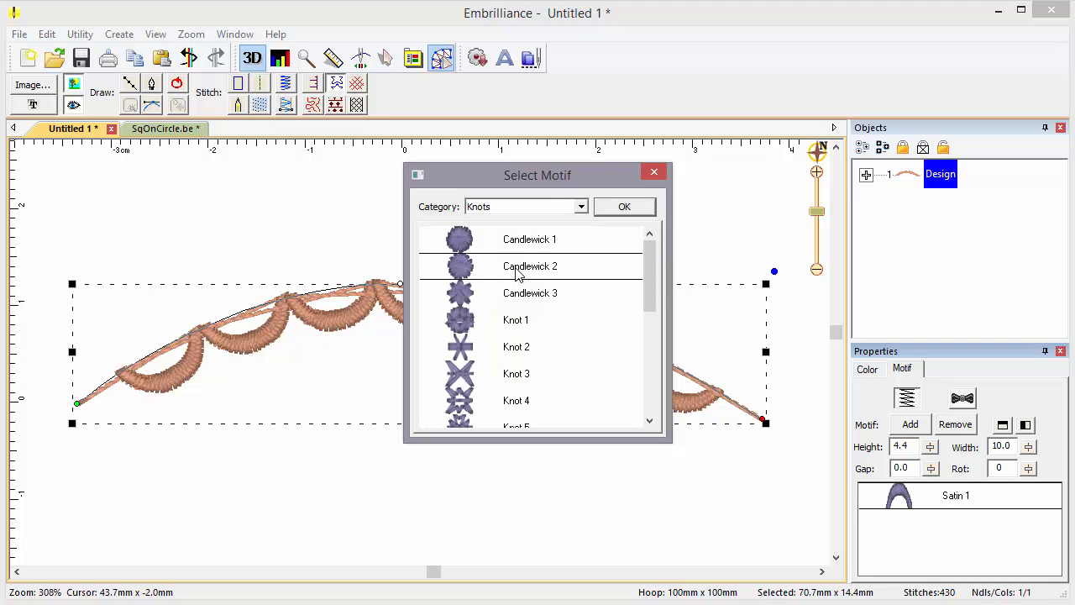
Add Candlewick 2 as the second motif so knots alternate with the Satin 1 scallops.
{"action": "left_click", "coordinate": [625, 206]}
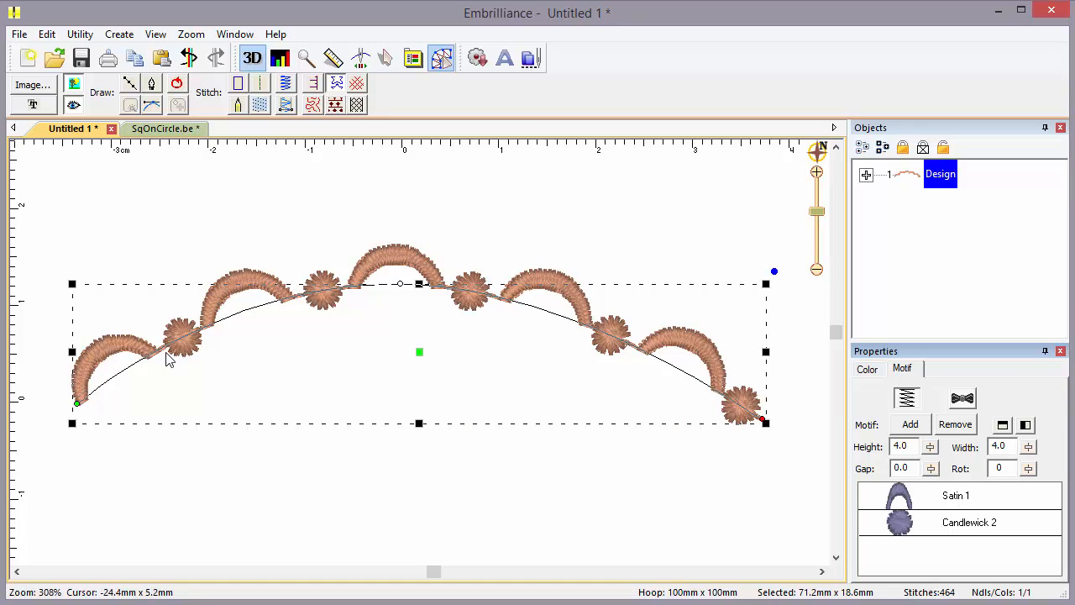
{"action": "mouse_move", "coordinate": [326, 307]}
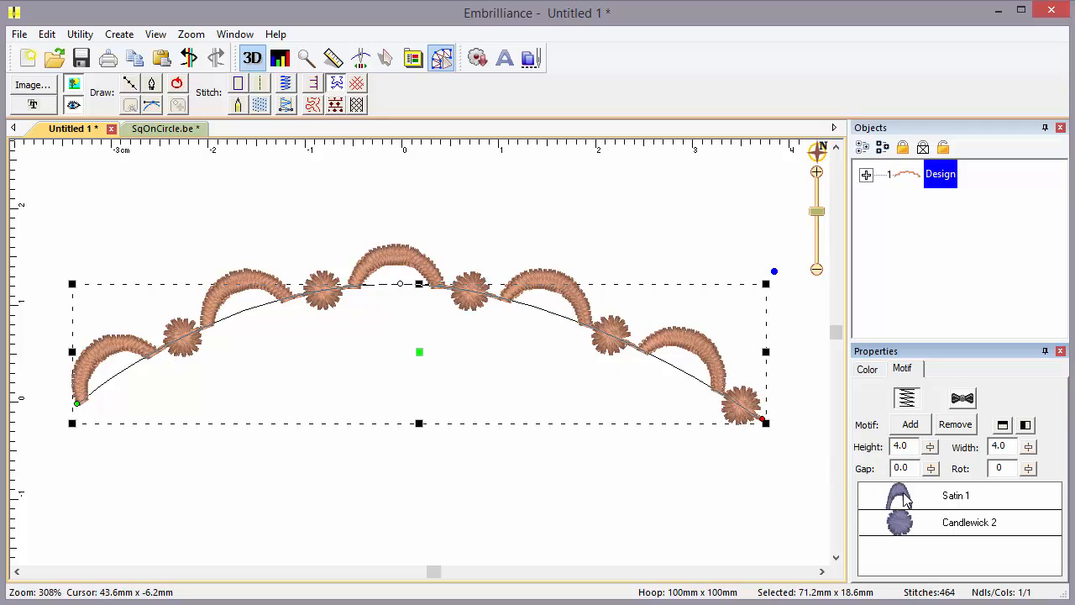
{"action": "mouse_move", "coordinate": [913, 531]}
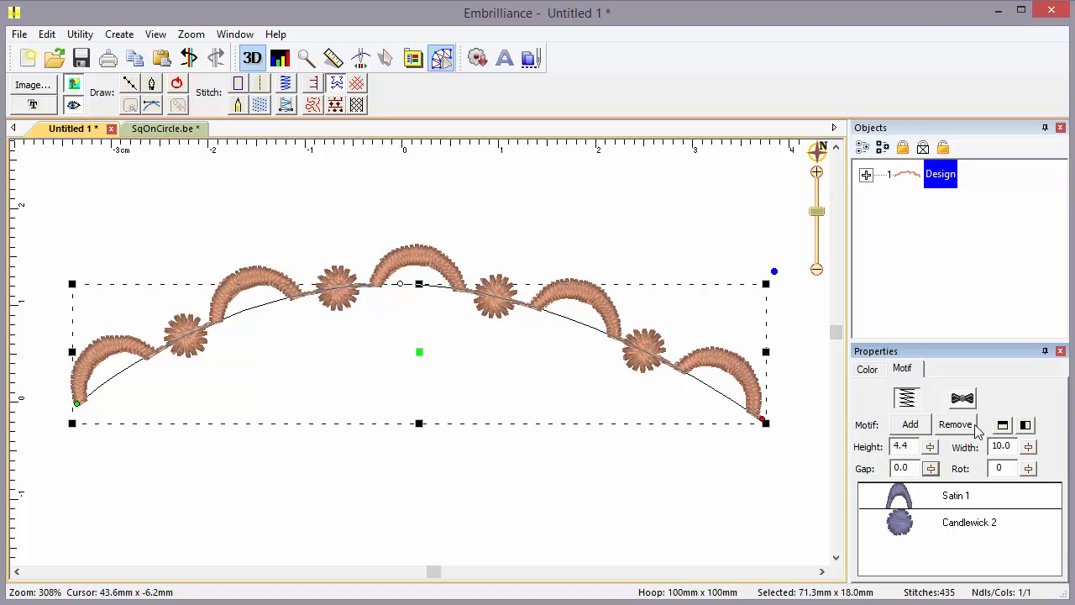
Remove the Satin 1 motif from the arc and add Knot 2 in its place beside the candlewick flowers.
{"action": "left_click", "coordinate": [954, 423]}
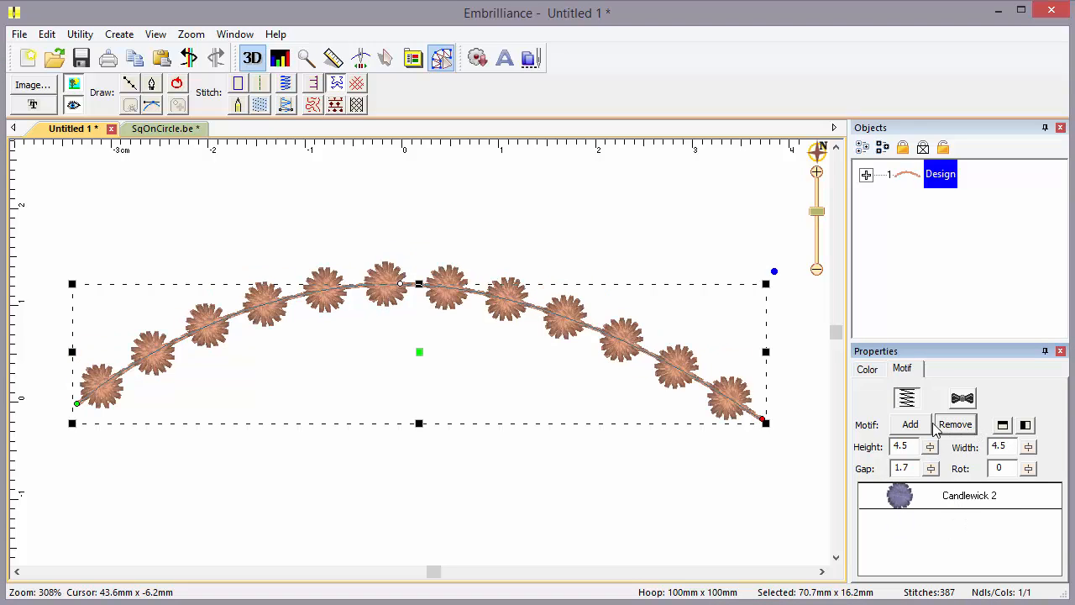
{"action": "left_click", "coordinate": [911, 423]}
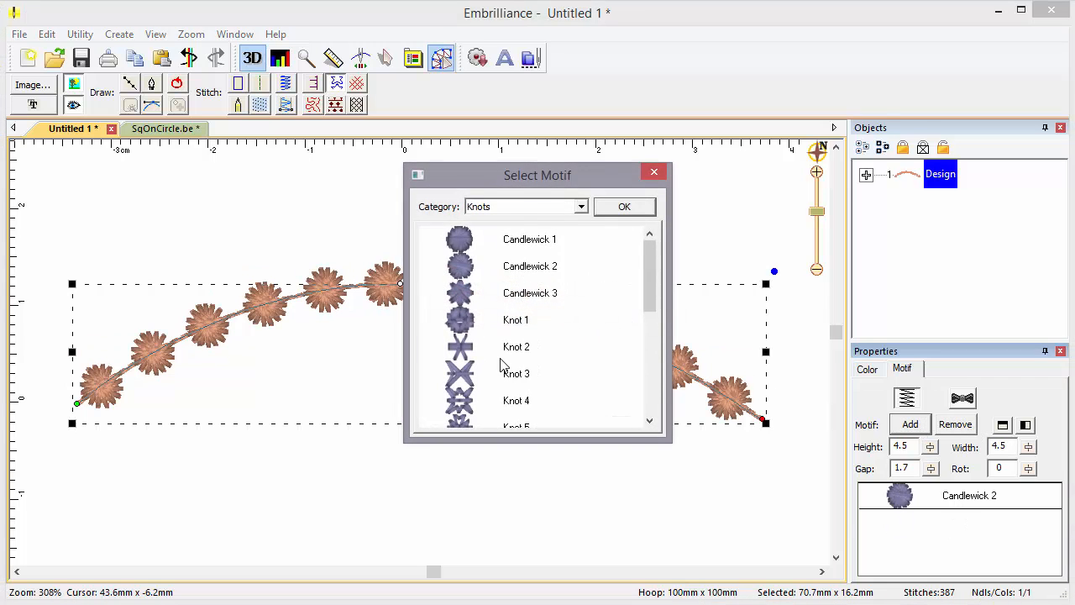
{"action": "left_click", "coordinate": [625, 207]}
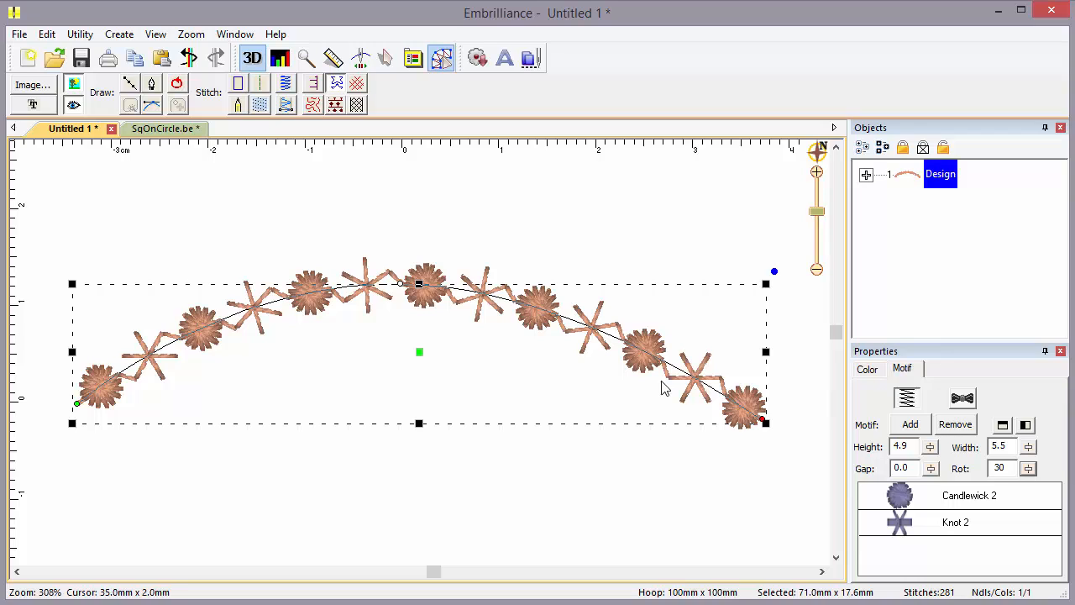
{"action": "mouse_move", "coordinate": [718, 372]}
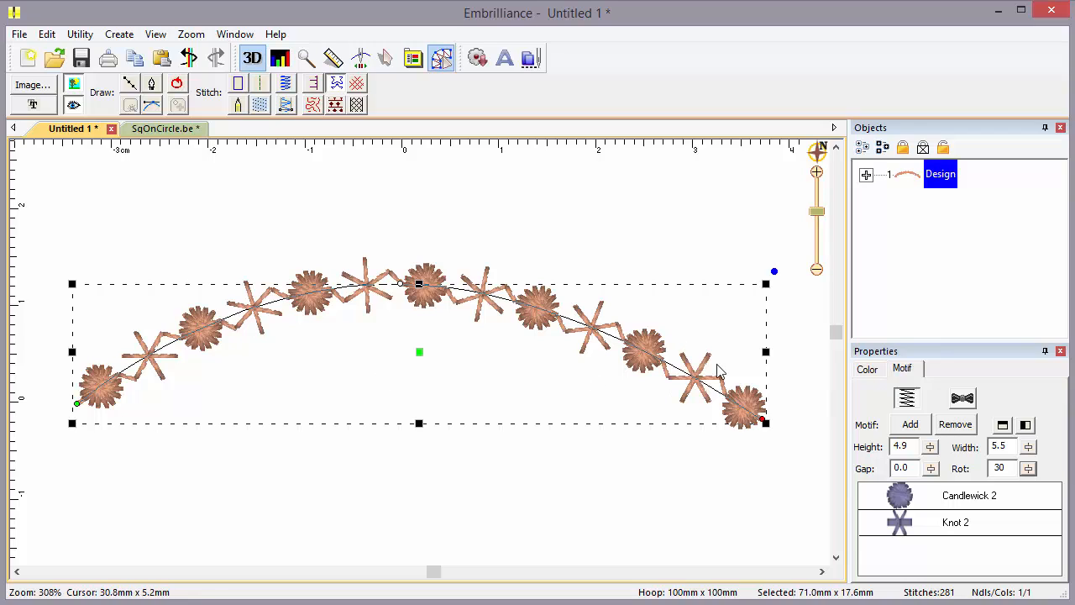
{"action": "mouse_move", "coordinate": [709, 430]}
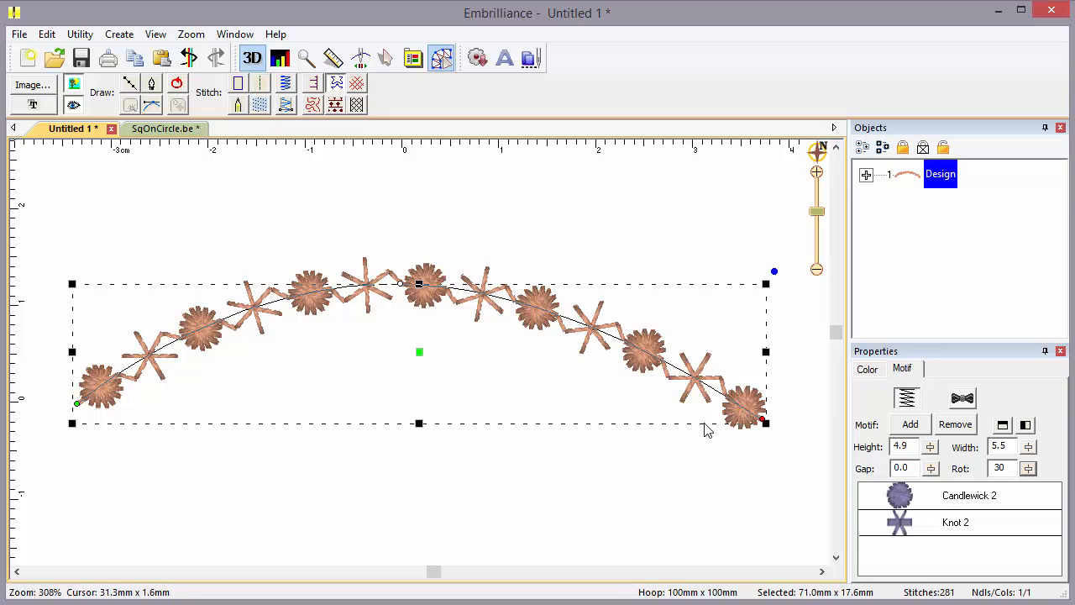
{"action": "mouse_move", "coordinate": [115, 390]}
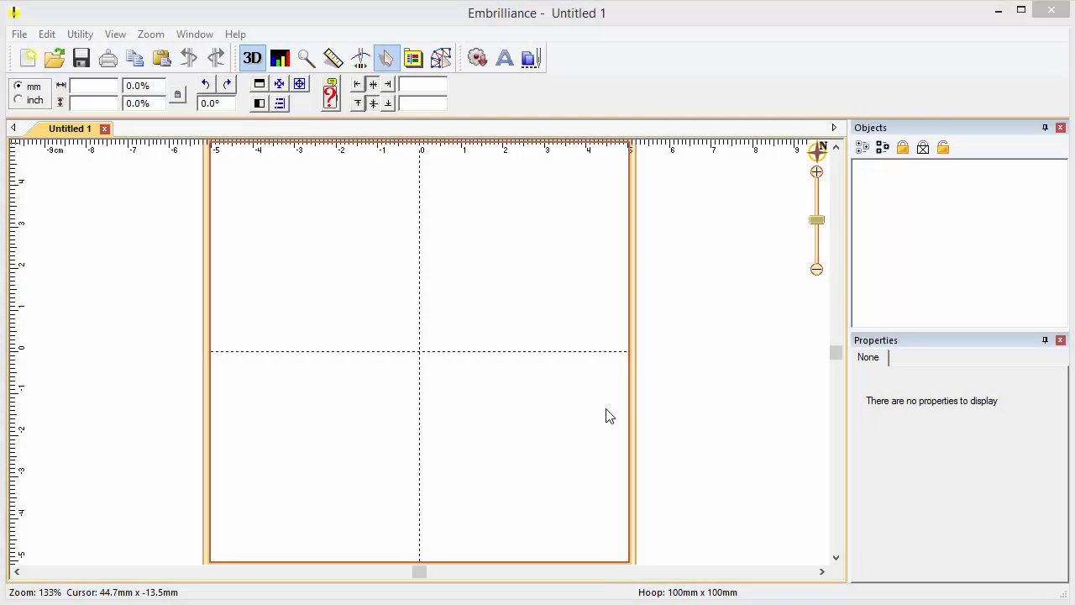
Merge the Cloverleaf 1 outline from the library and convert it to a Motif Fill shape.
{"action": "left_click", "coordinate": [440, 57]}
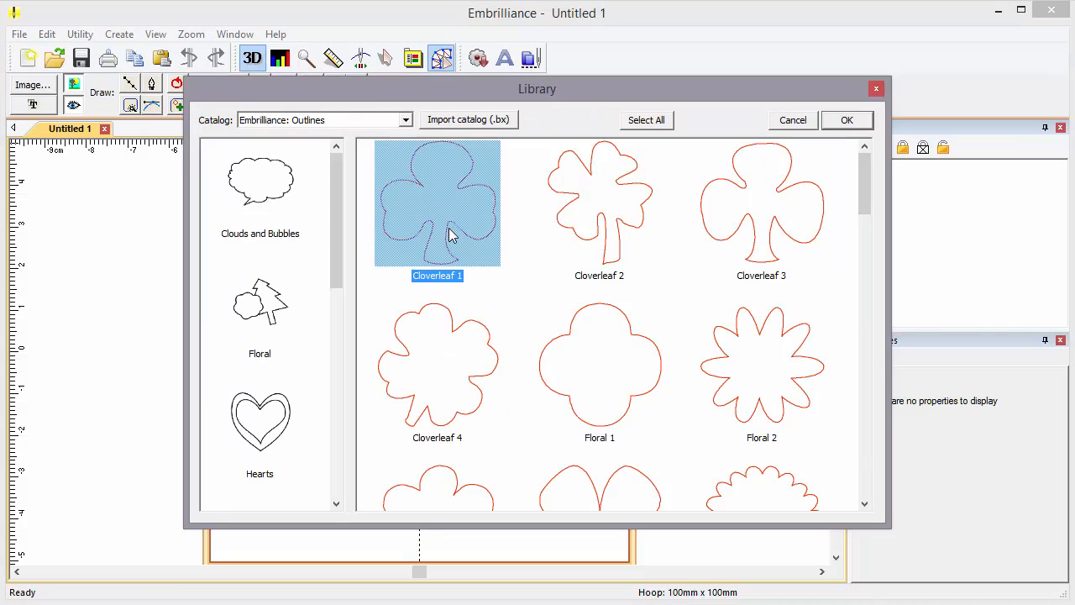
{"action": "left_click", "coordinate": [847, 119]}
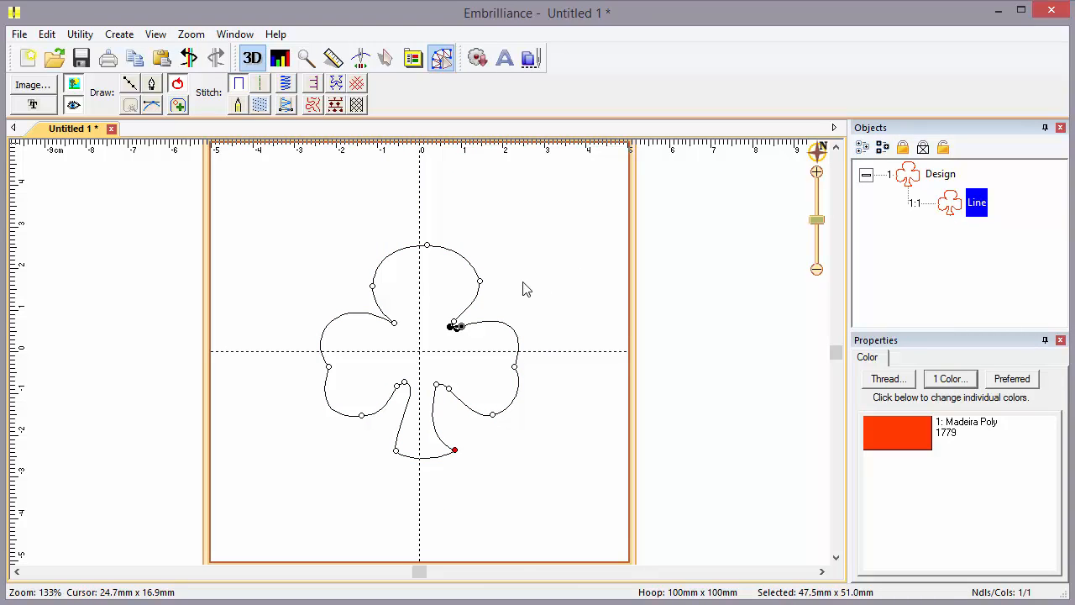
{"action": "left_click", "coordinate": [335, 104]}
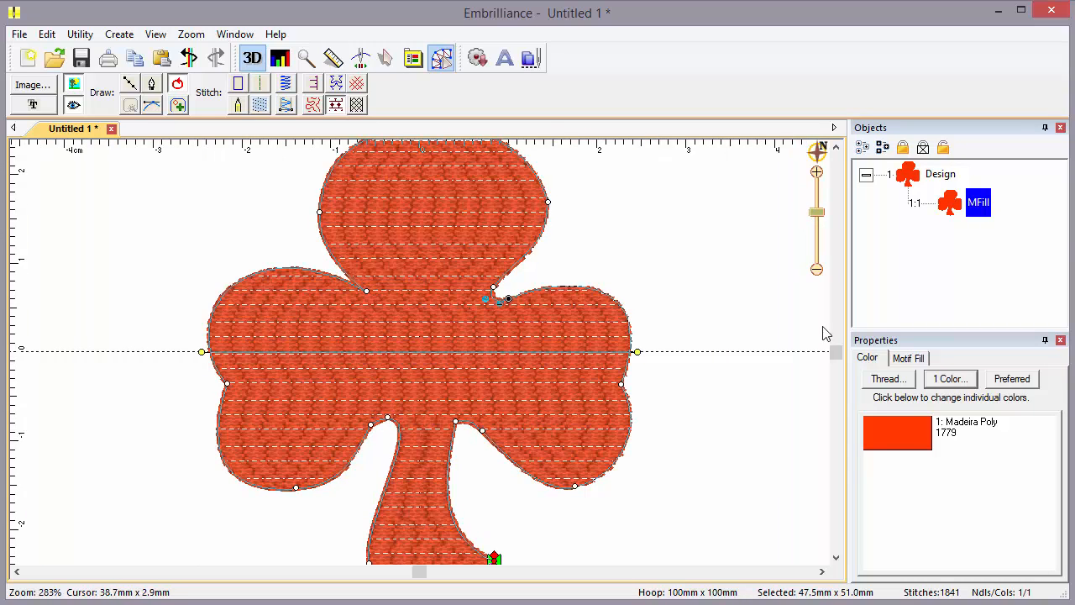
Fill the cloverleaf with the Satinish 6 motif and set its variation to Increasing.
{"action": "left_click", "coordinate": [909, 357]}
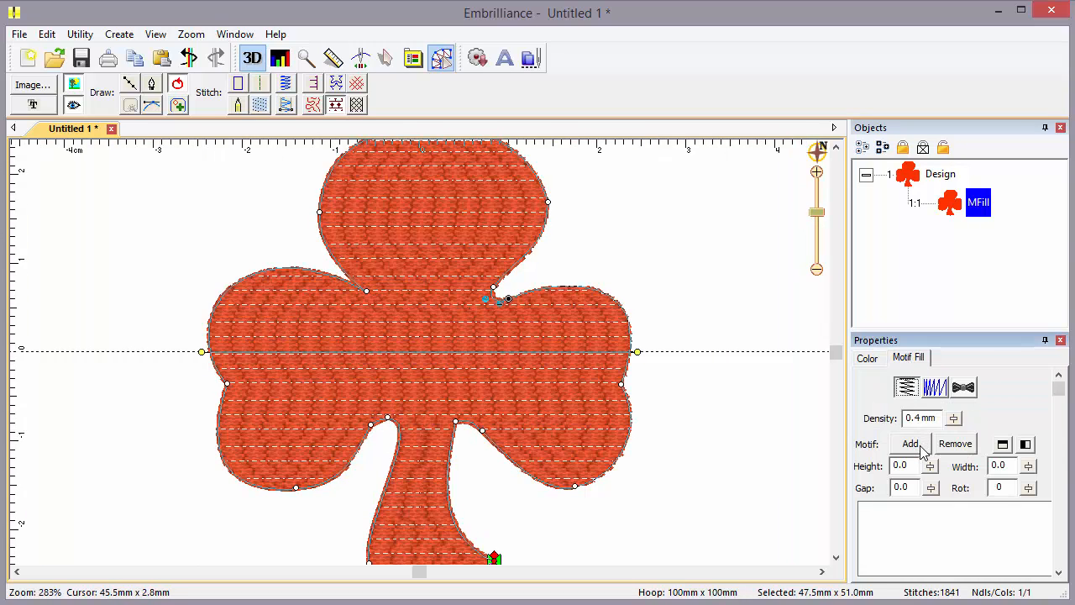
{"action": "left_click", "coordinate": [911, 444]}
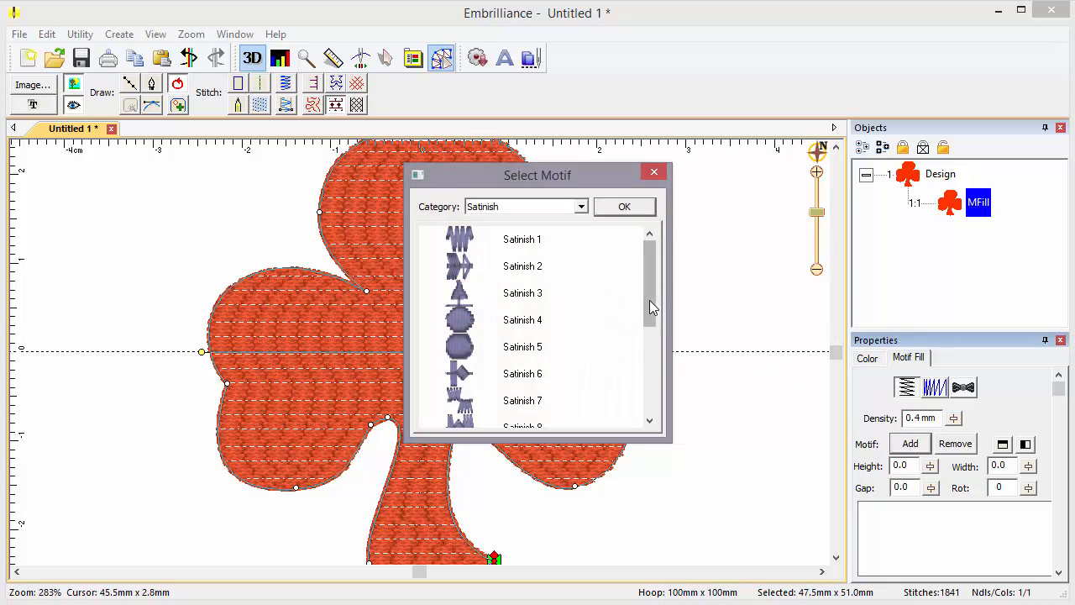
{"action": "scroll", "scroll_direction": "down", "scroll_amount": 3}
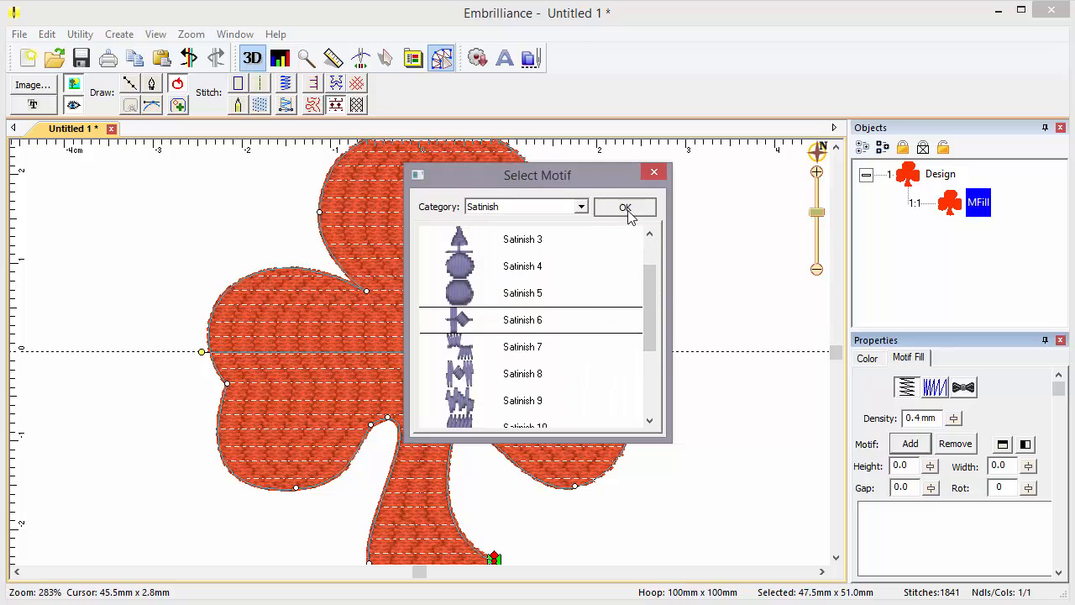
{"action": "left_click", "coordinate": [625, 208]}
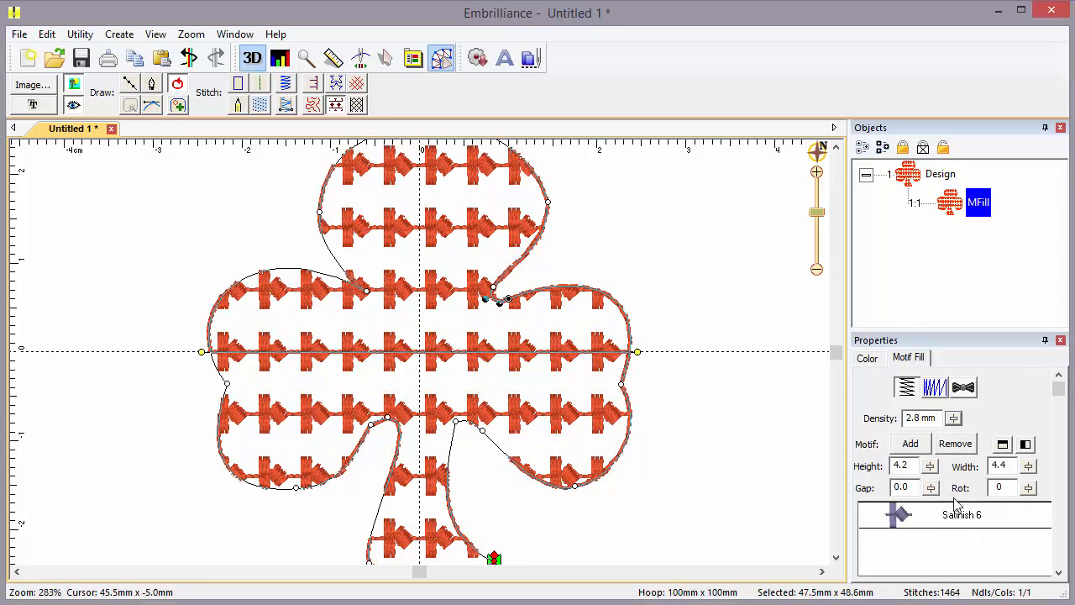
{"action": "mouse_move", "coordinate": [469, 346]}
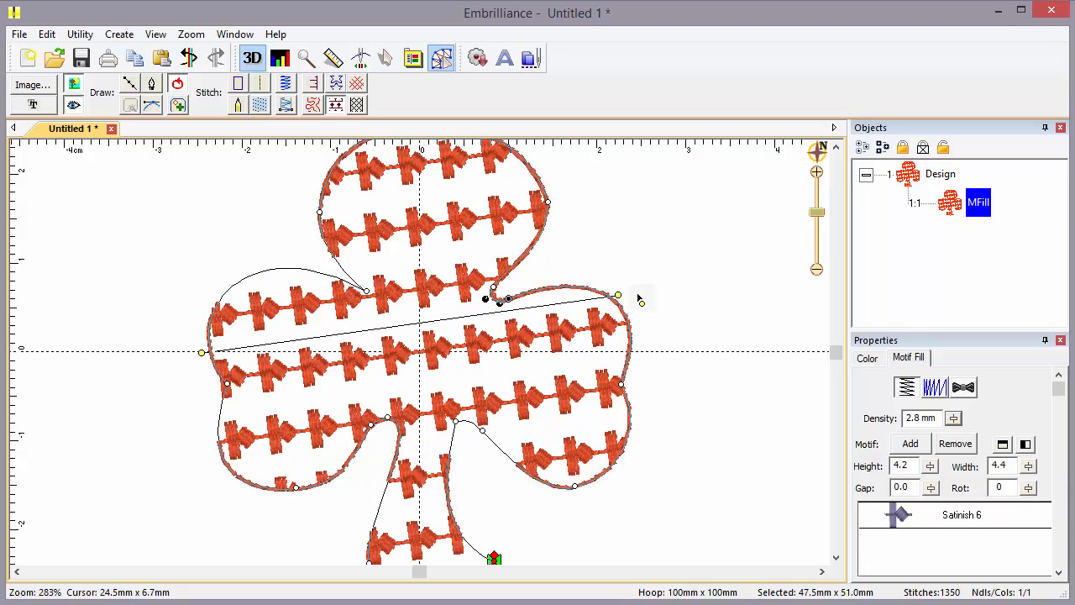
{"action": "mouse_move", "coordinate": [939, 400]}
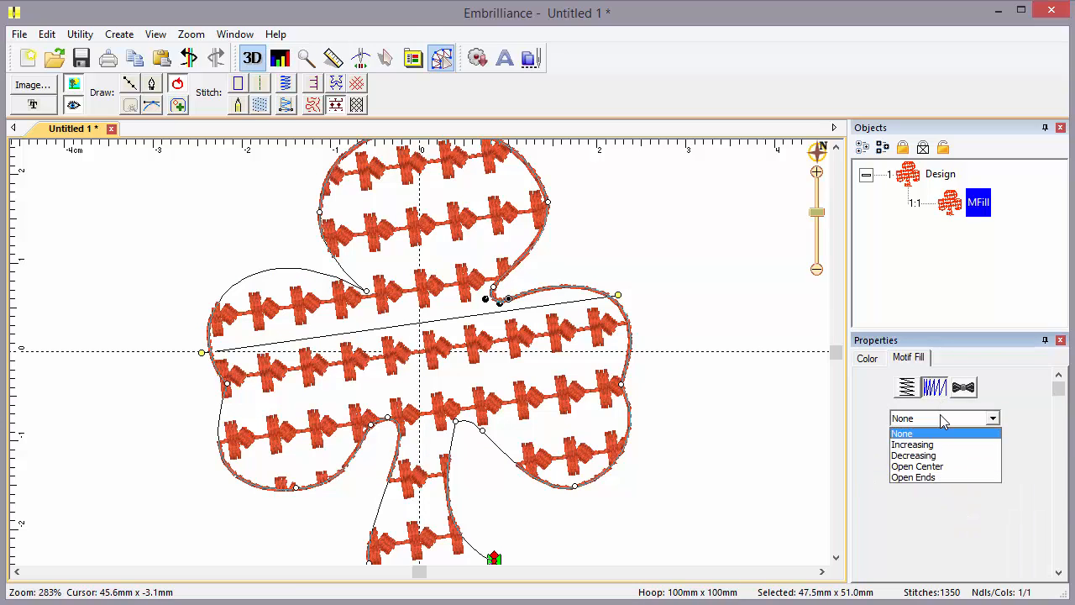
{"action": "left_click", "coordinate": [910, 443]}
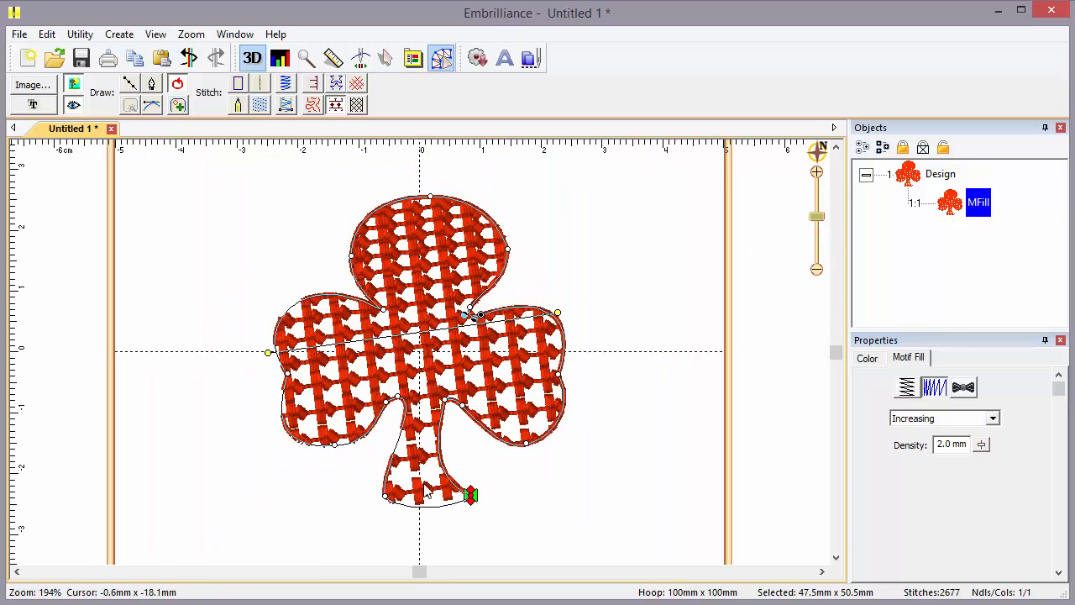
{"action": "mouse_move", "coordinate": [446, 225]}
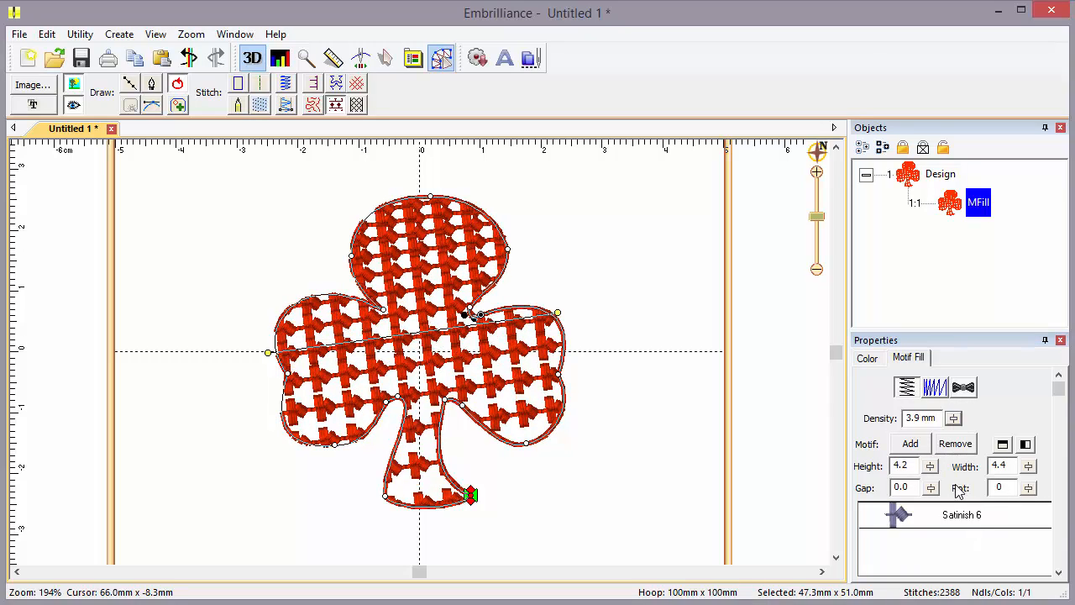
{"action": "mouse_move", "coordinate": [714, 477]}
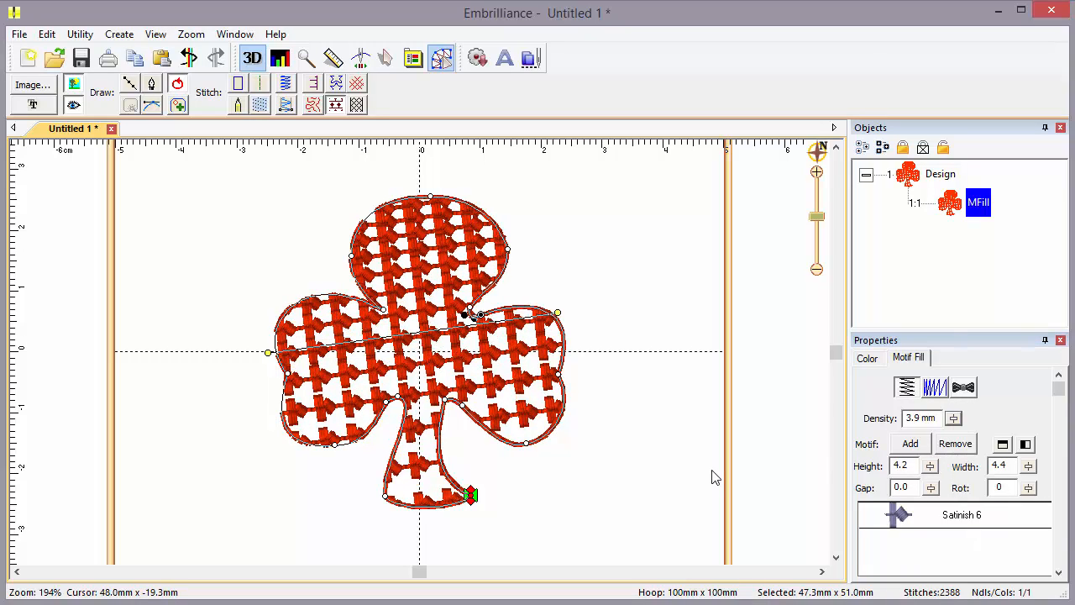
{"action": "mouse_move", "coordinate": [931, 446]}
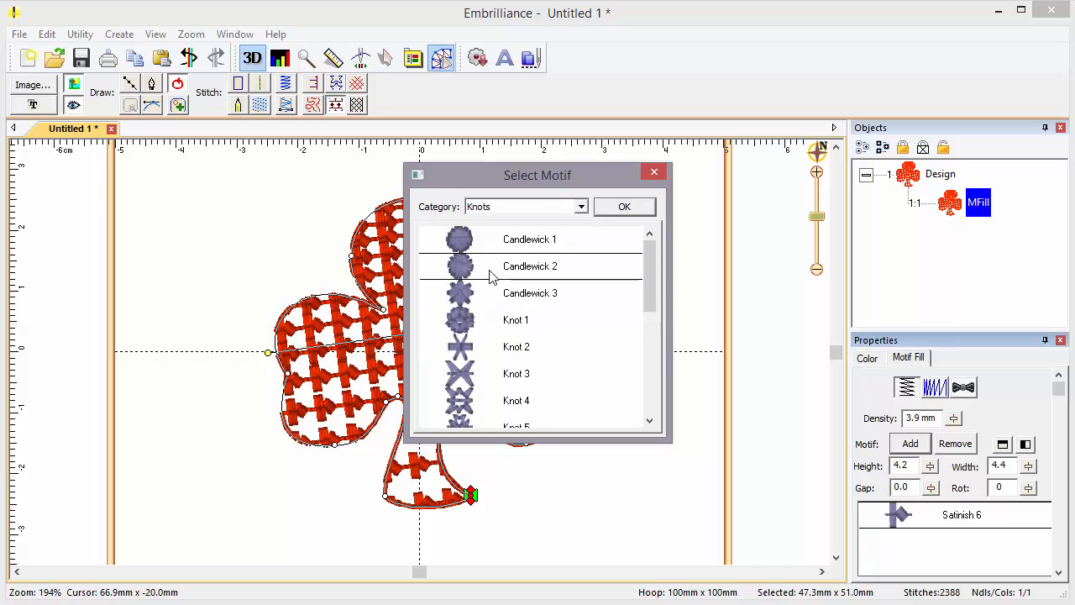
Add Candlewick 2 circles to the cloverleaf fill and enlarge the design to about 72 × 77 mm.
{"action": "left_click", "coordinate": [625, 207]}
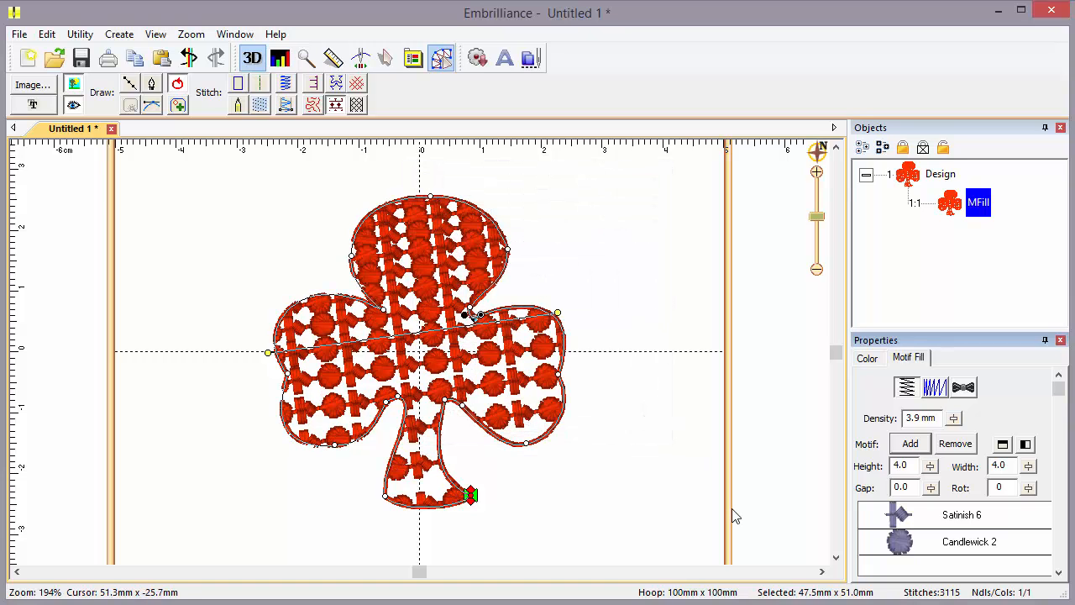
{"action": "mouse_move", "coordinate": [584, 444]}
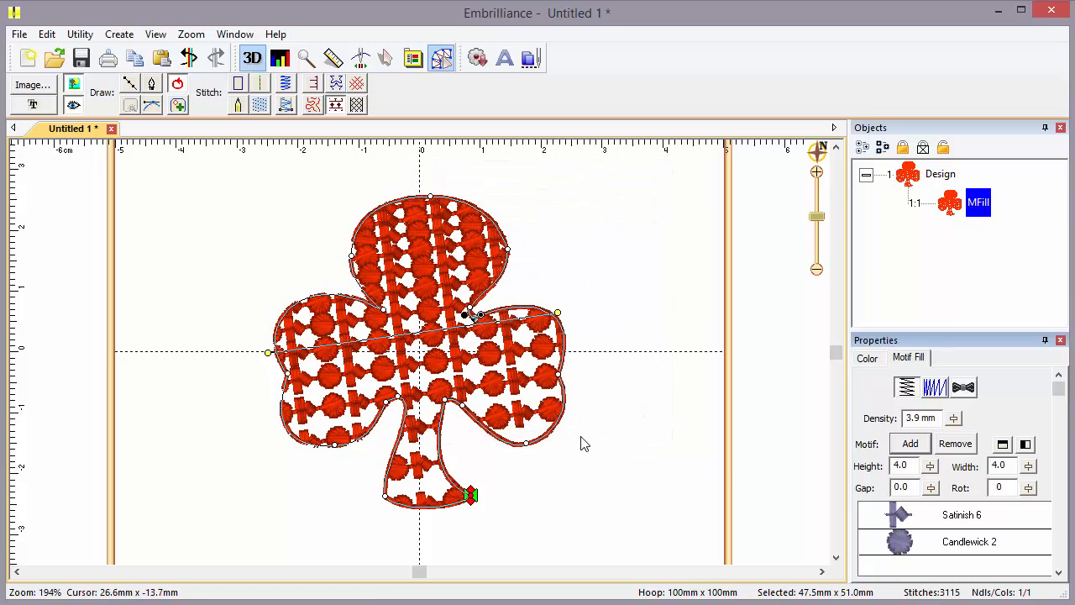
{"action": "left_click", "coordinate": [940, 173]}
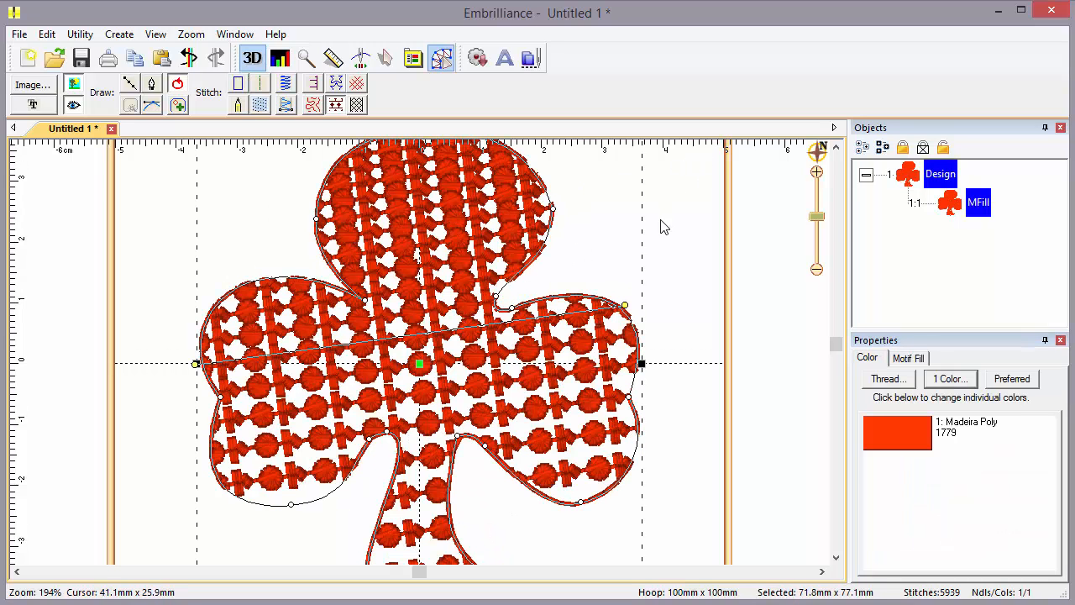
{"action": "mouse_move", "coordinate": [672, 267]}
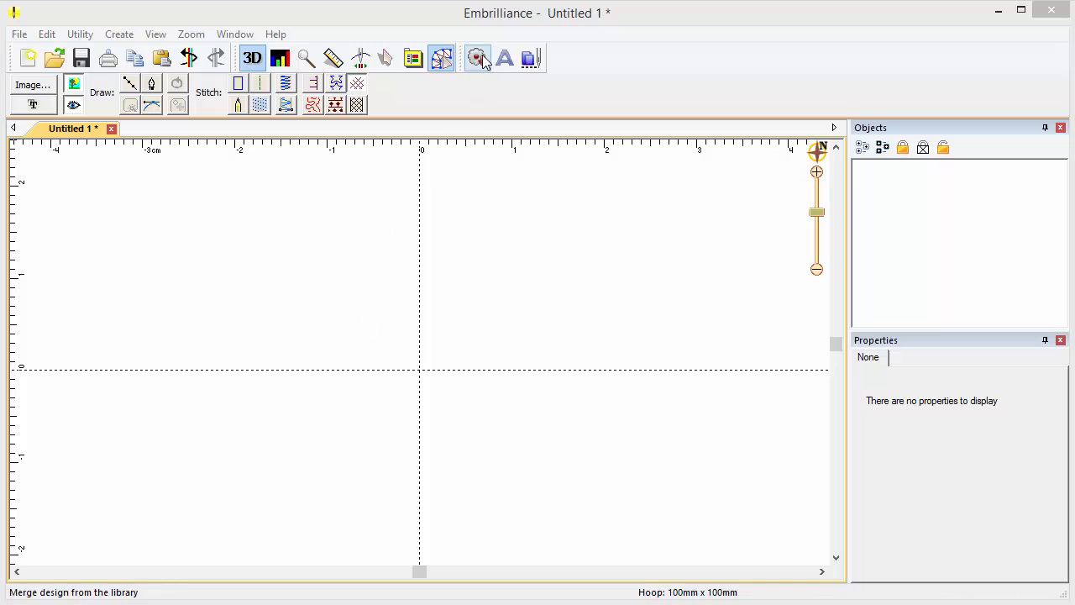
{"action": "left_click", "coordinate": [477, 57]}
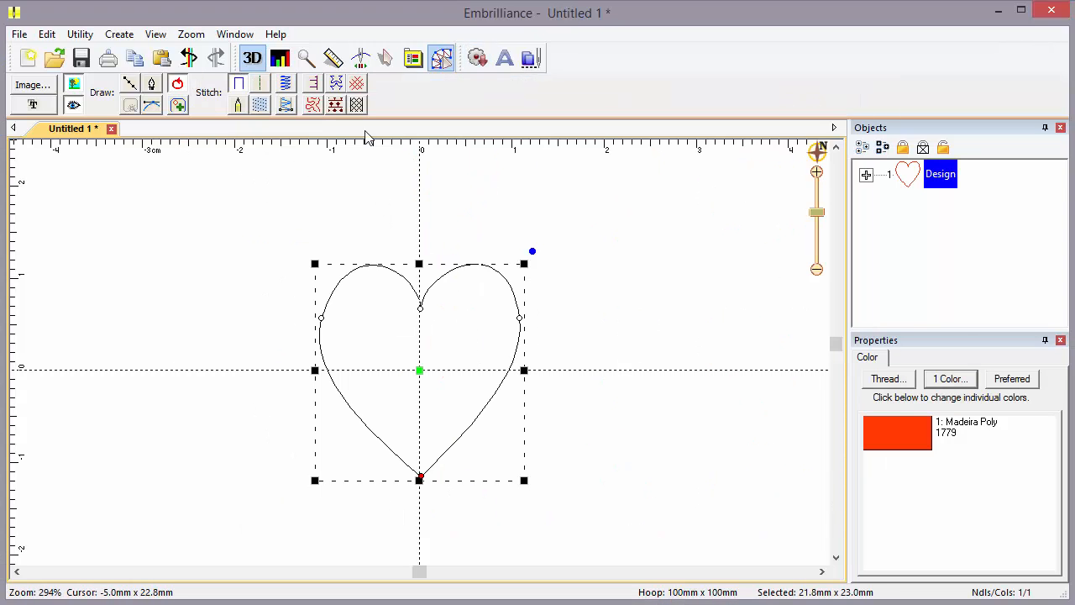
{"action": "left_click", "coordinate": [356, 82]}
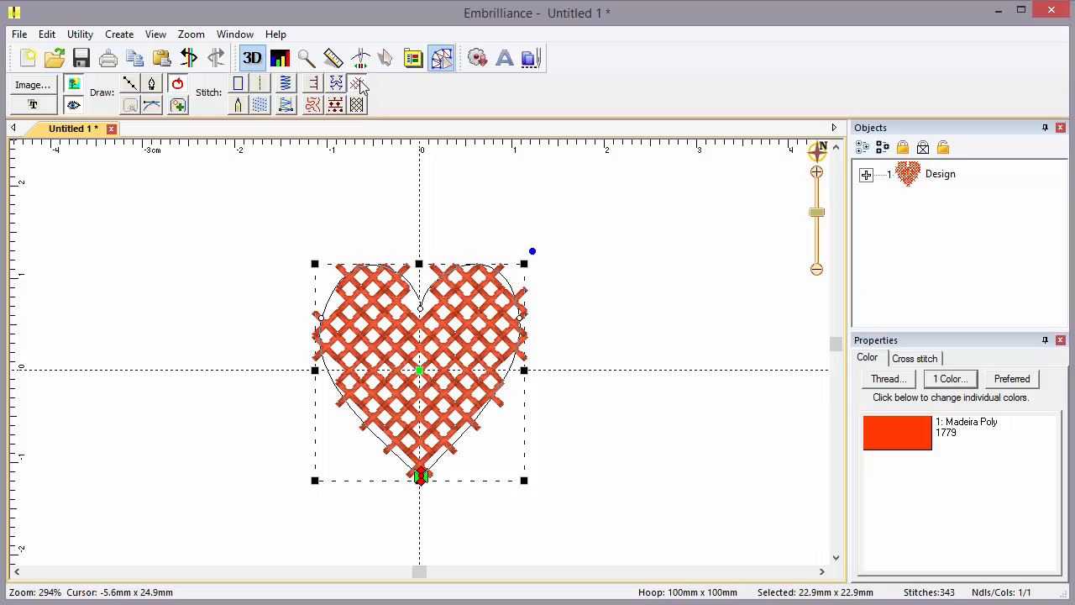
{"action": "mouse_move", "coordinate": [567, 280]}
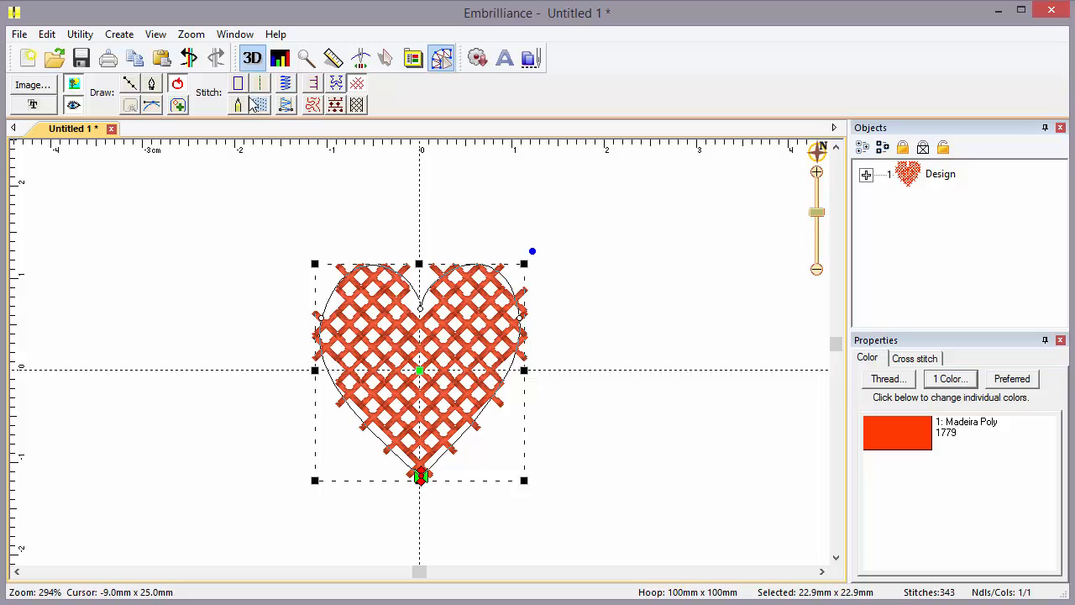
{"action": "mouse_move", "coordinate": [356, 262]}
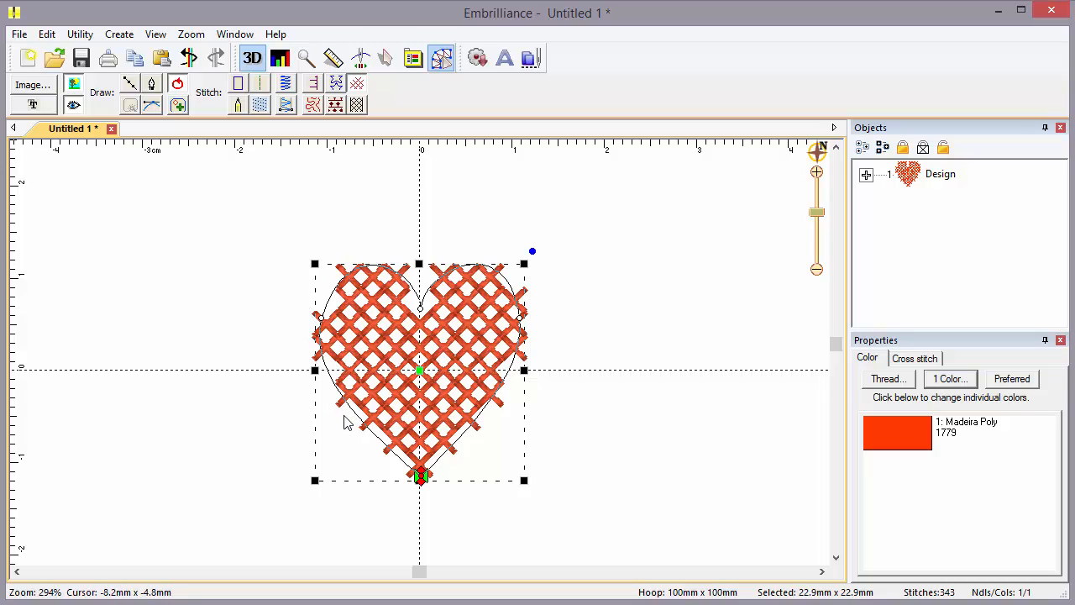
{"action": "mouse_move", "coordinate": [371, 443]}
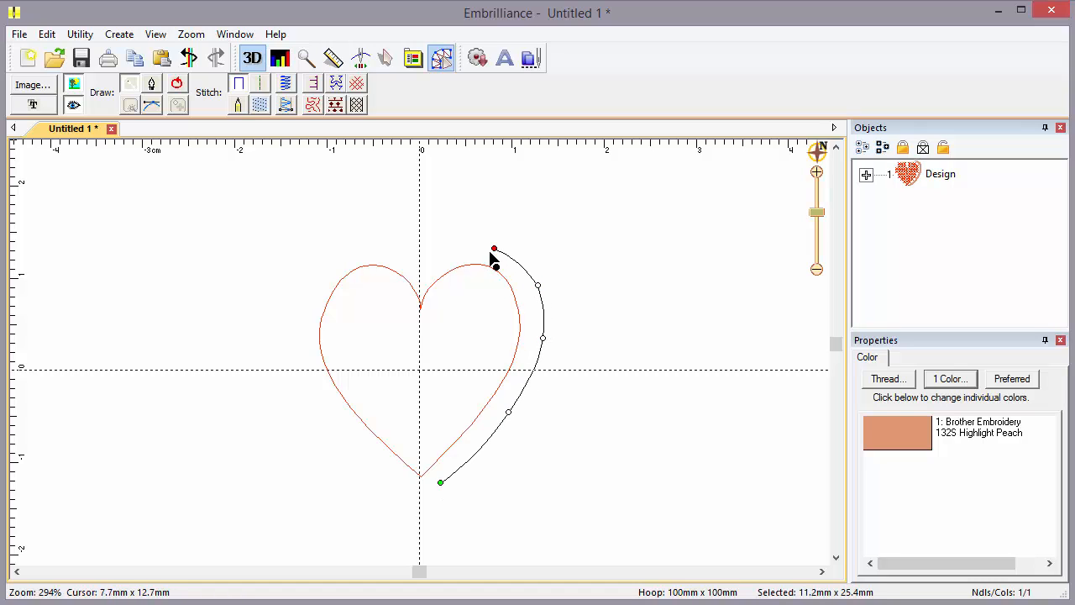
Finish the curved line beside the heart and show its cross-stitch settings (10 spi, Single count).
{"action": "left_click", "coordinate": [356, 82]}
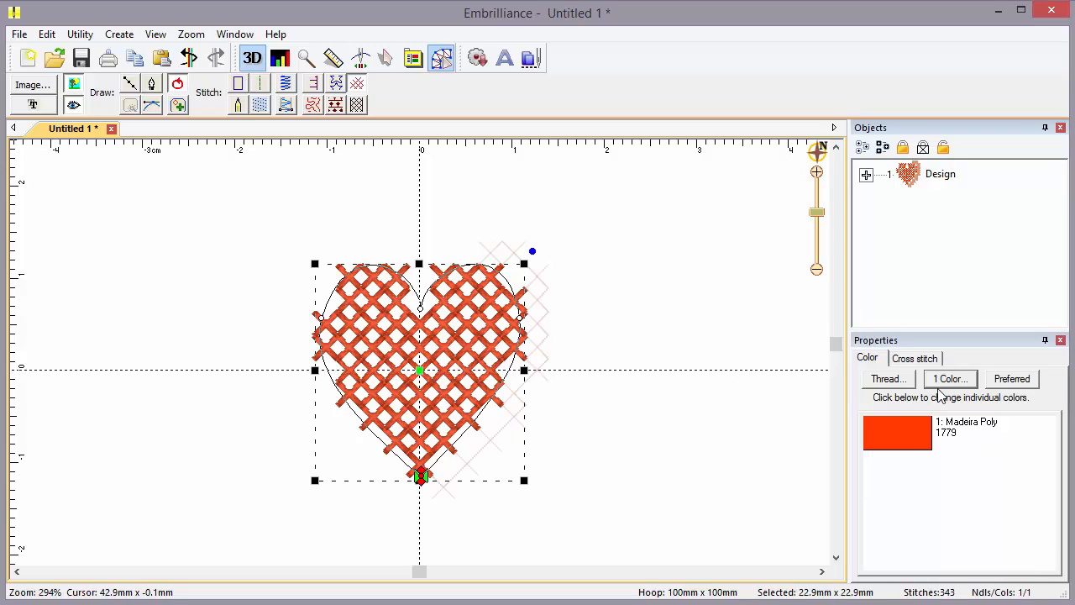
{"action": "left_click", "coordinate": [914, 357]}
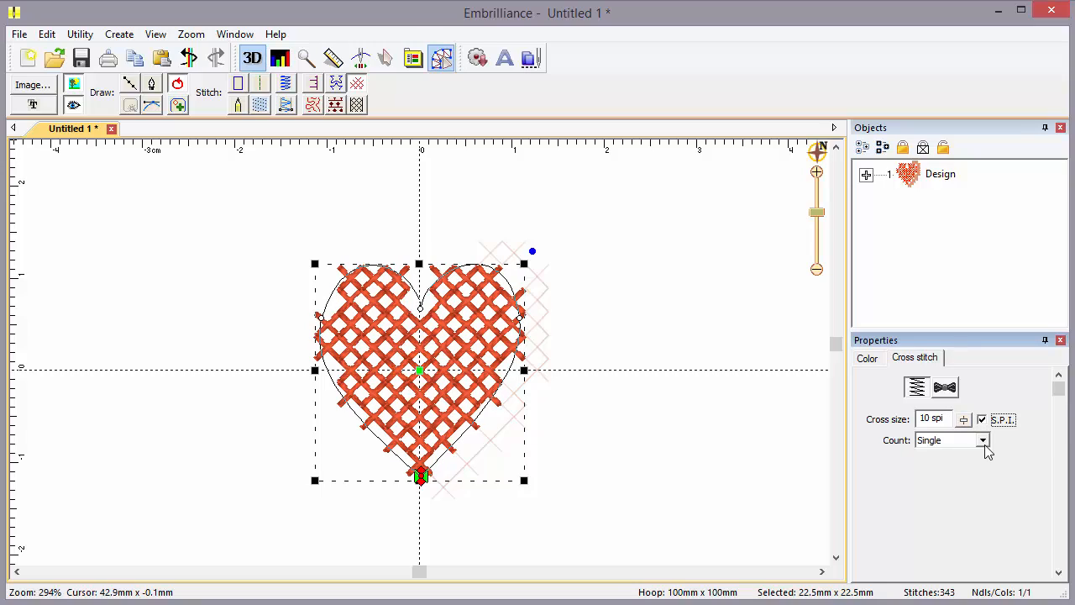
{"action": "left_click", "coordinate": [981, 440]}
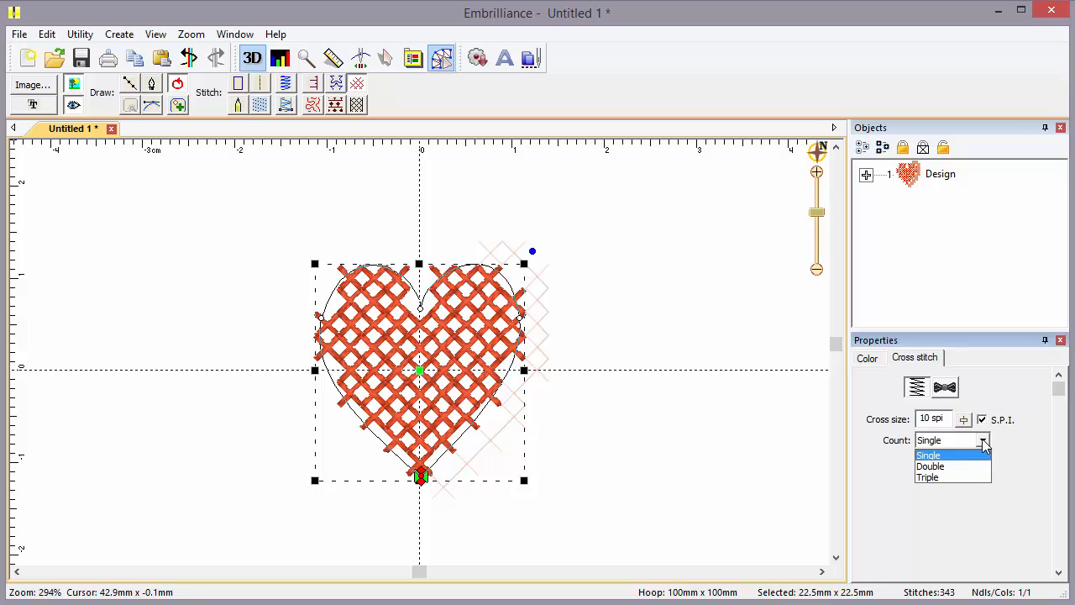
{"action": "mouse_move", "coordinate": [1018, 447]}
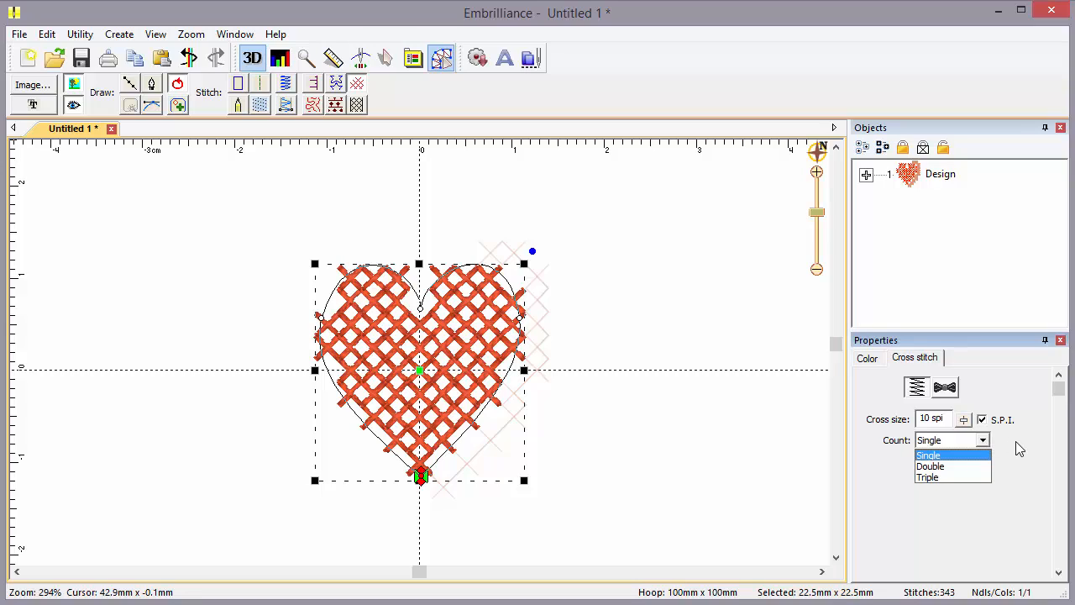
{"action": "left_click", "coordinate": [927, 454]}
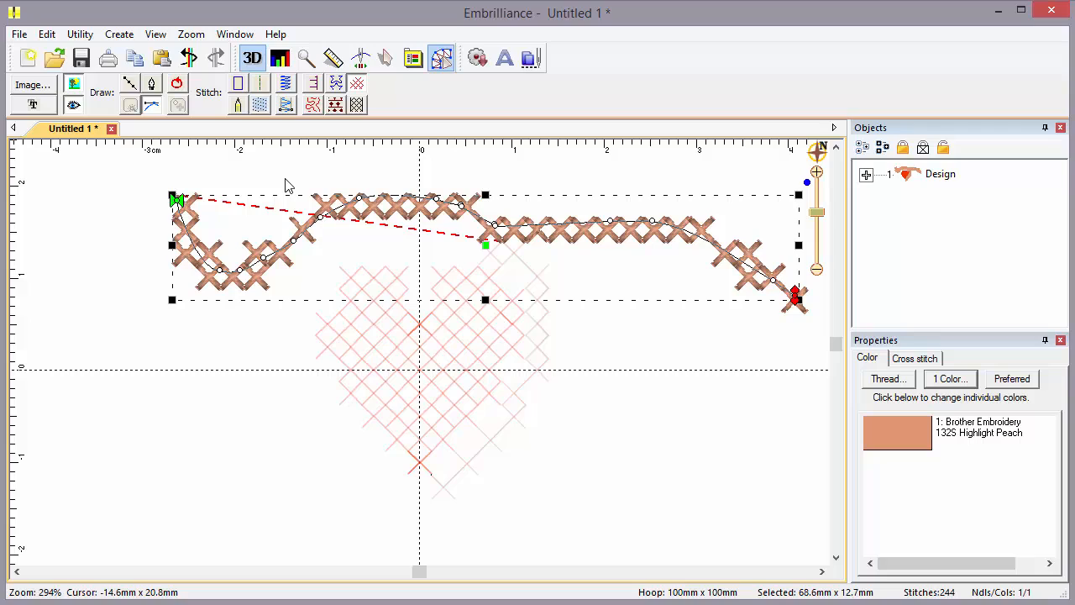
Delete the heart and wavy cross-stitch line, leaving an empty hoop.
{"action": "key", "text": "Delete"}
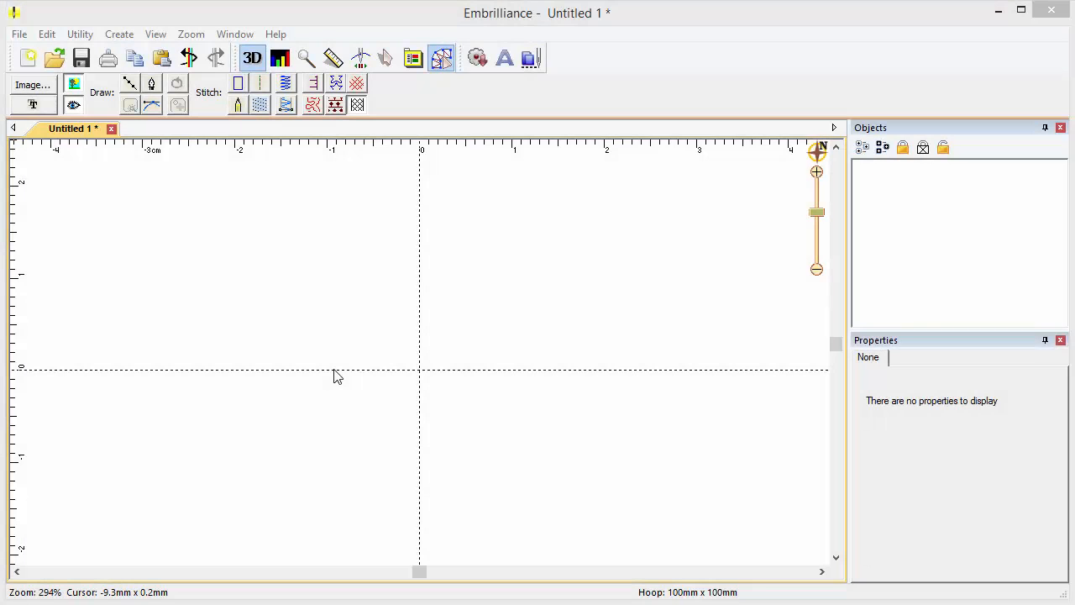
{"action": "mouse_move", "coordinate": [353, 339]}
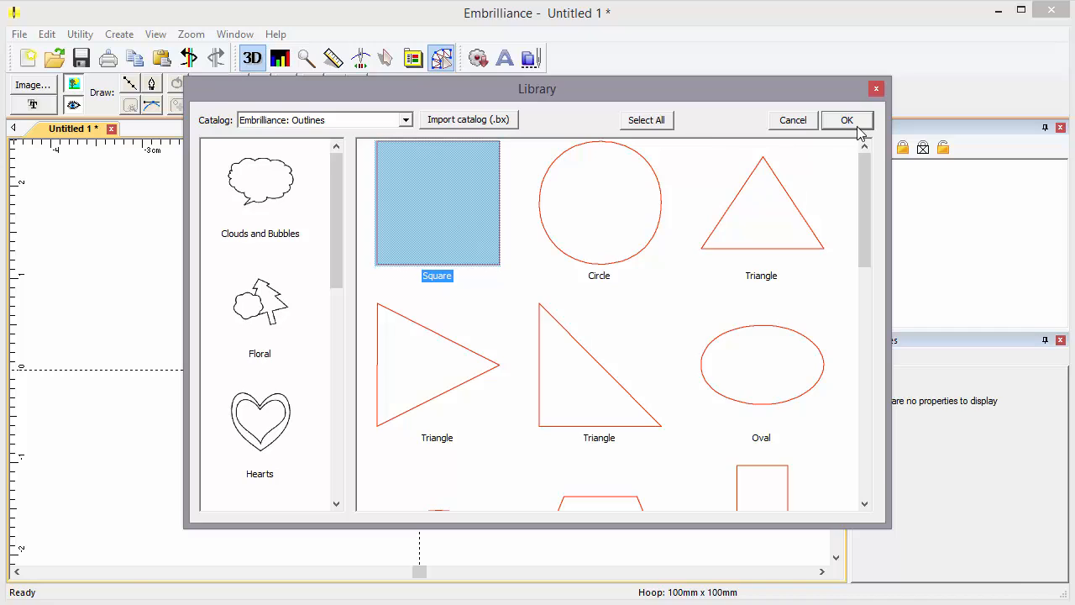
Add the Square outline to the design and fill it with lace stitches.
{"action": "left_click", "coordinate": [847, 119]}
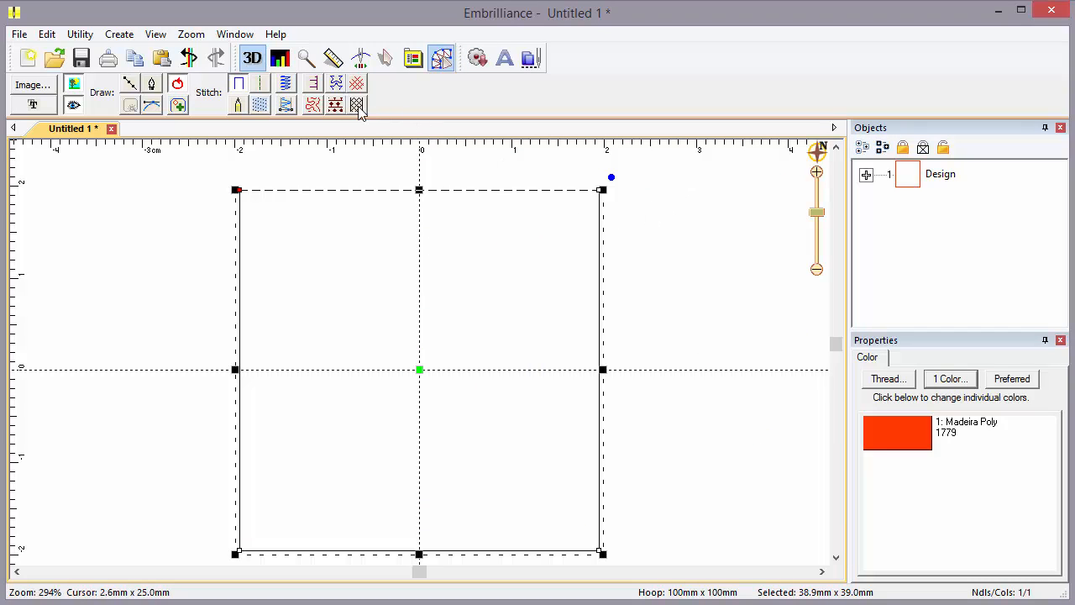
{"action": "left_click", "coordinate": [356, 104]}
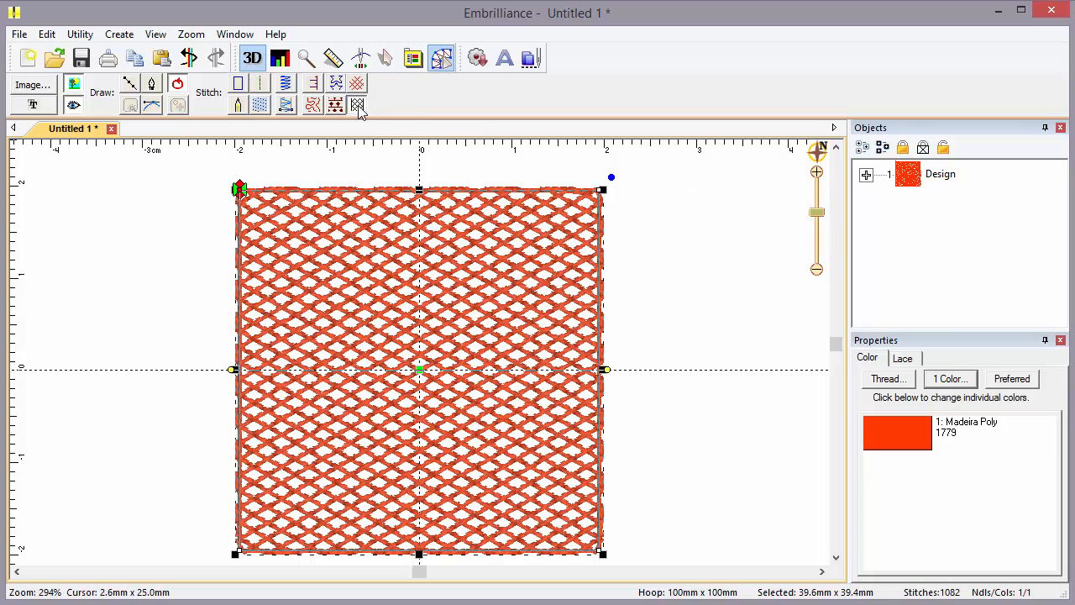
{"action": "left_click", "coordinate": [902, 357]}
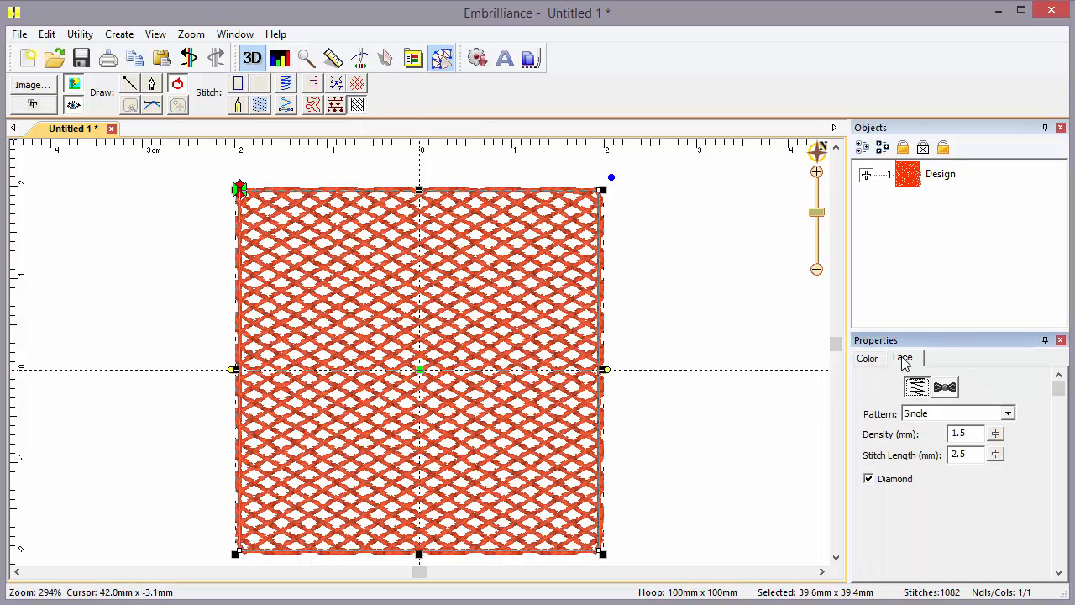
{"action": "mouse_move", "coordinate": [915, 387]}
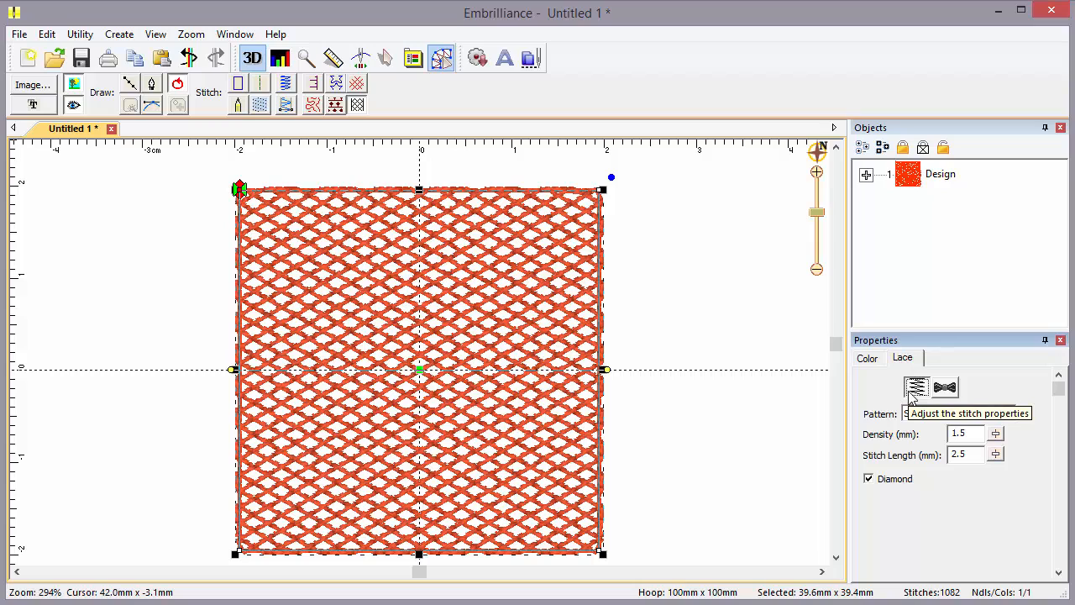
{"action": "mouse_move", "coordinate": [945, 386]}
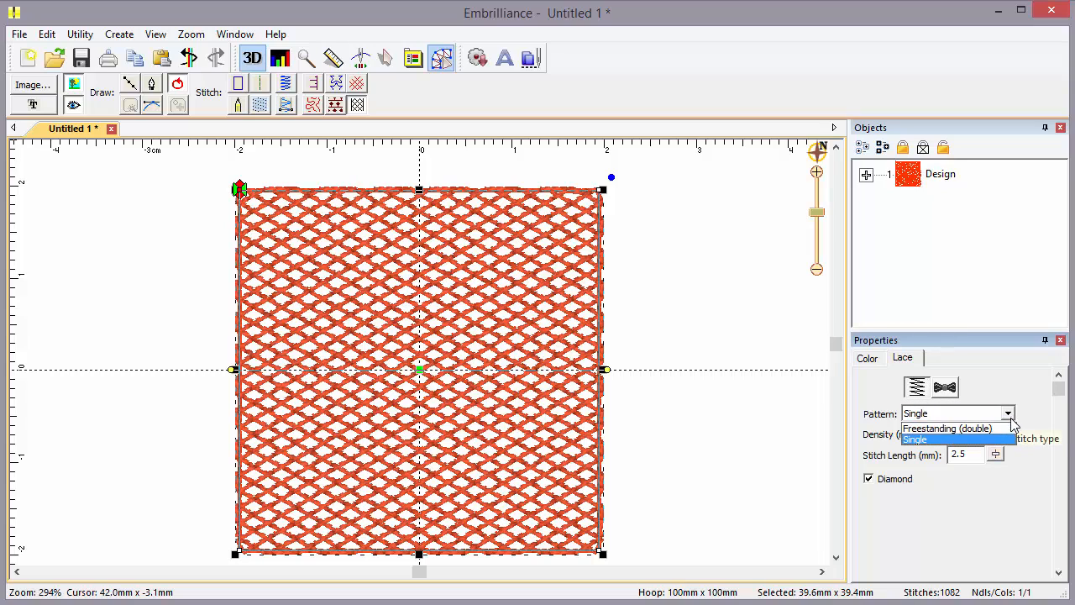
{"action": "mouse_move", "coordinate": [947, 429]}
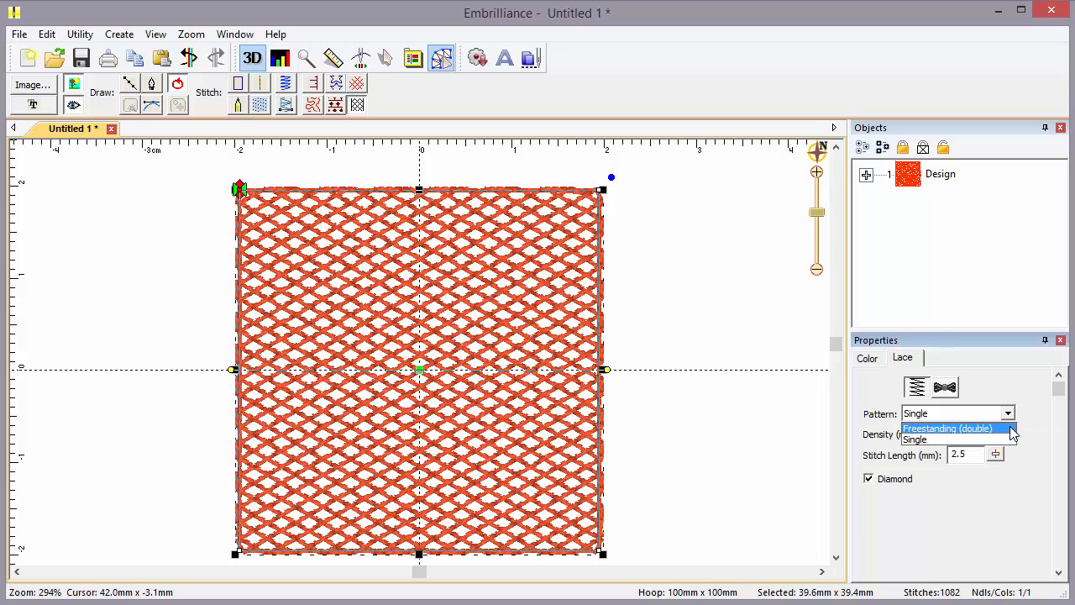
Try the Freestanding (double) lace pattern, then return it to Single at 2.2 mm density.
{"action": "left_click", "coordinate": [947, 428]}
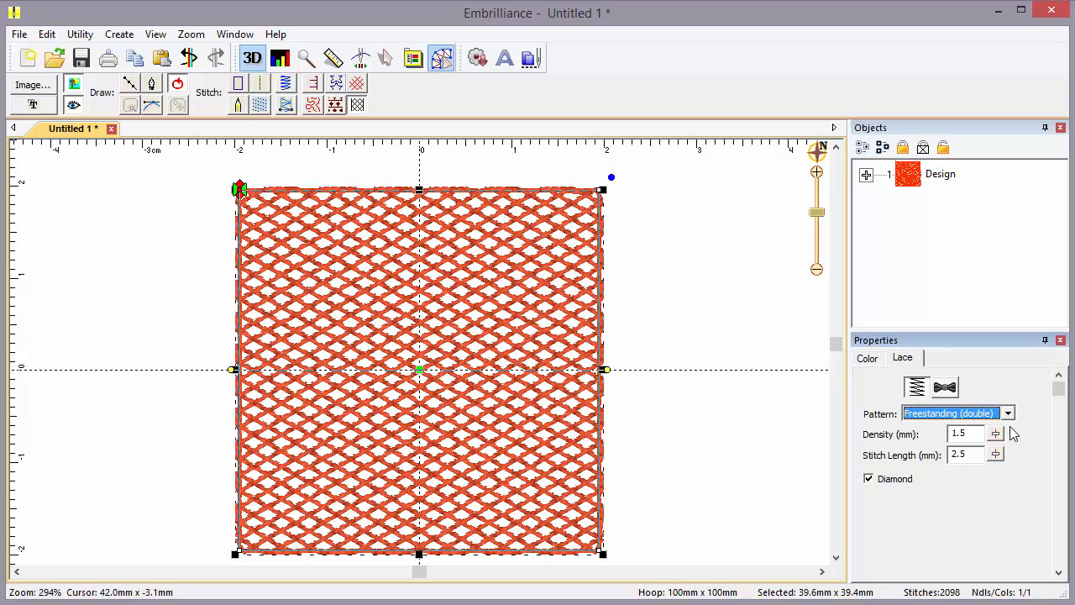
{"action": "left_click", "coordinate": [1008, 413]}
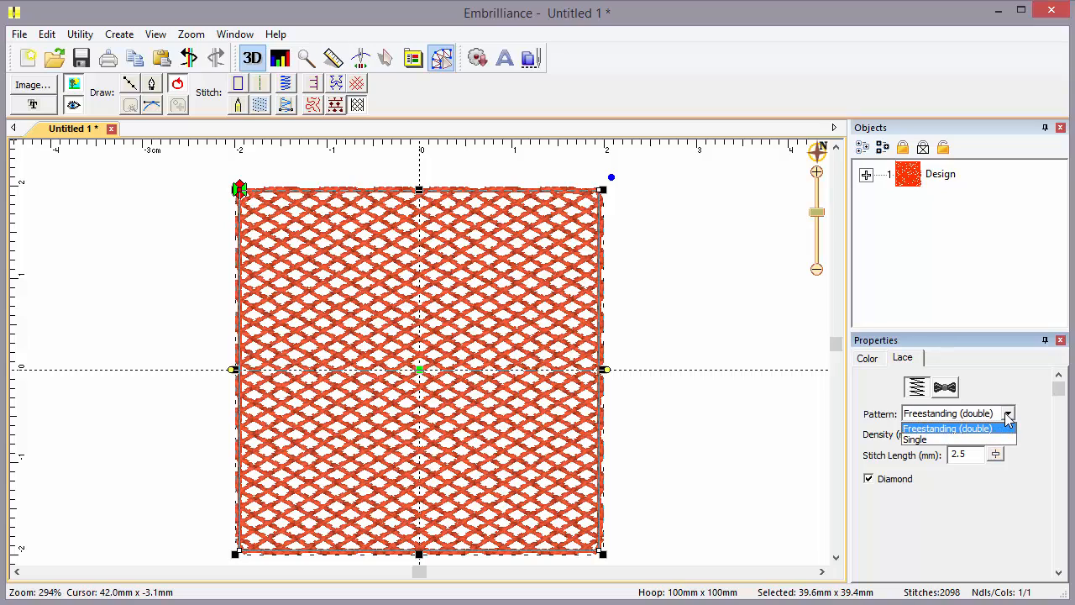
{"action": "left_click", "coordinate": [914, 440]}
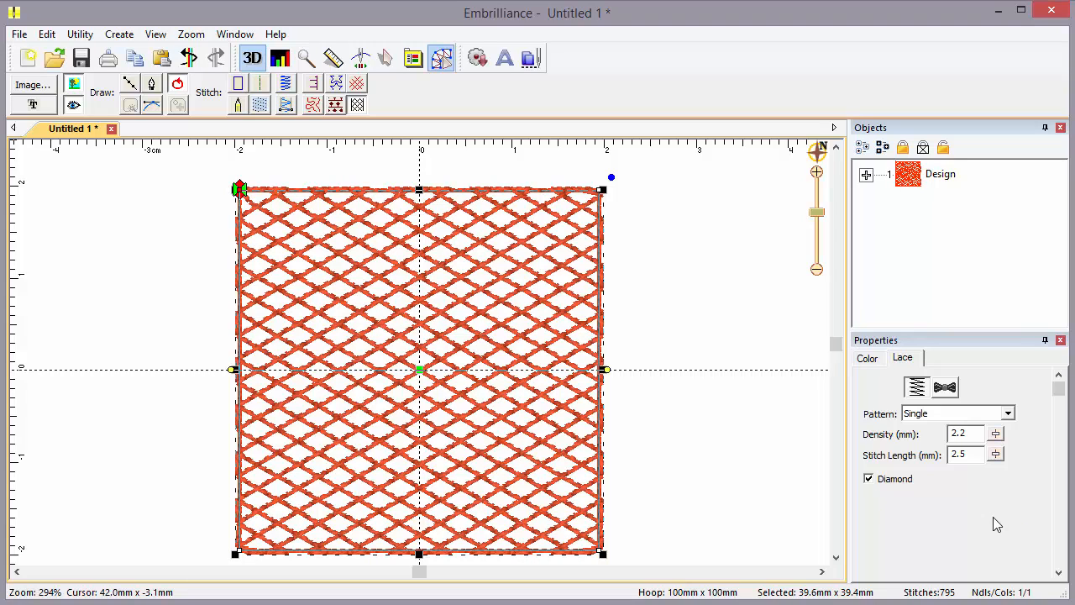
{"action": "mouse_move", "coordinate": [1004, 440]}
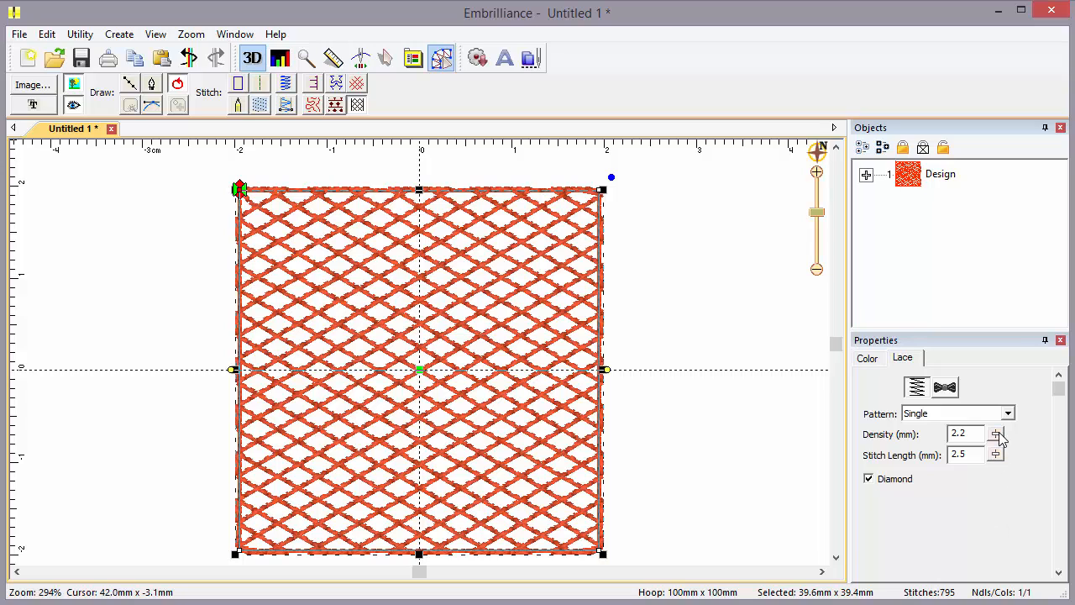
Set the lace to 3.0 mm density and 1.9 mm stitch length, toggling Diamond off and back on.
{"action": "left_click", "coordinate": [994, 433]}
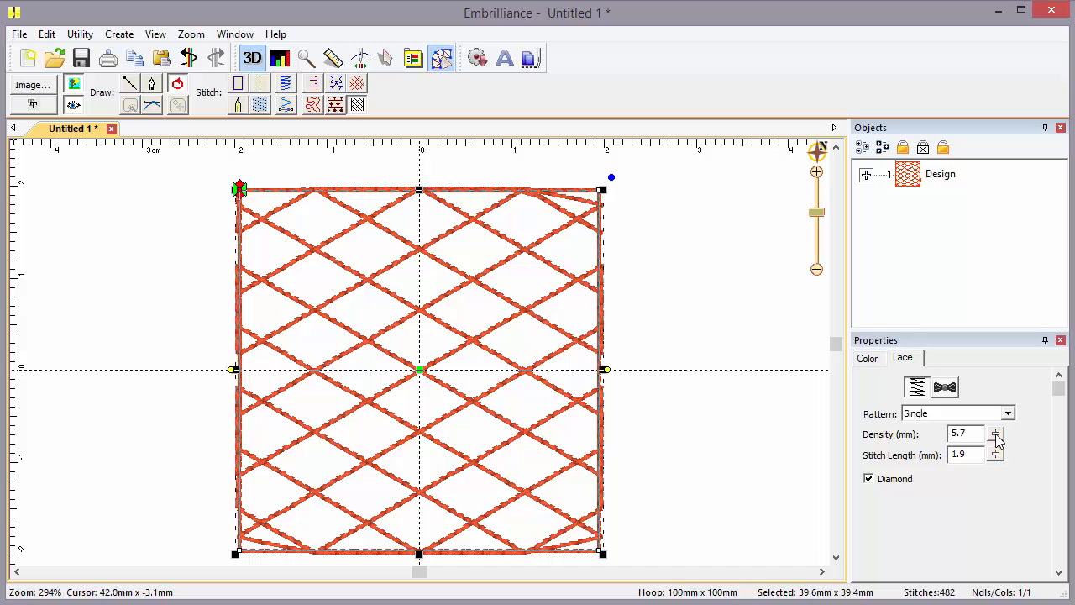
{"action": "left_click", "coordinate": [996, 437]}
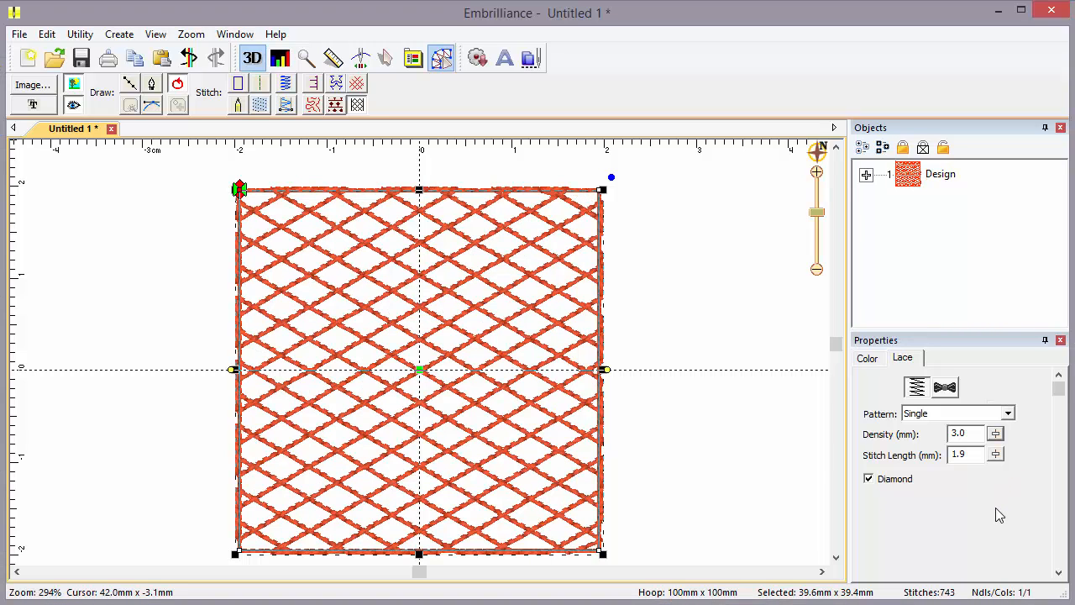
{"action": "left_click", "coordinate": [869, 478]}
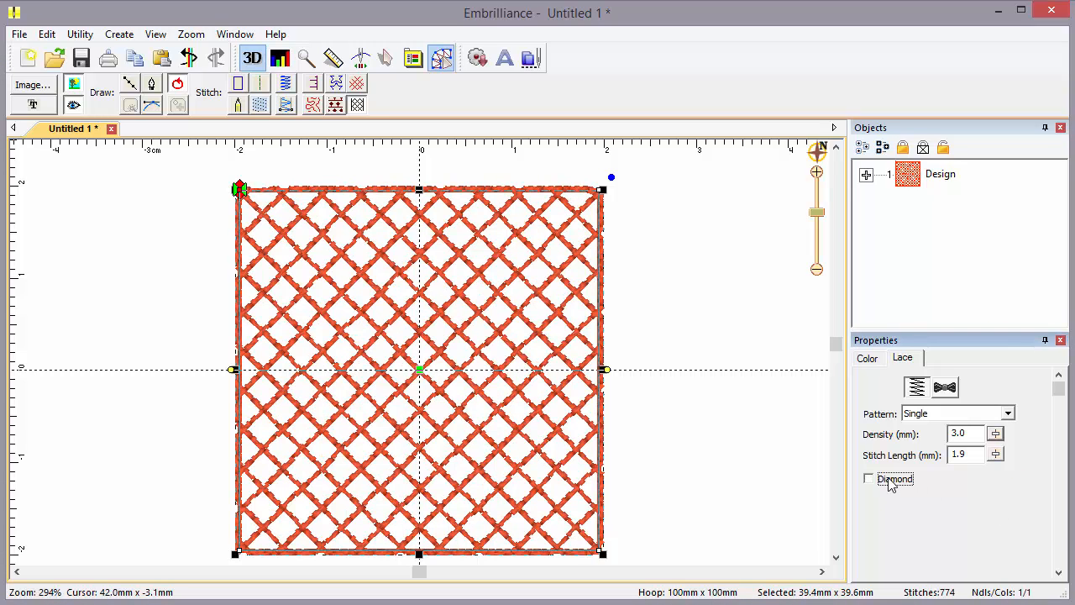
{"action": "left_click", "coordinate": [868, 479]}
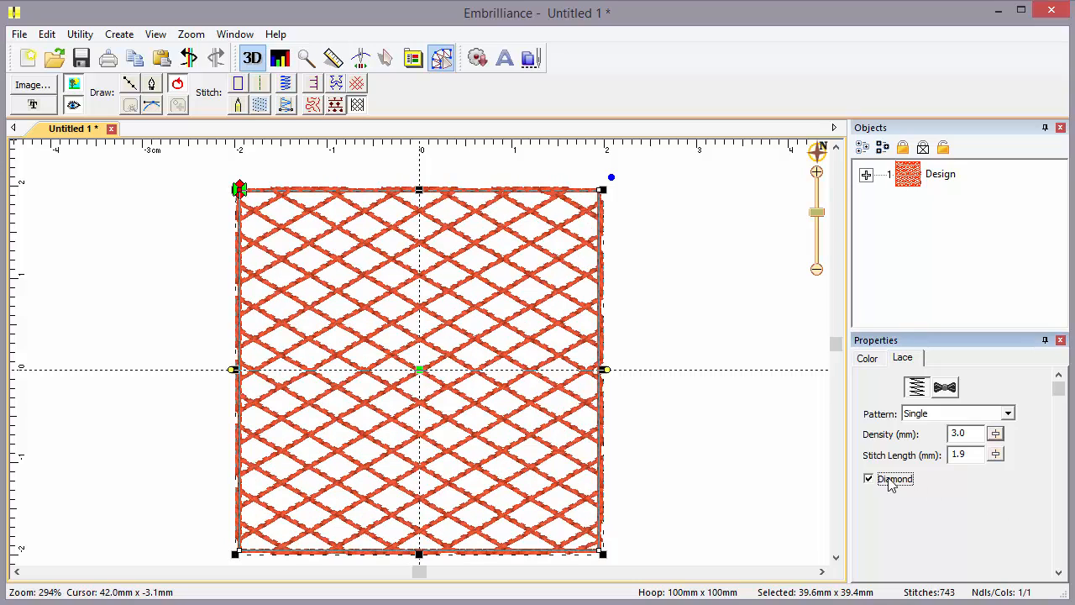